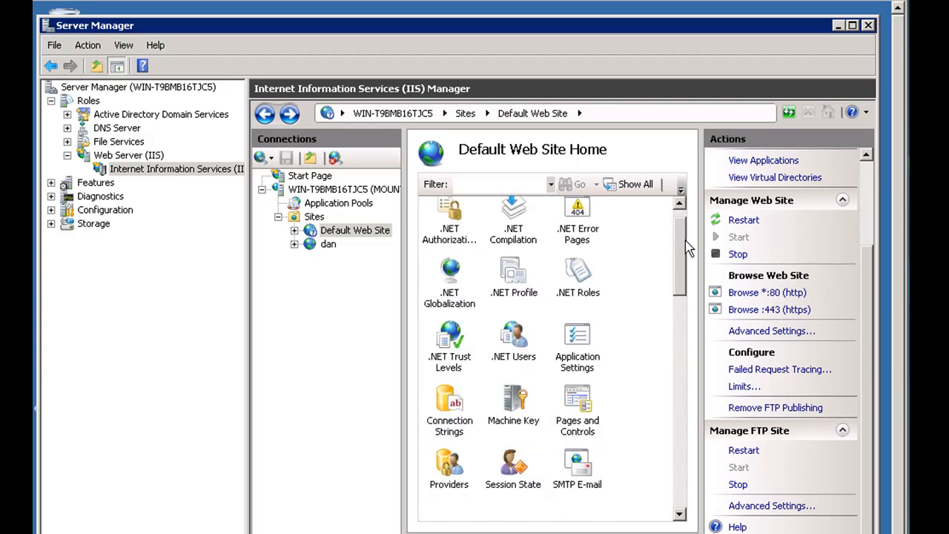
Fill host mountzion.com and user name mountzion.com|webadmin in the Quickconnect bar.
{"action": "scroll", "scroll_direction": "up", "scroll_amount": 3}
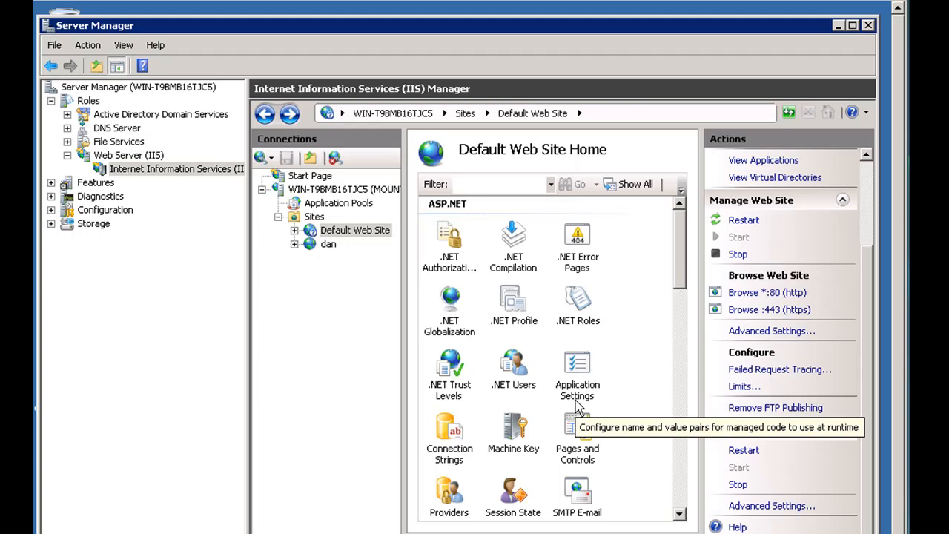
{"action": "mouse_move", "coordinate": [645, 355]}
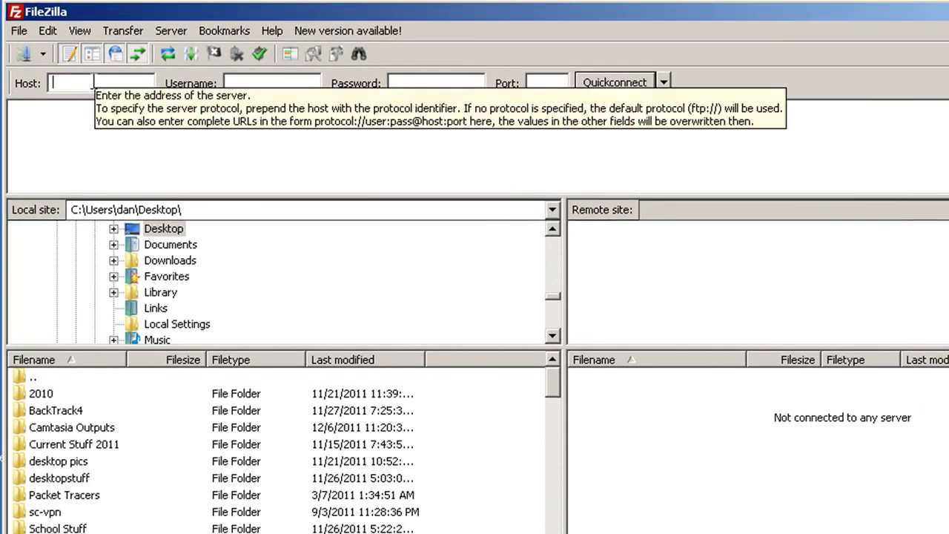
{"action": "type", "text": "mountzion.com"}
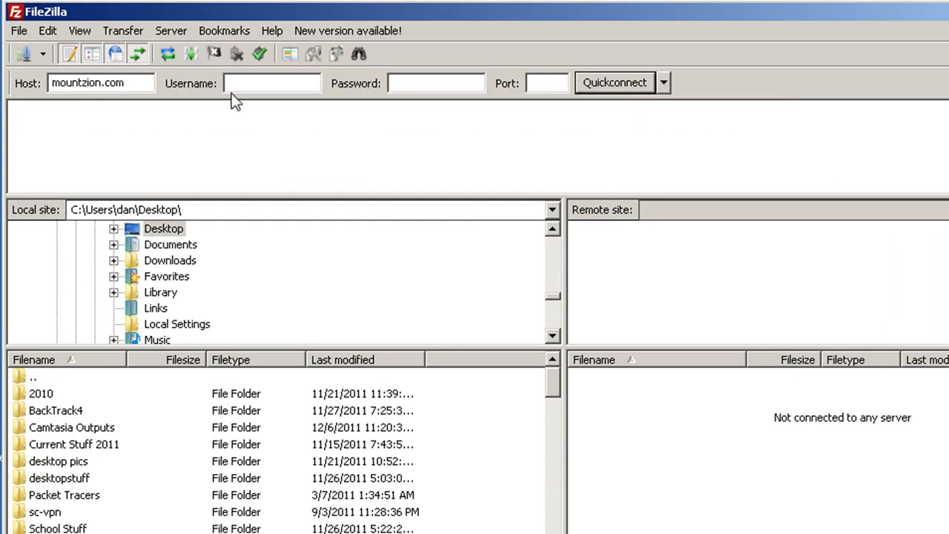
{"action": "left_click", "coordinate": [272, 83]}
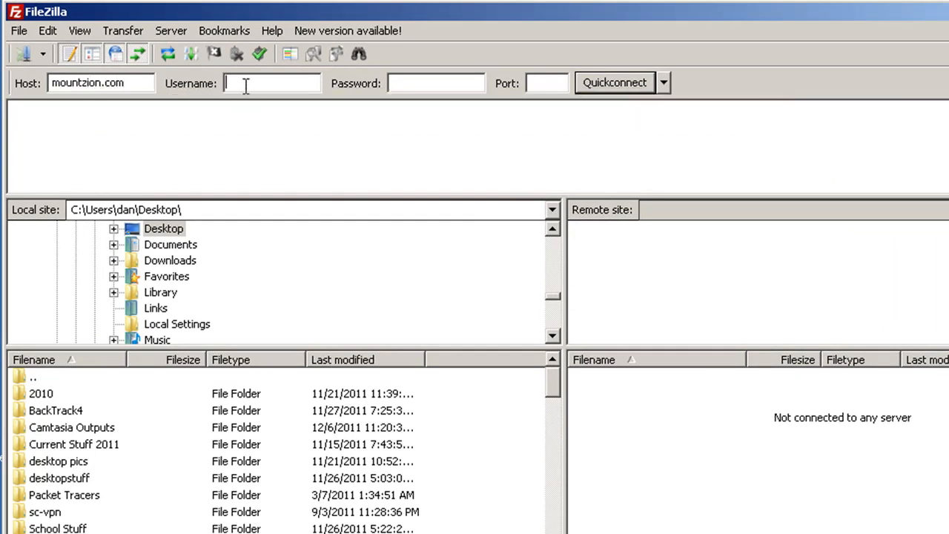
{"action": "type", "text": "mountzion.com"}
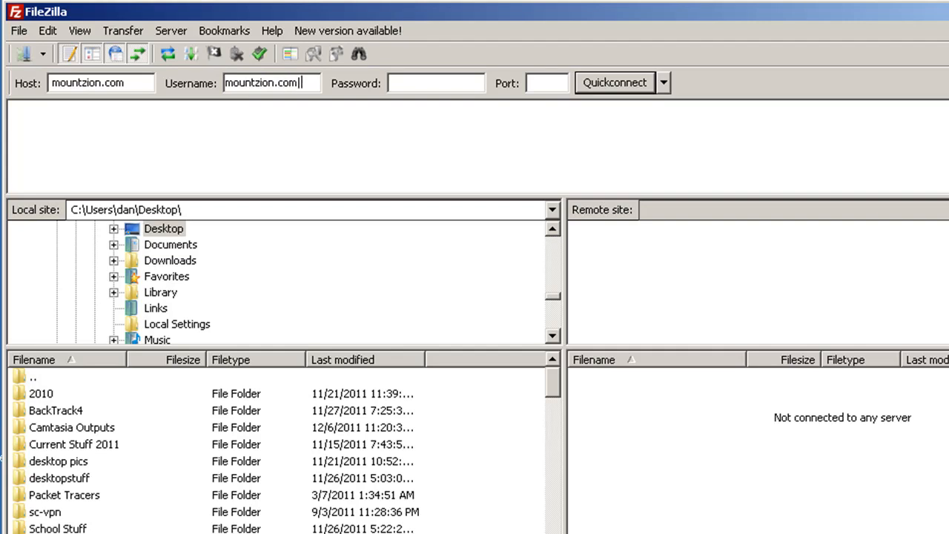
{"action": "type", "text": "|webadmin"}
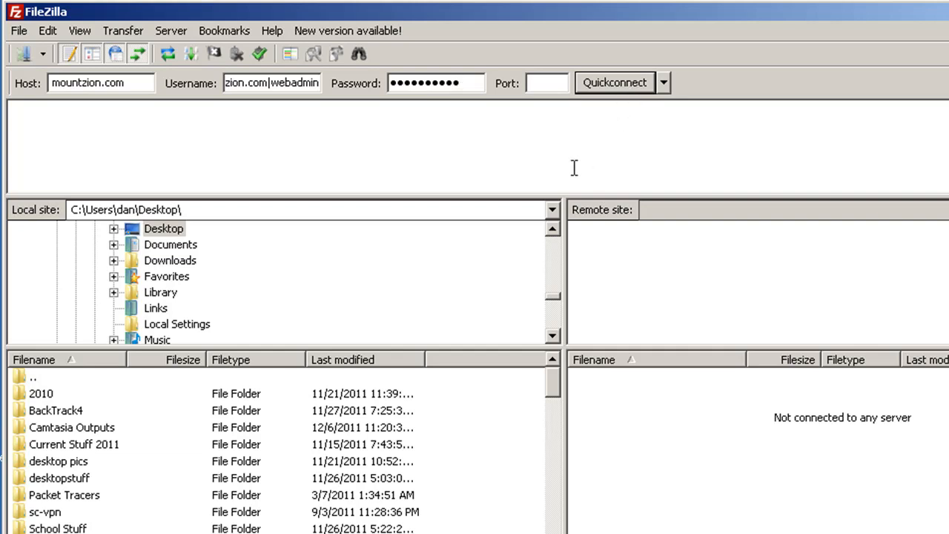
Attempt the Quickconnect login, which fails with a 530 hostname error.
{"action": "left_click", "coordinate": [614, 83]}
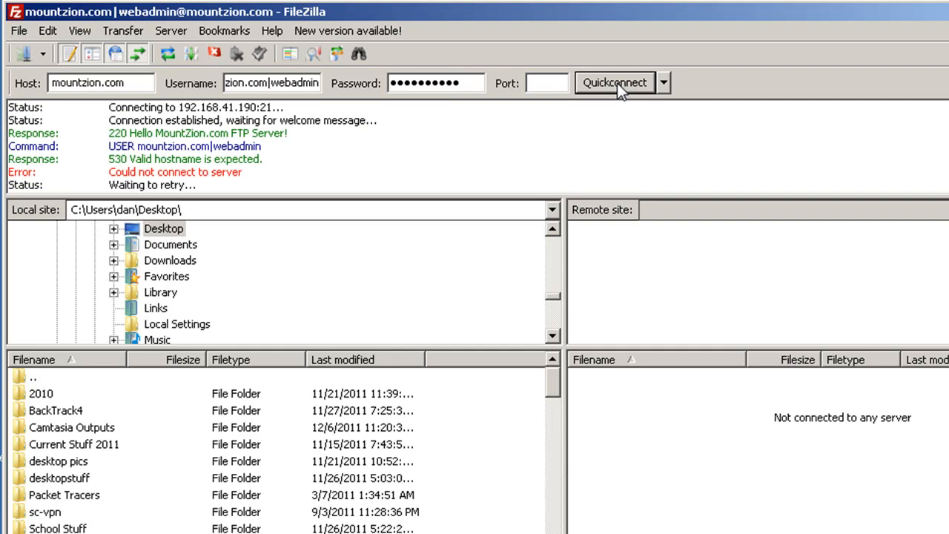
{"action": "mouse_move", "coordinate": [506, 148]}
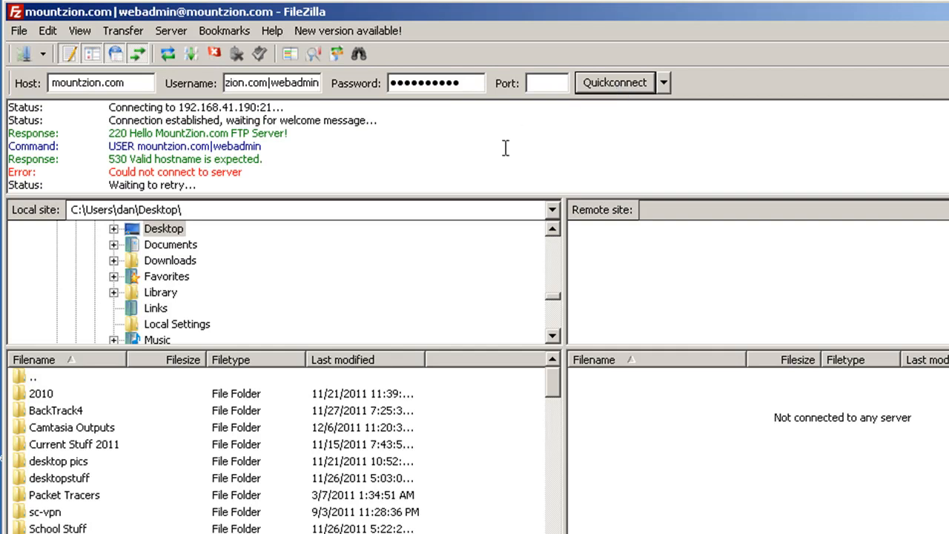
{"action": "mouse_move", "coordinate": [117, 116]}
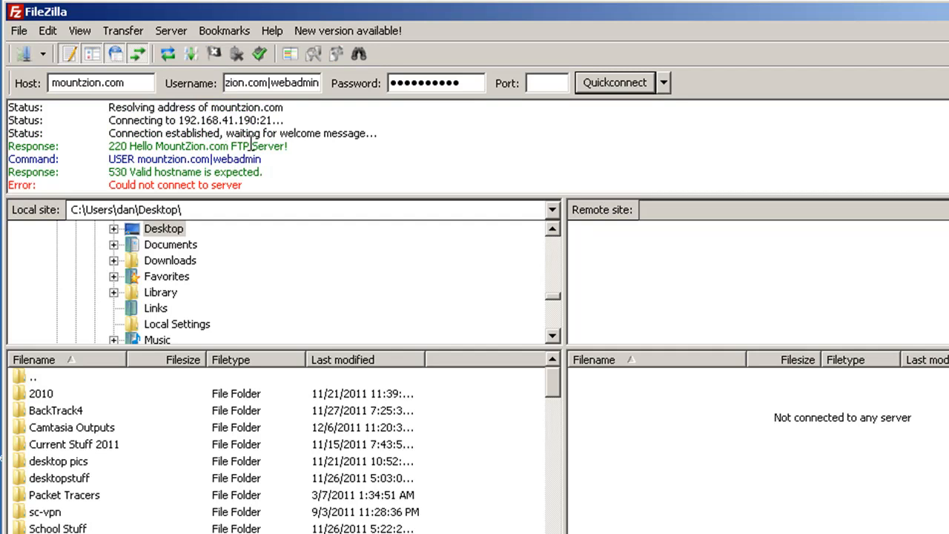
{"action": "mouse_move", "coordinate": [315, 158]}
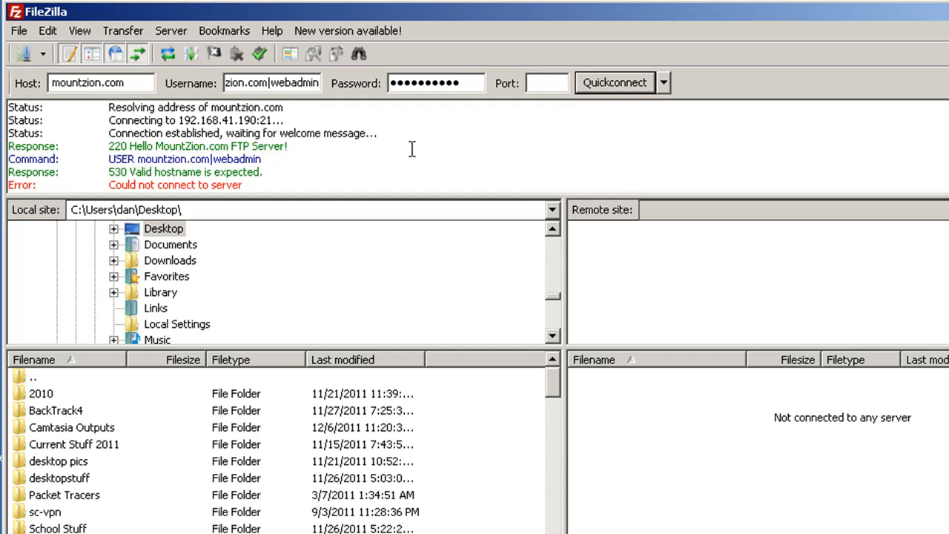
{"action": "mouse_move", "coordinate": [756, 169]}
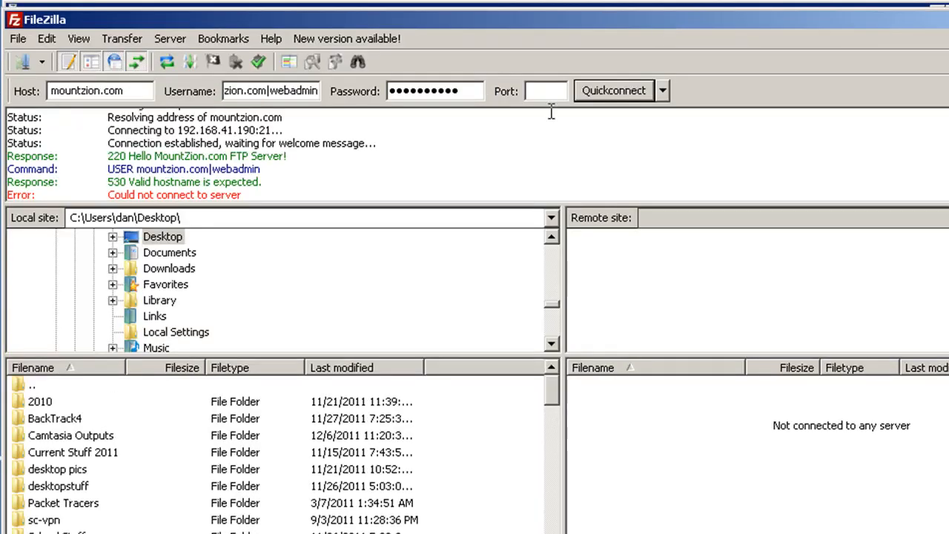
{"action": "mouse_move", "coordinate": [691, 444]}
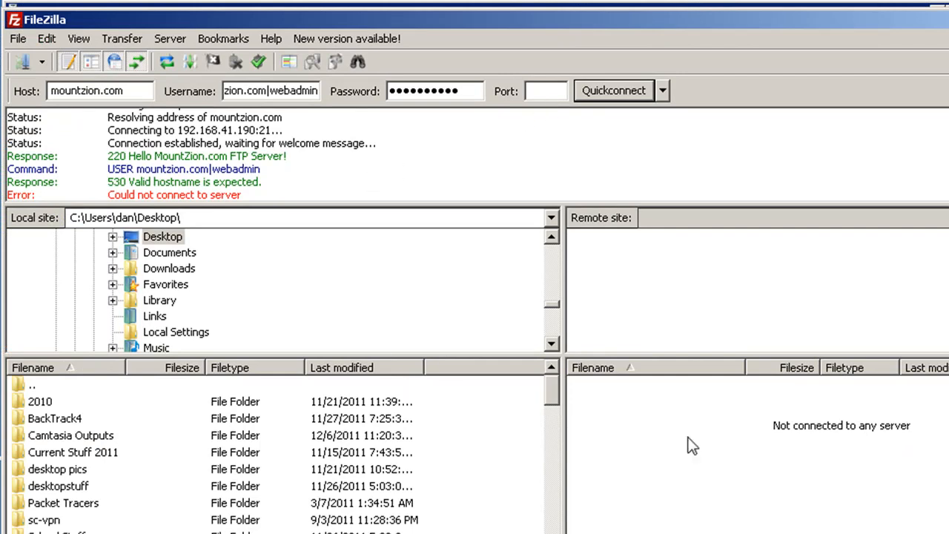
{"action": "mouse_move", "coordinate": [732, 472]}
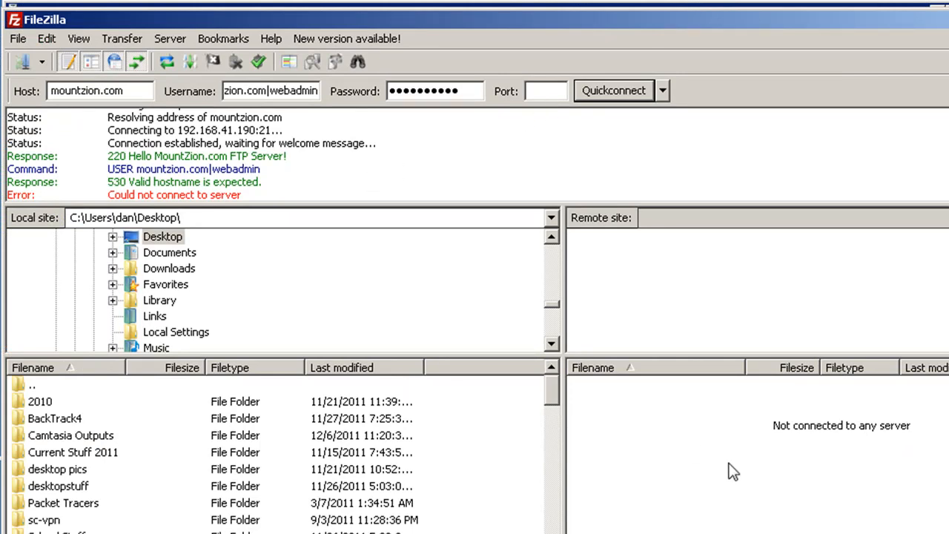
{"action": "mouse_move", "coordinate": [771, 454]}
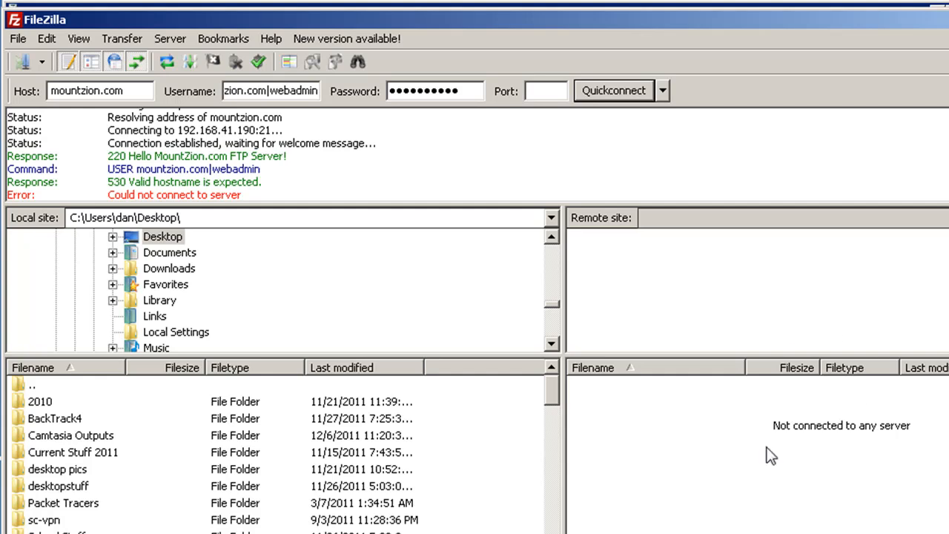
{"action": "mouse_move", "coordinate": [626, 264]}
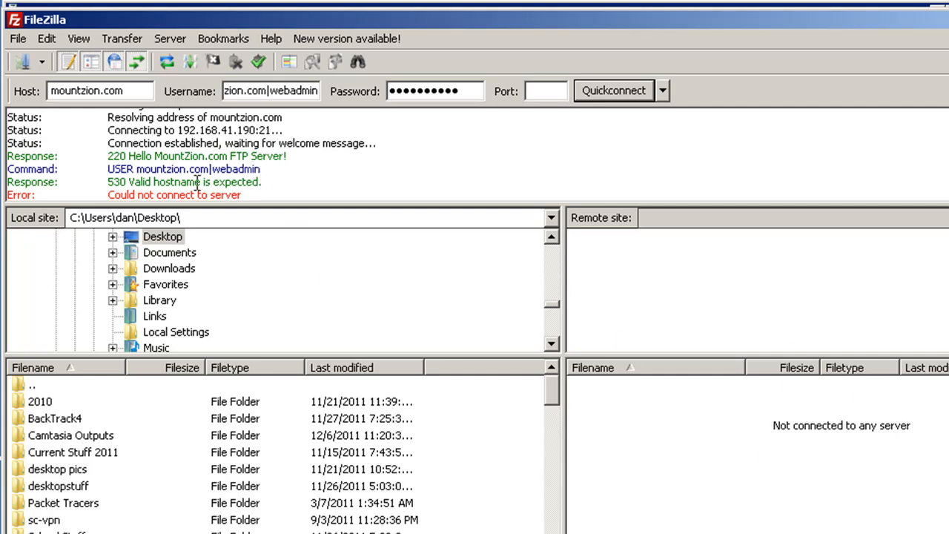
{"action": "mouse_move", "coordinate": [270, 181]}
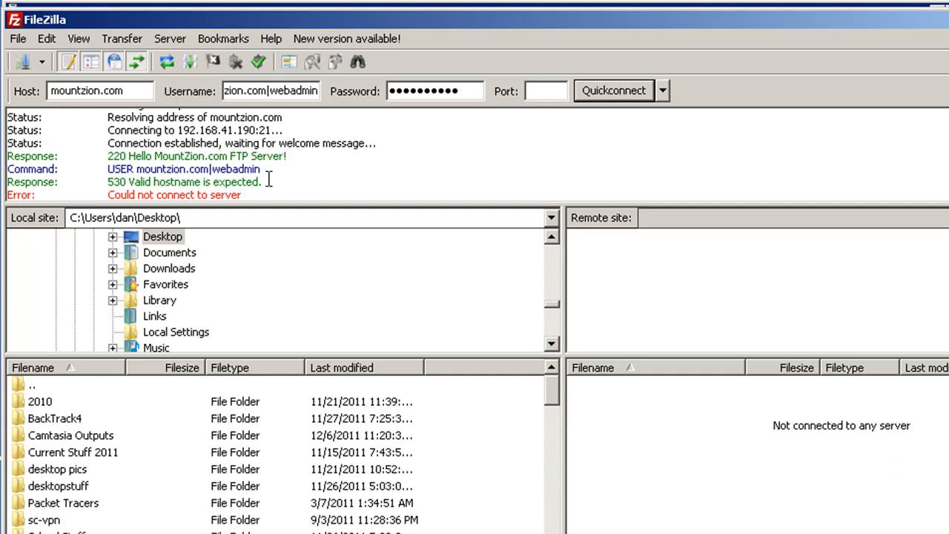
{"action": "mouse_move", "coordinate": [264, 187]}
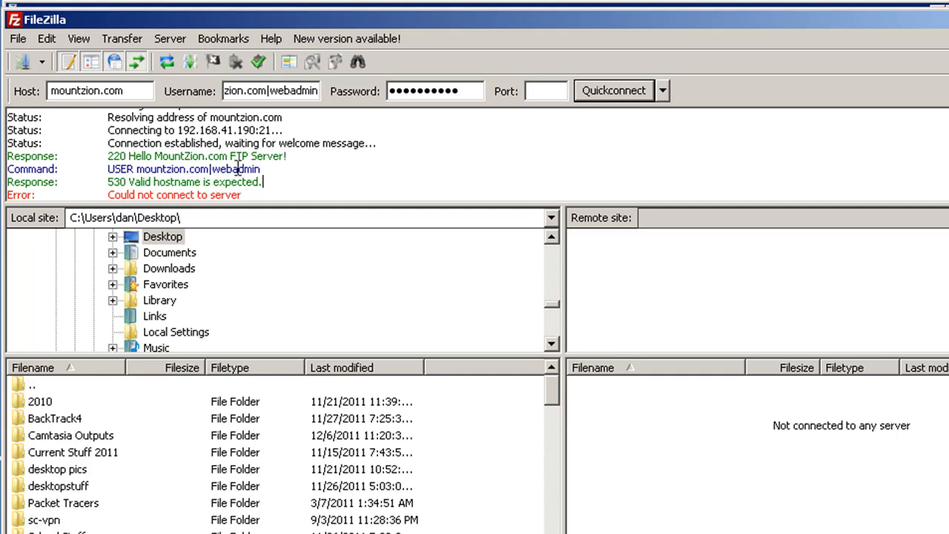
{"action": "mouse_move", "coordinate": [320, 181]}
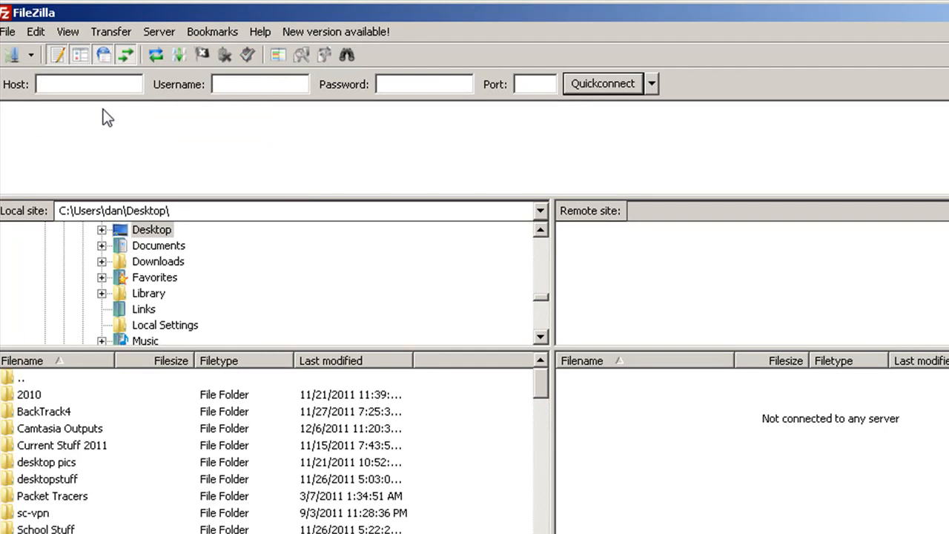
Refill Quickconnect with host mountzion.com, plain user webadmin and the password.
{"action": "left_click", "coordinate": [87, 84]}
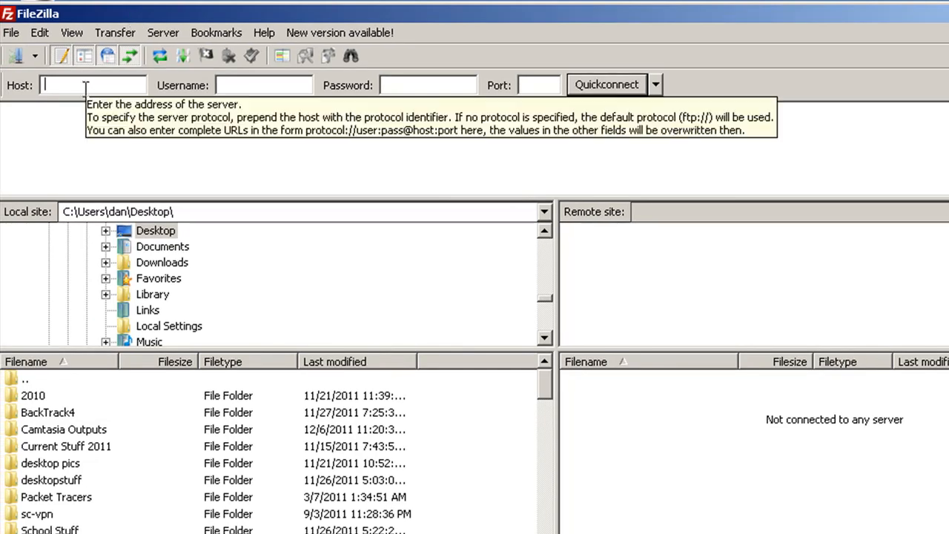
{"action": "type", "text": "mount"}
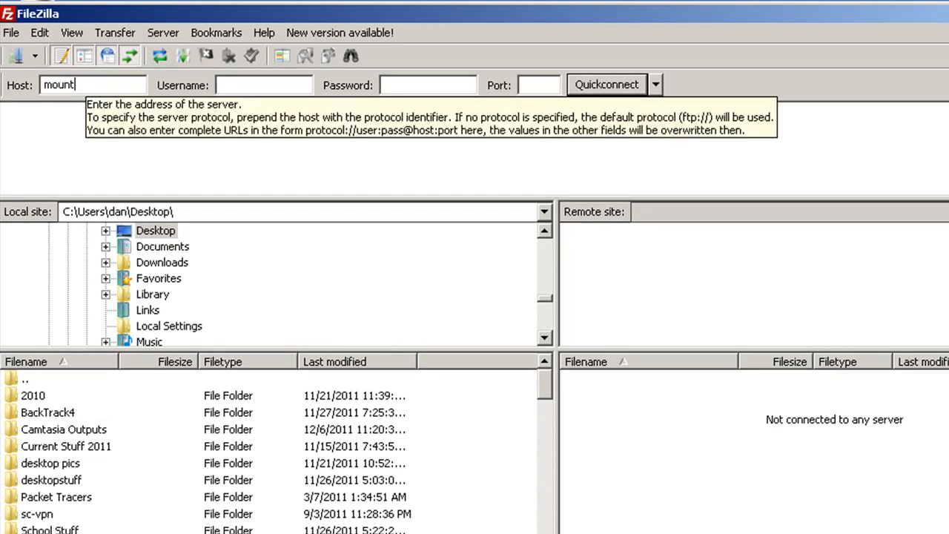
{"action": "type", "text": "zion.com"}
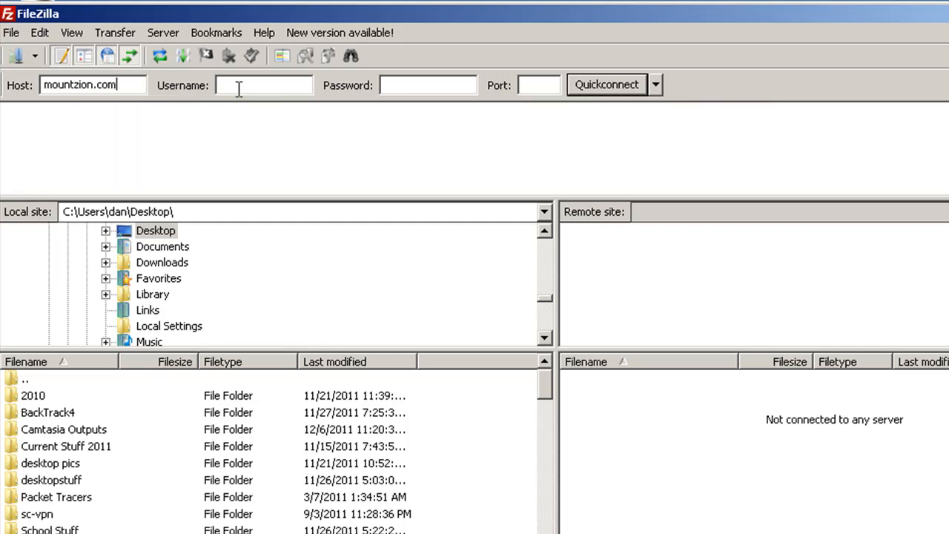
{"action": "type", "text": "web"}
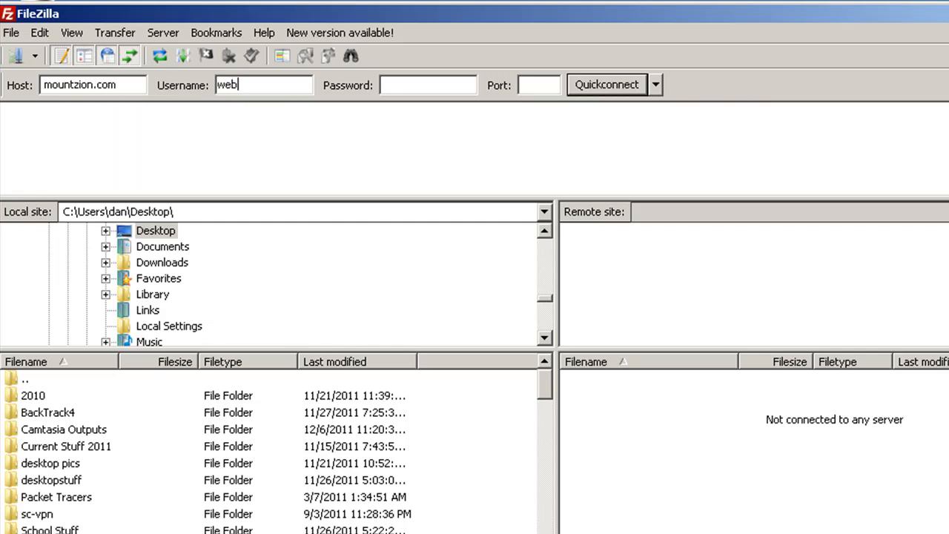
{"action": "type", "text": "admin"}
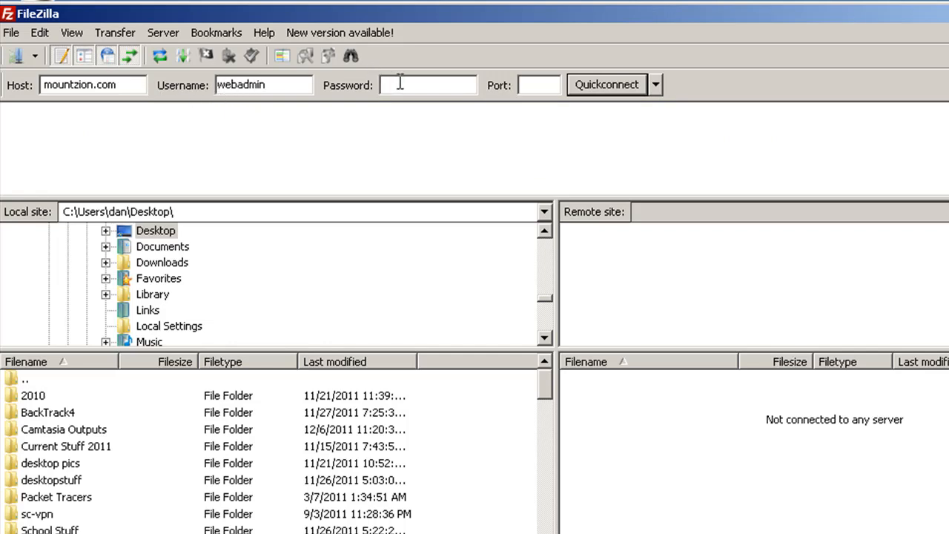
{"action": "type", "text": "password"}
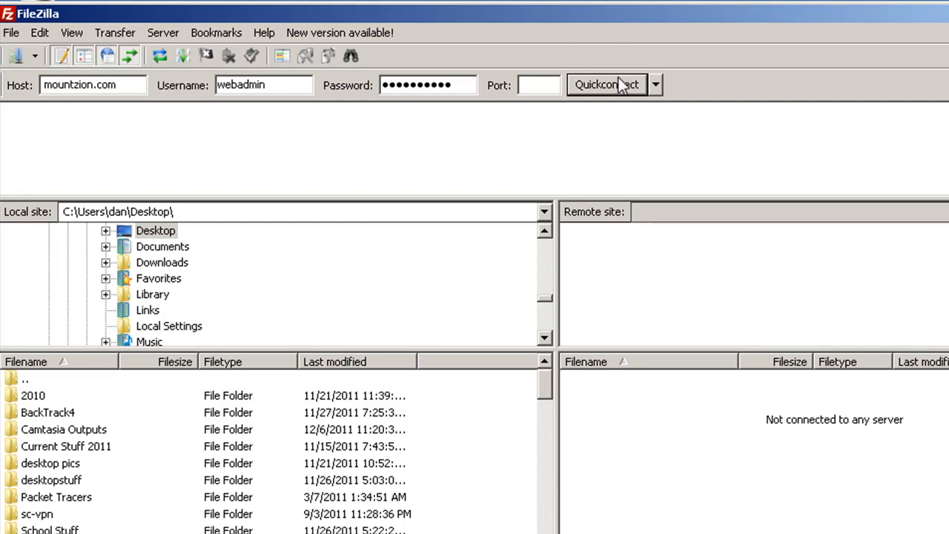
Connect as webadmin and list the remote root files iisstart.htm, index.html and web.config.
{"action": "left_click", "coordinate": [606, 84]}
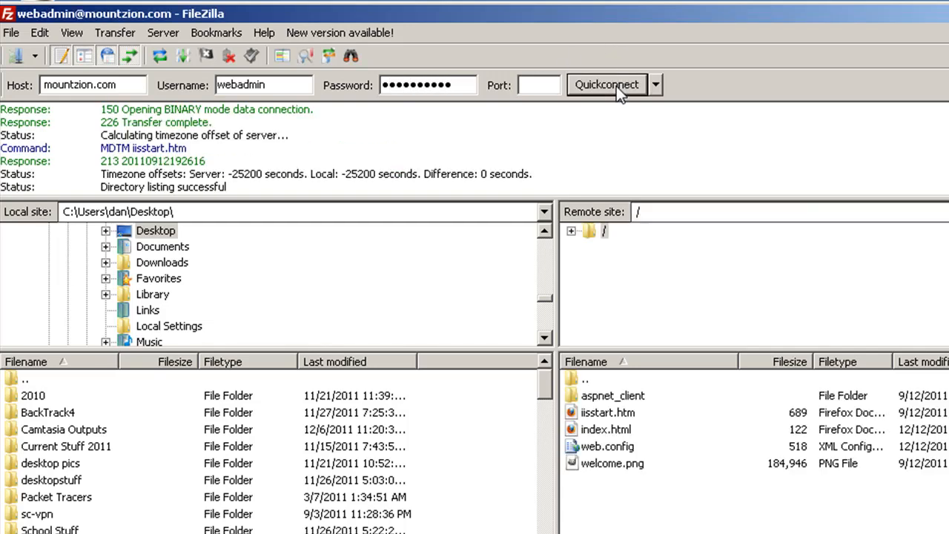
{"action": "mouse_move", "coordinate": [444, 190]}
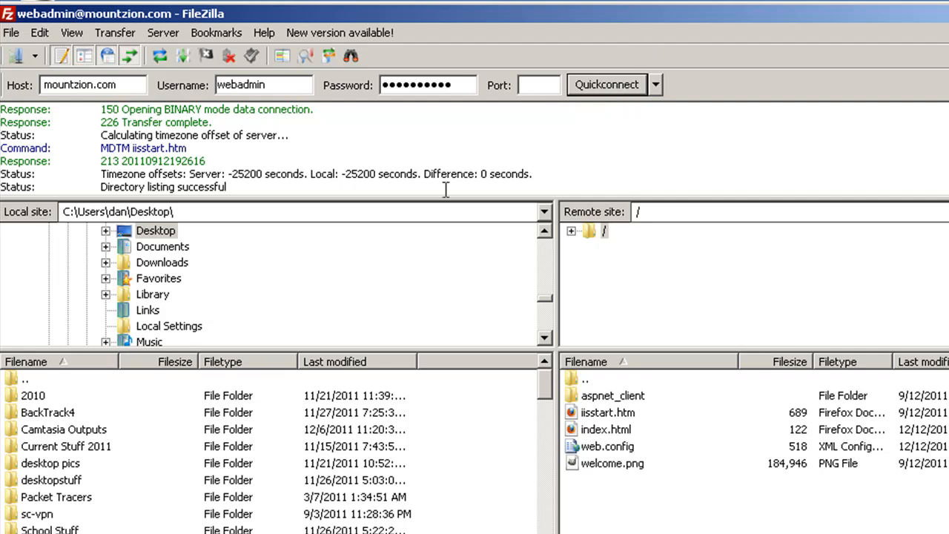
{"action": "mouse_move", "coordinate": [443, 489]}
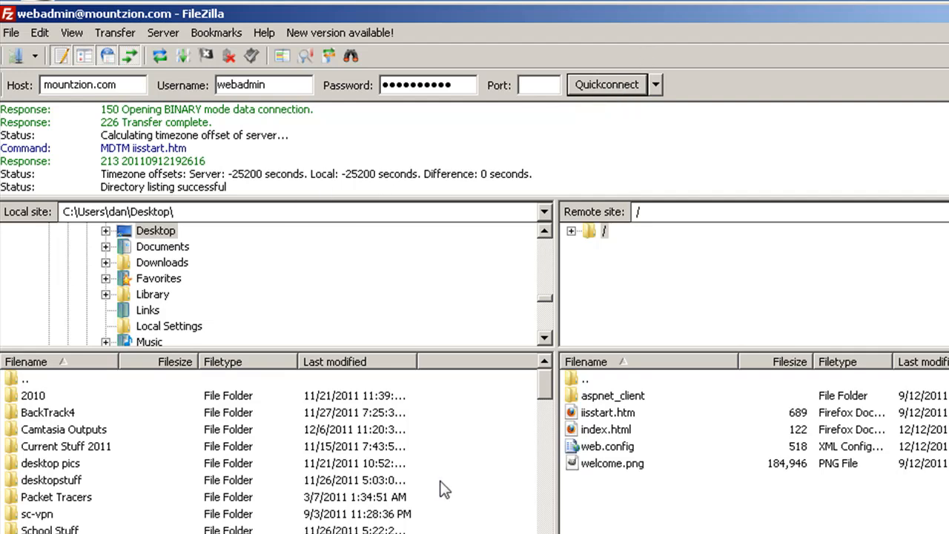
{"action": "mouse_move", "coordinate": [682, 504]}
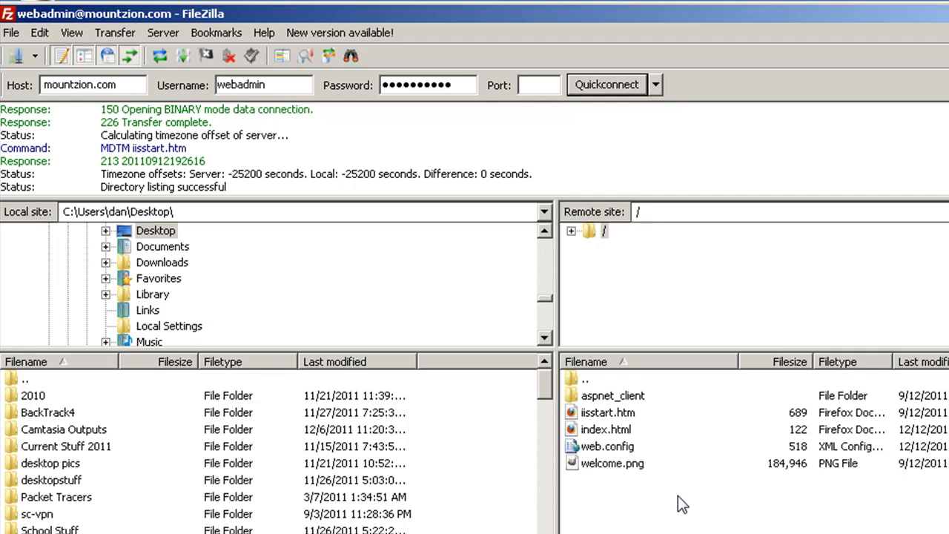
{"action": "mouse_move", "coordinate": [922, 20]}
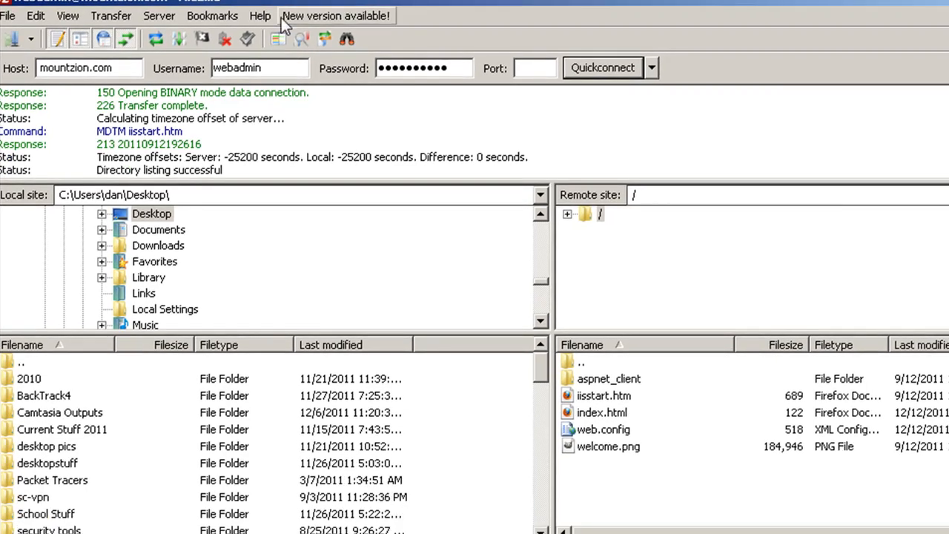
{"action": "mouse_move", "coordinate": [296, 6]}
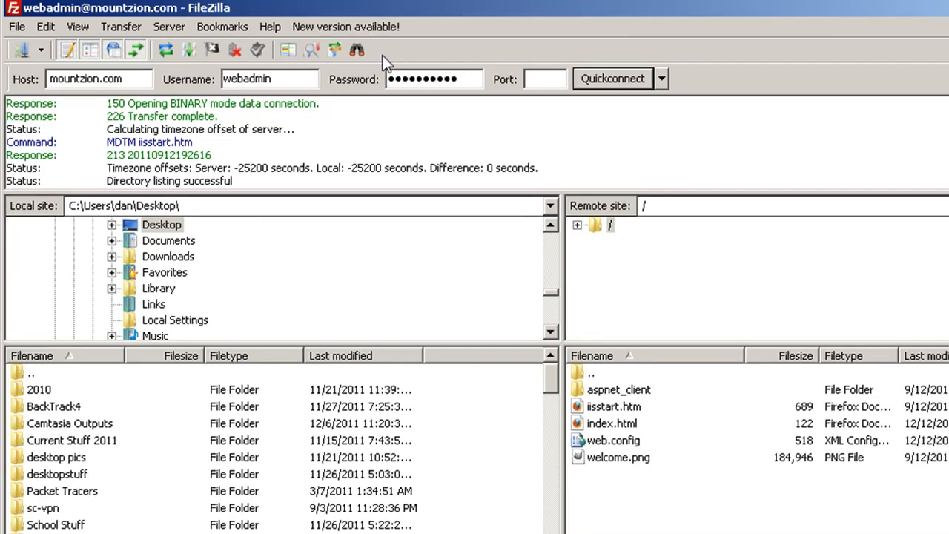
{"action": "mouse_move", "coordinate": [925, 16]}
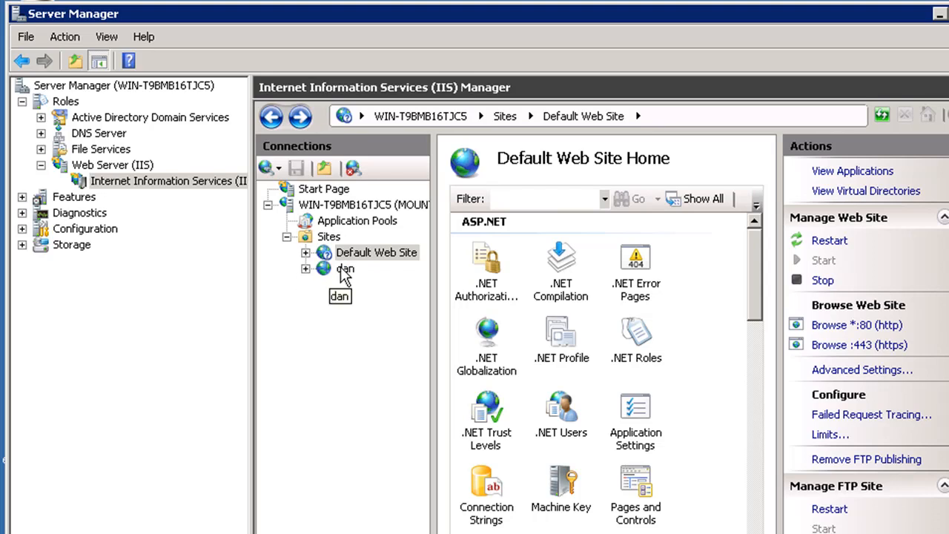
Start Add FTP Publishing on the newer site with port 21, Allow SSL and My Certificate.
{"action": "left_click", "coordinate": [344, 268]}
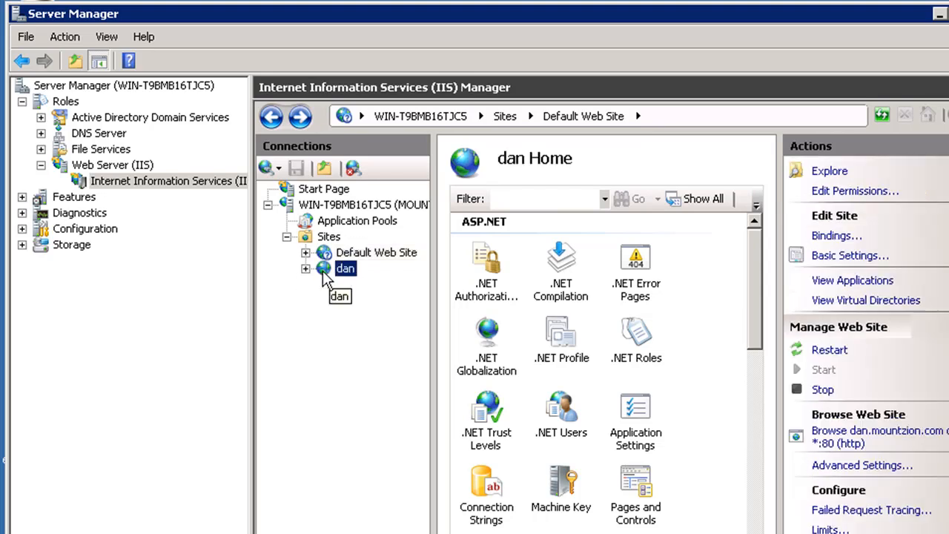
{"action": "left_click", "coordinate": [344, 268]}
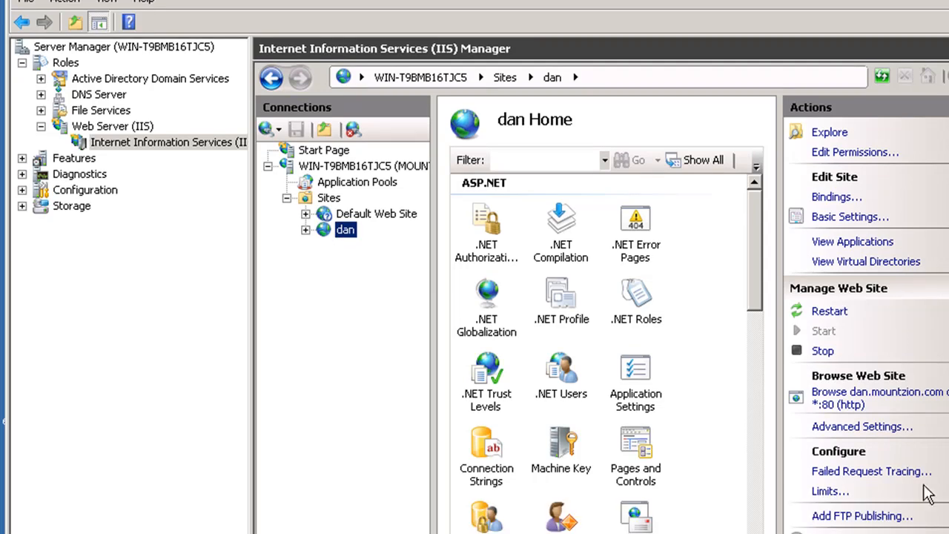
{"action": "left_click", "coordinate": [861, 515]}
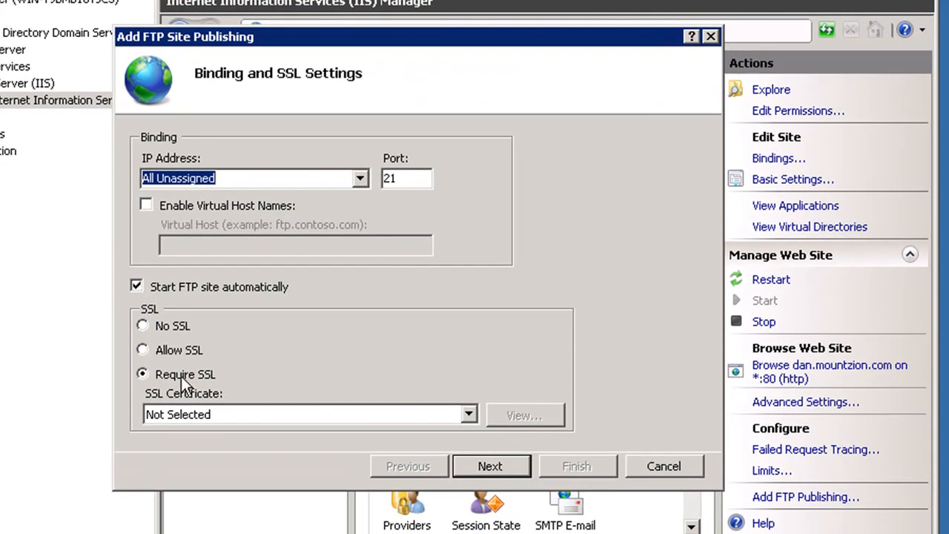
{"action": "left_click", "coordinate": [142, 350]}
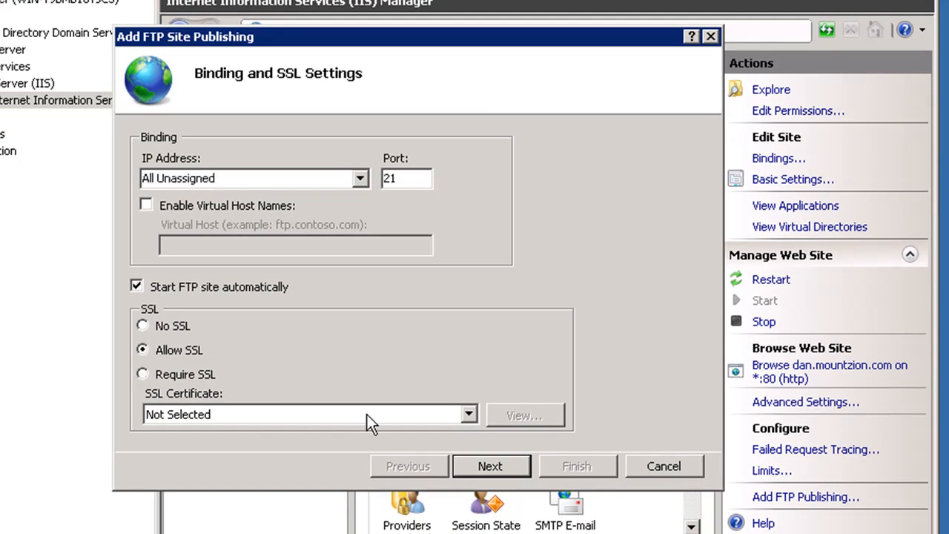
{"action": "left_click", "coordinate": [468, 414]}
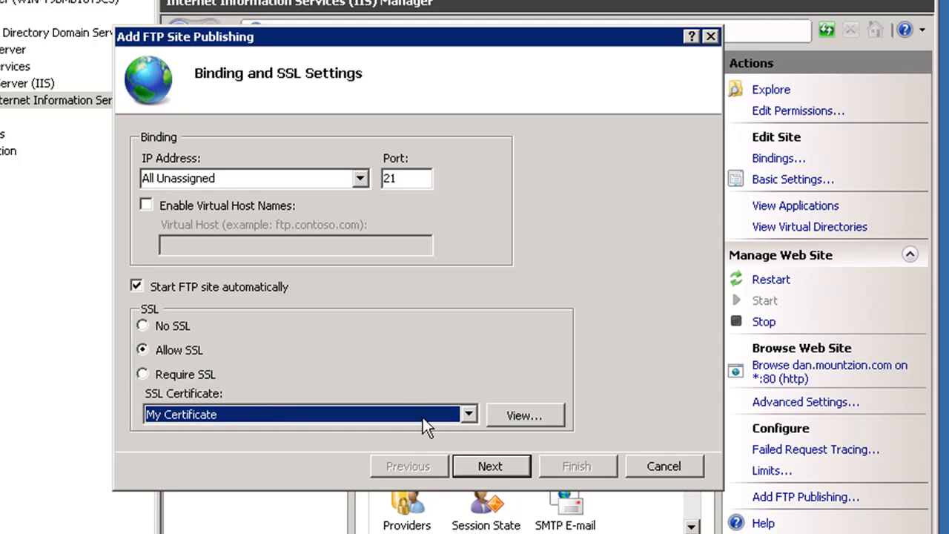
Enable Basic authentication, allow specified user dan with Read and Write, and finish.
{"action": "left_click", "coordinate": [490, 465]}
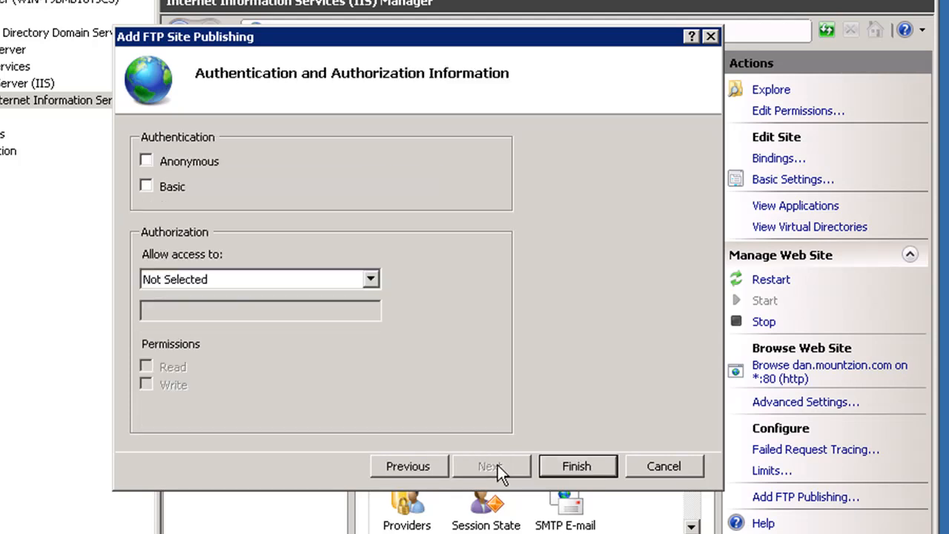
{"action": "left_click", "coordinate": [146, 187]}
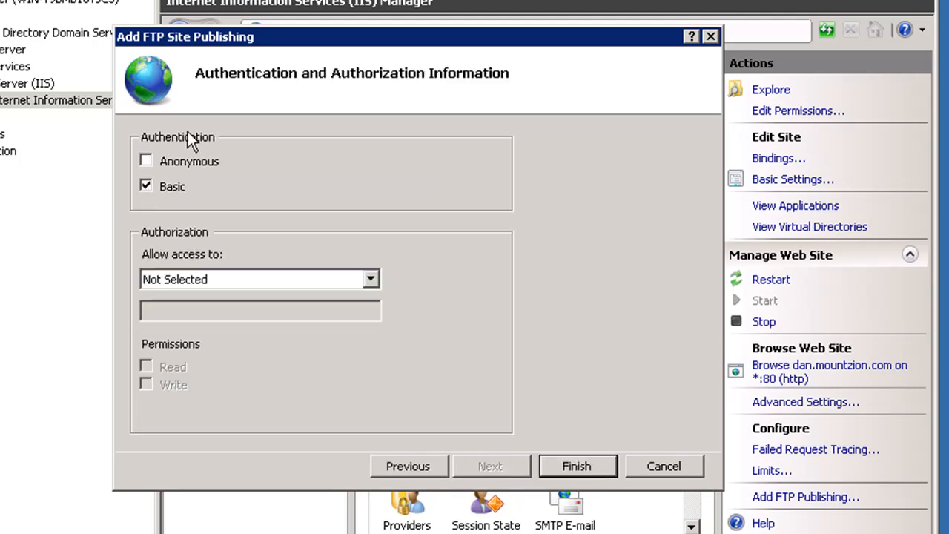
{"action": "left_click", "coordinate": [371, 279]}
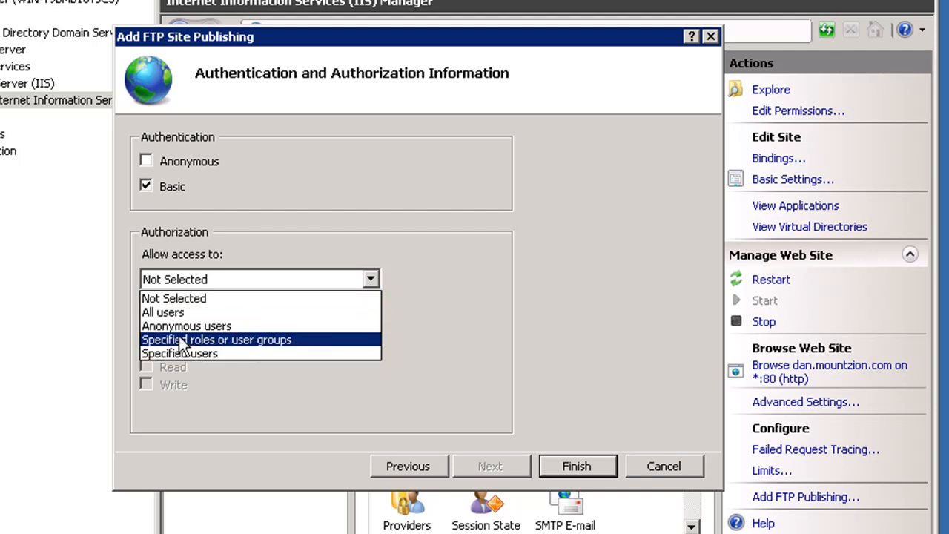
{"action": "left_click", "coordinate": [178, 353]}
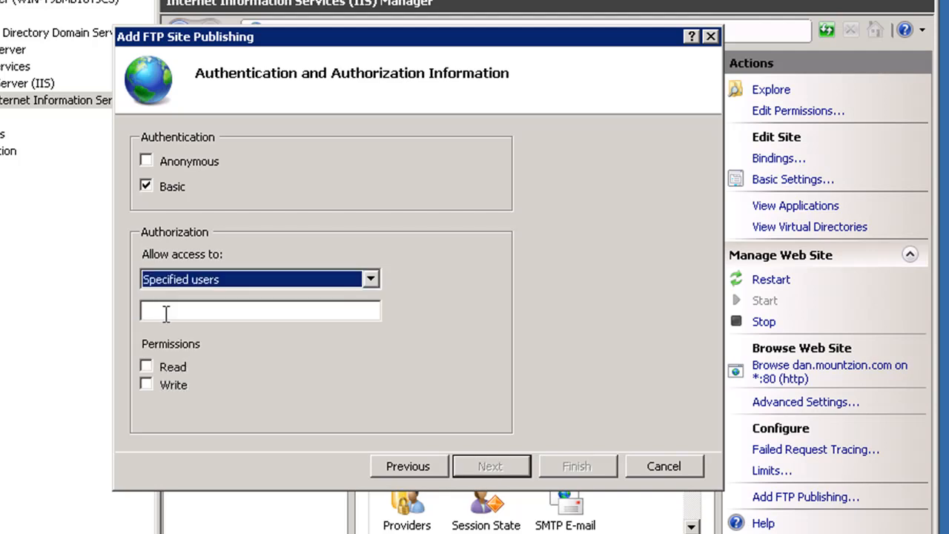
{"action": "type", "text": "dan"}
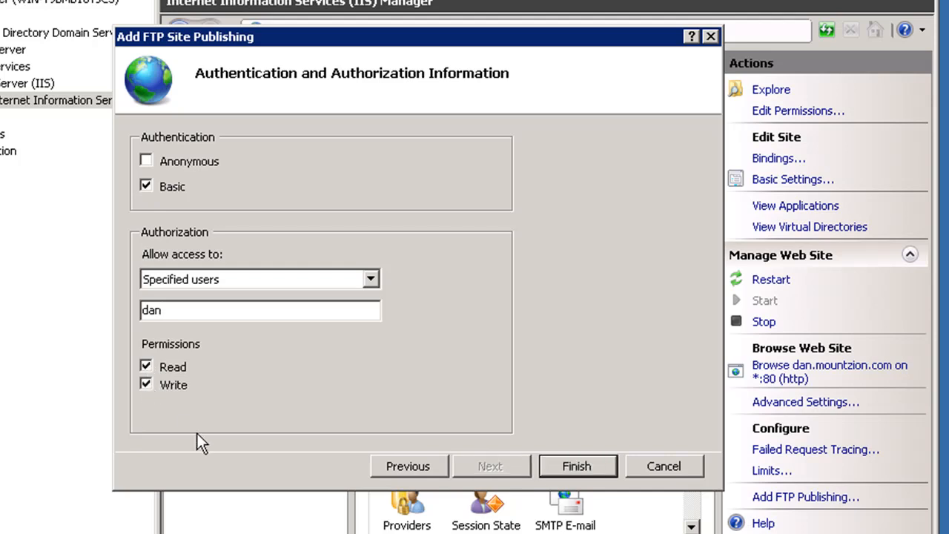
{"action": "left_click", "coordinate": [576, 465]}
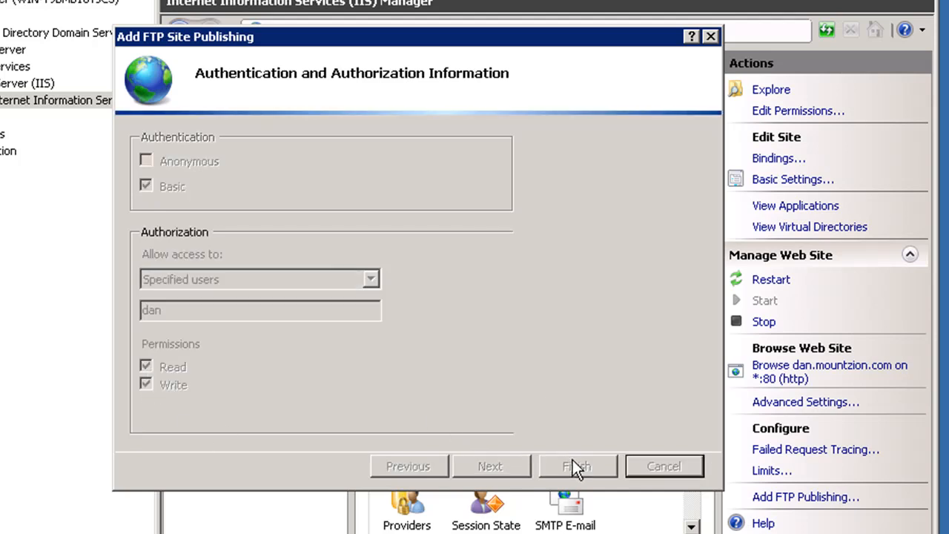
{"action": "left_click", "coordinate": [578, 465]}
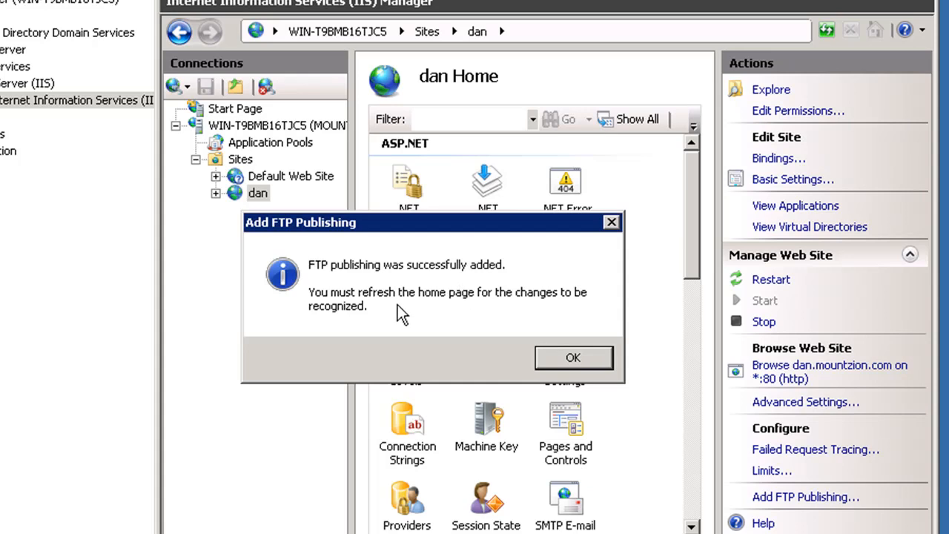
{"action": "mouse_move", "coordinate": [576, 341]}
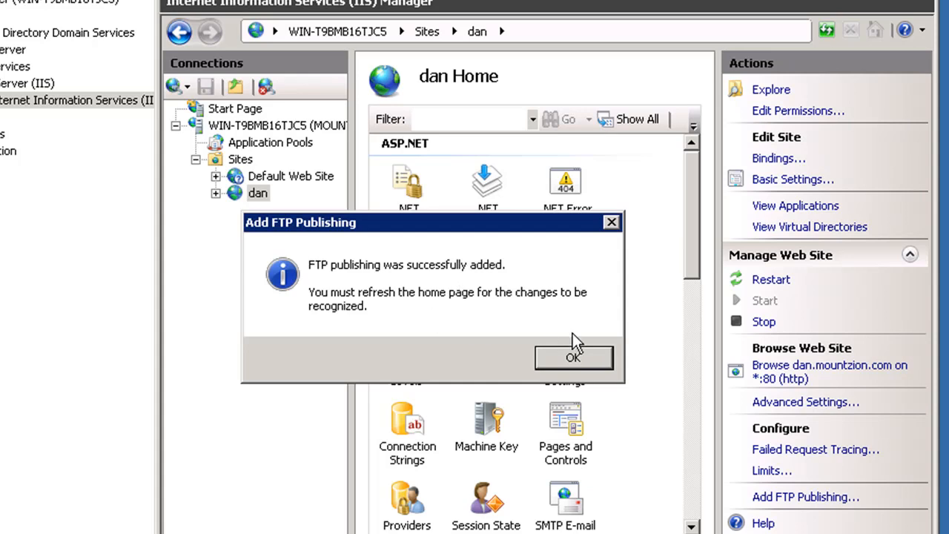
Dismiss the success message and refresh the dan site from its Connections context menu.
{"action": "left_click", "coordinate": [572, 355]}
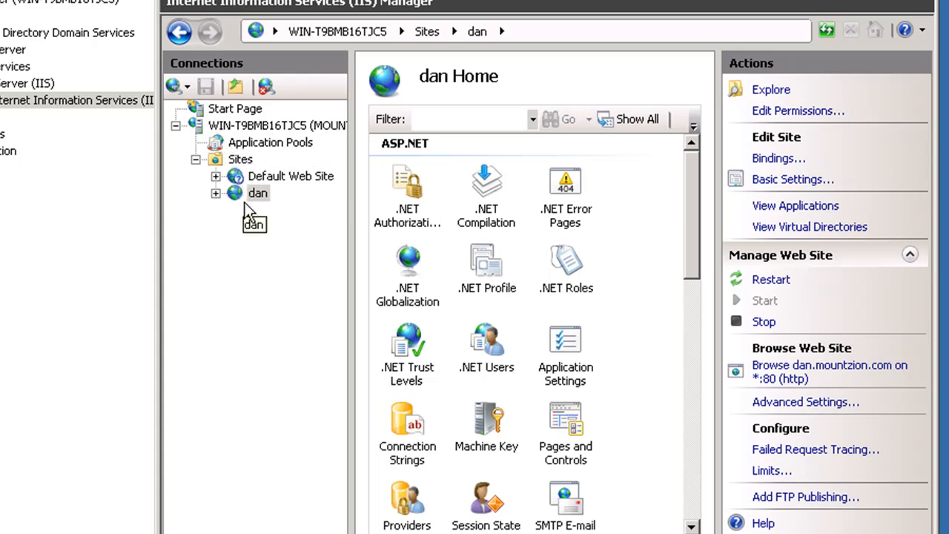
{"action": "mouse_move", "coordinate": [497, 234]}
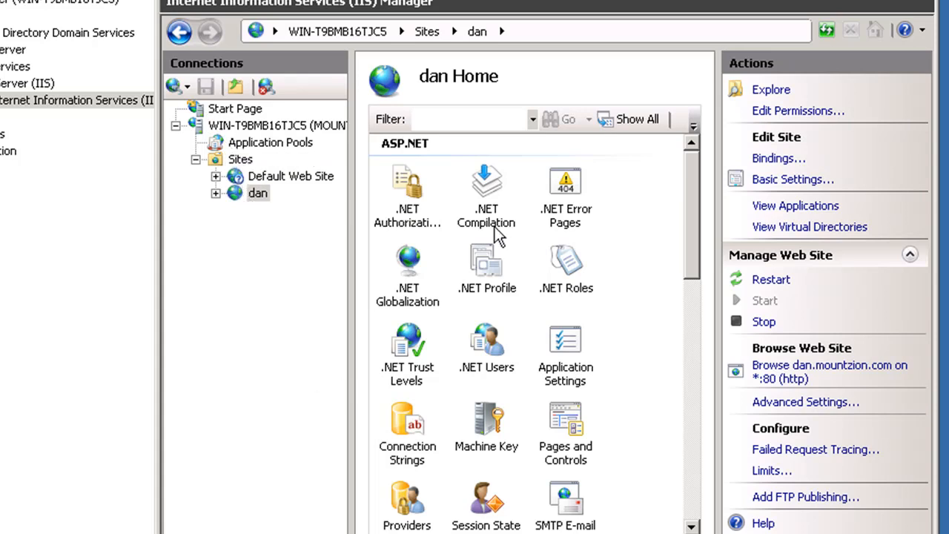
{"action": "right_click", "coordinate": [258, 193]}
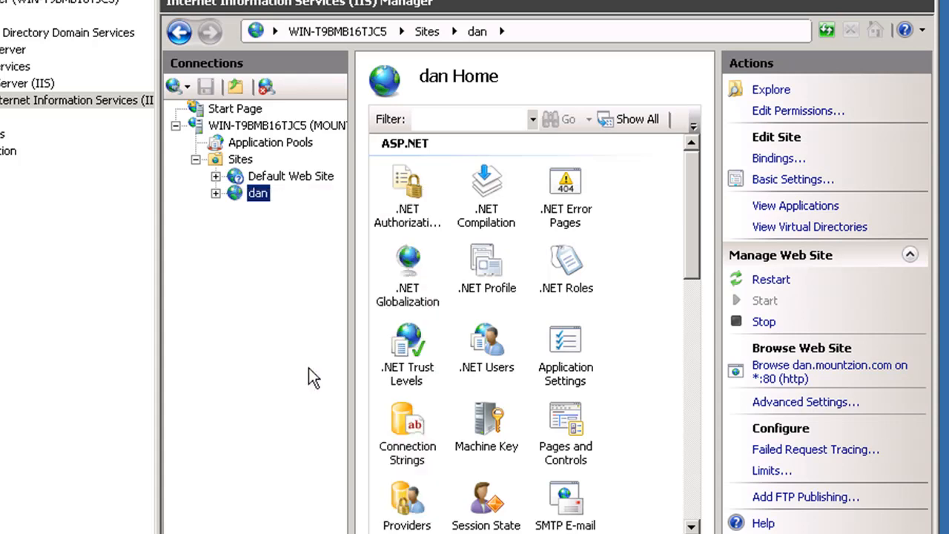
{"action": "scroll", "scroll_direction": "down", "scroll_amount": 3}
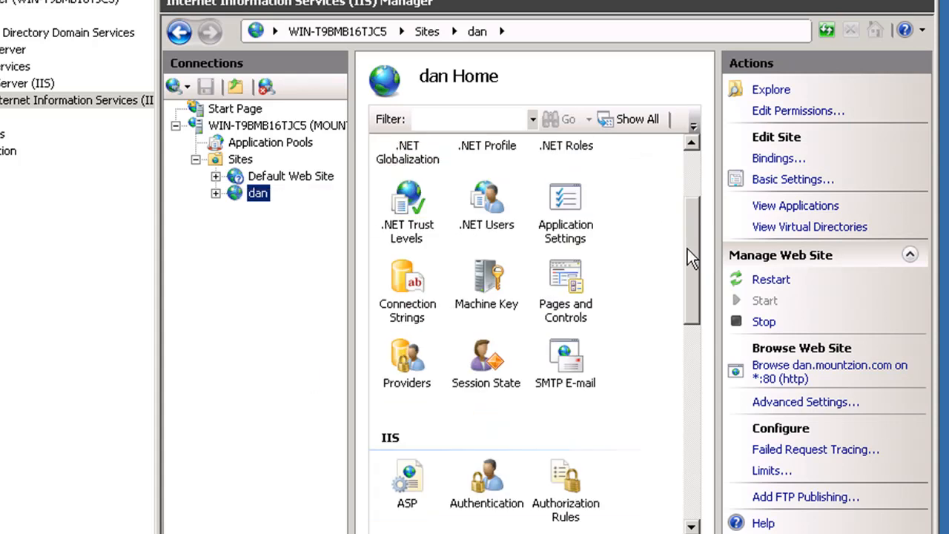
{"action": "scroll", "scroll_direction": "down", "scroll_amount": 3}
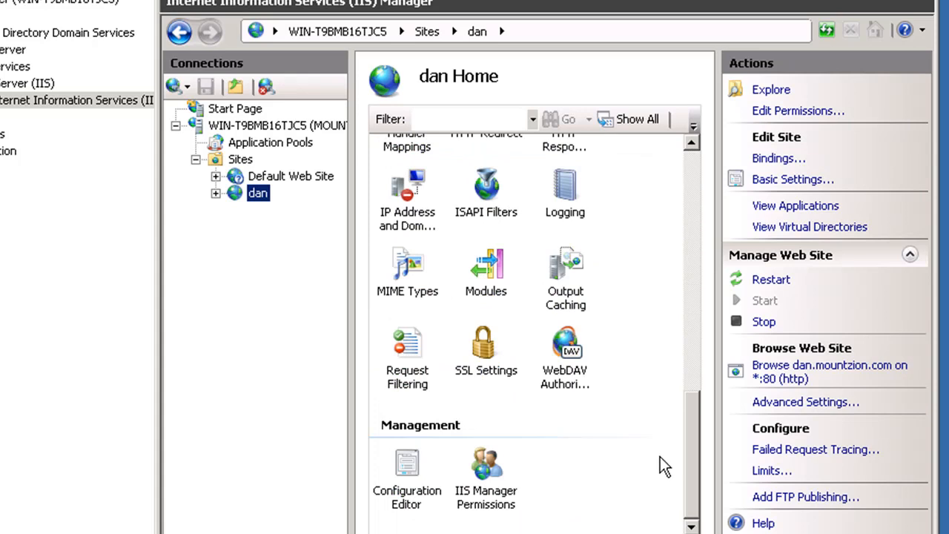
{"action": "scroll", "scroll_direction": "up", "scroll_amount": 3}
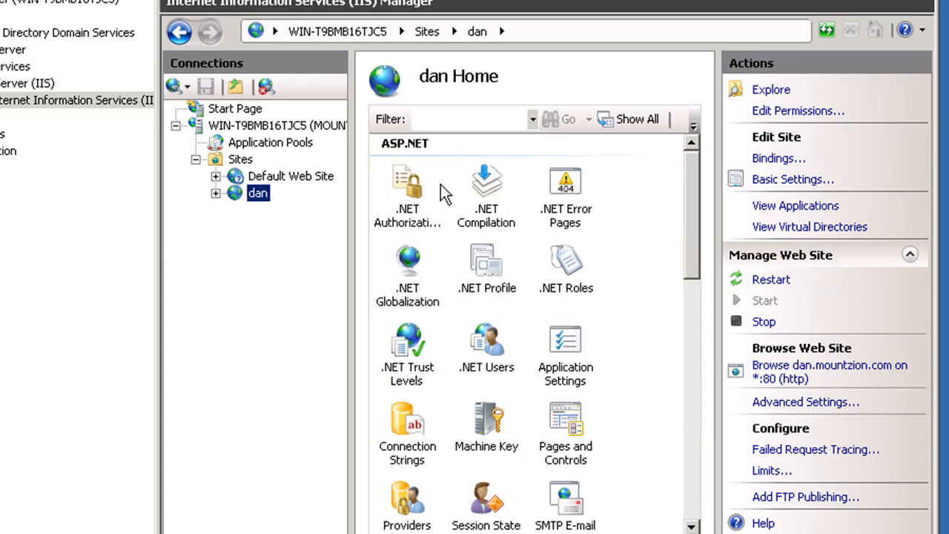
{"action": "right_click", "coordinate": [258, 193]}
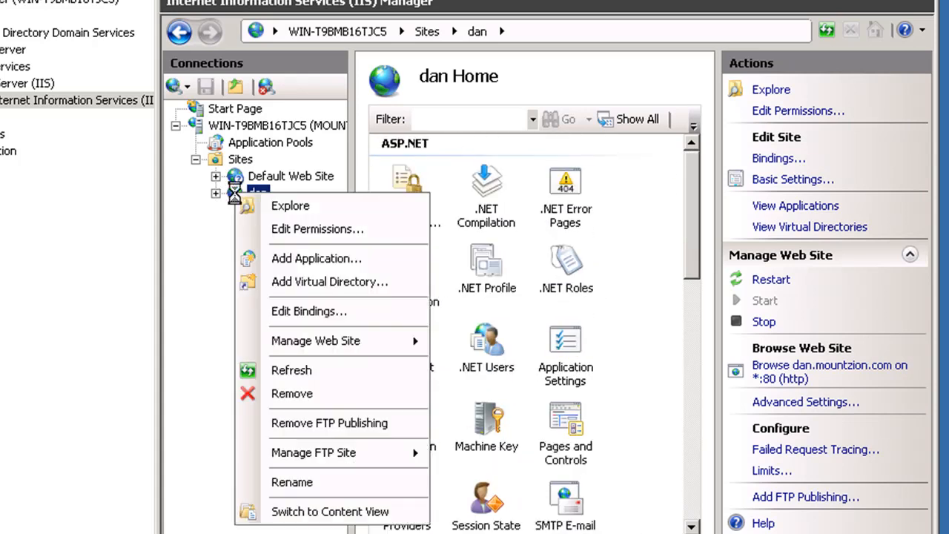
{"action": "mouse_move", "coordinate": [314, 340]}
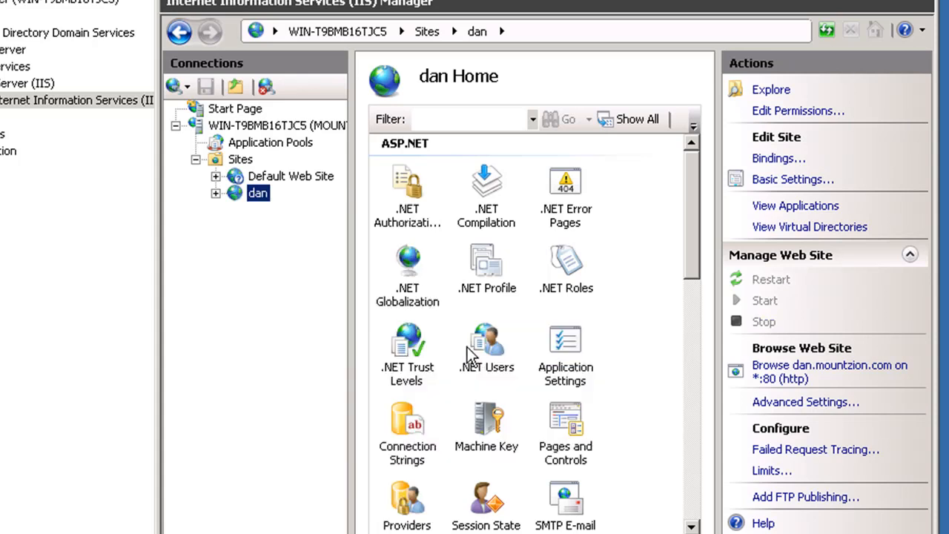
{"action": "scroll", "scroll_direction": "down", "scroll_amount": 3}
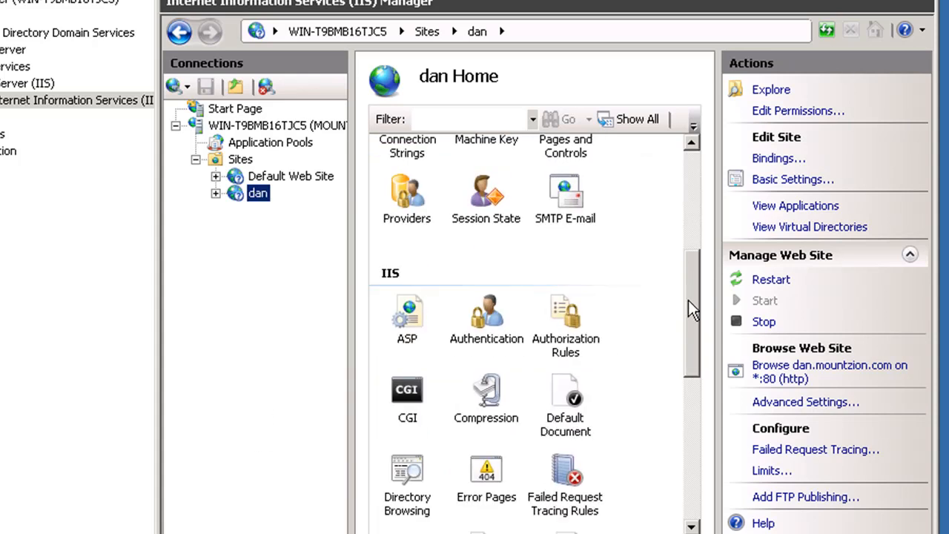
{"action": "scroll", "scroll_direction": "up", "scroll_amount": 3}
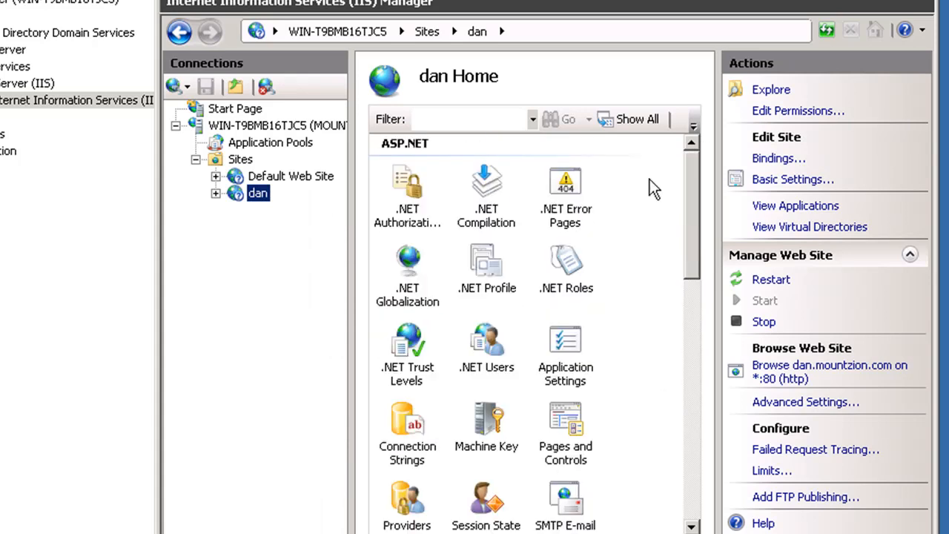
{"action": "right_click", "coordinate": [240, 160]}
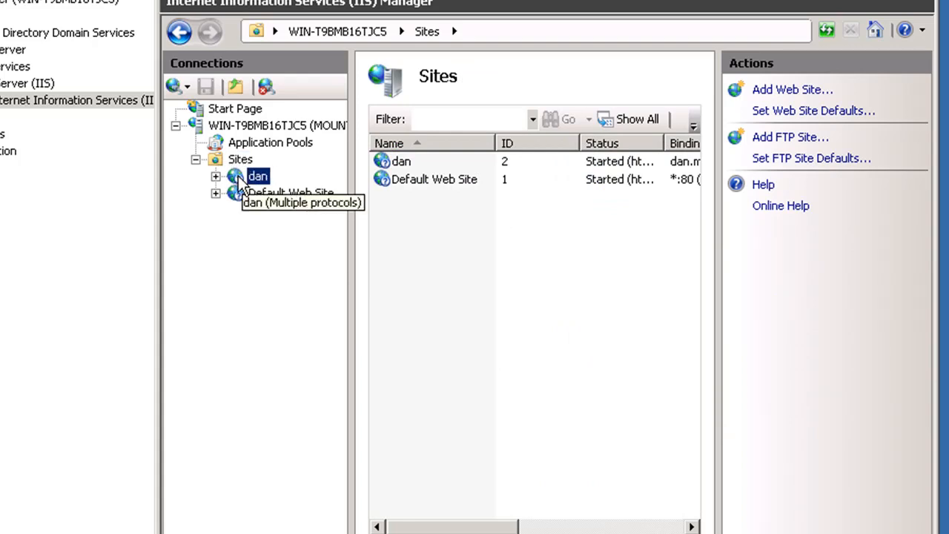
{"action": "left_click", "coordinate": [258, 175]}
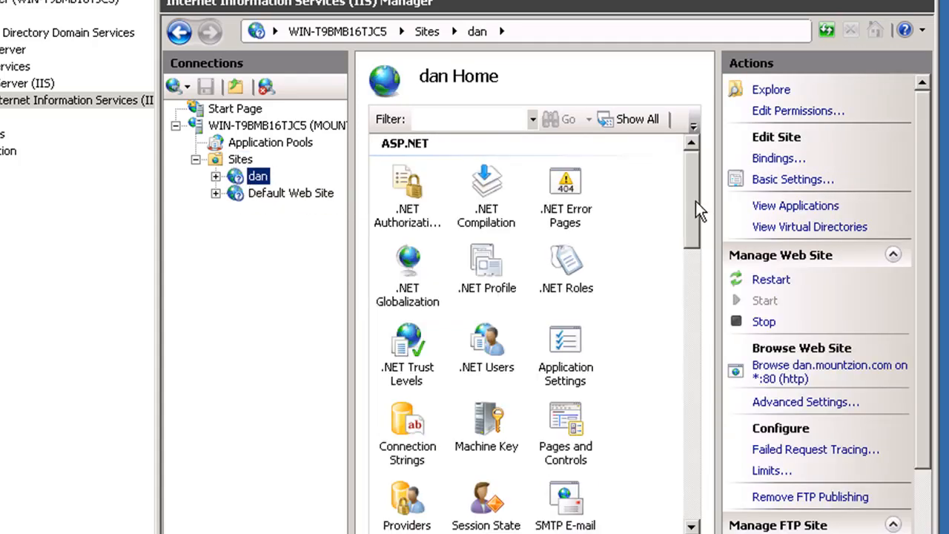
{"action": "scroll", "scroll_direction": "down", "scroll_amount": 3}
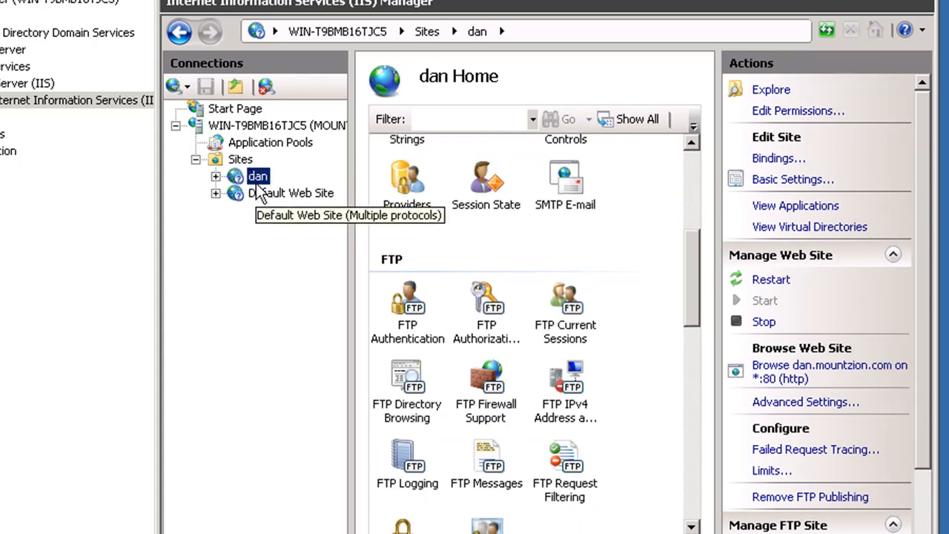
{"action": "scroll", "scroll_direction": "up", "scroll_amount": 3}
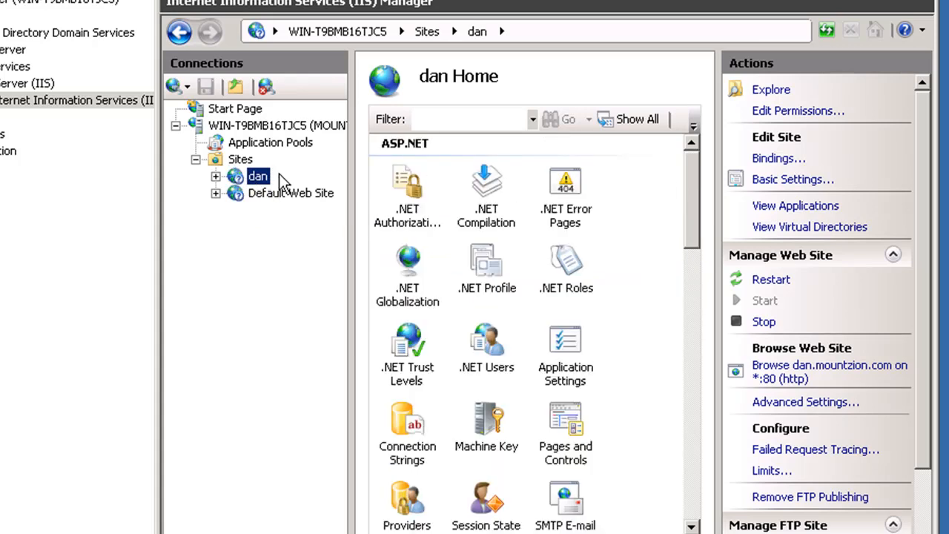
{"action": "mouse_move", "coordinate": [258, 175]}
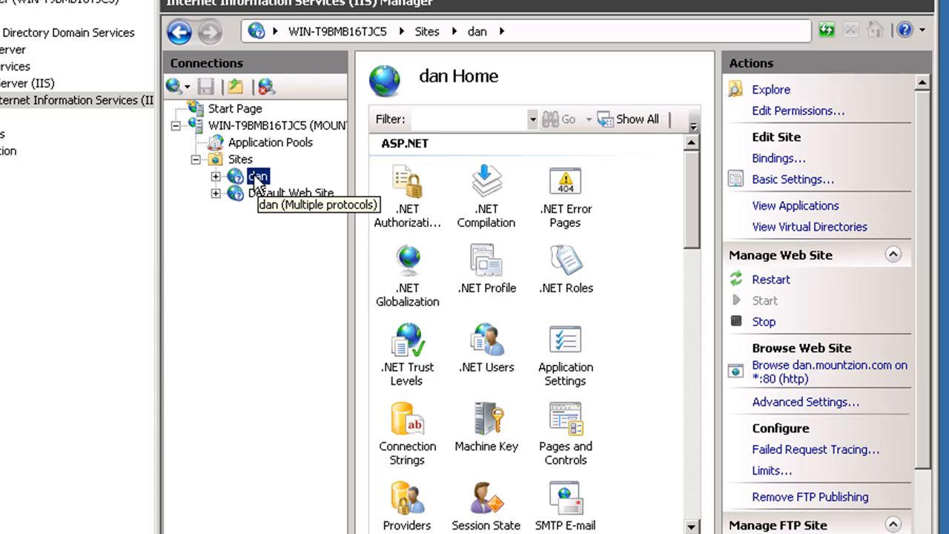
{"action": "mouse_move", "coordinate": [759, 352]}
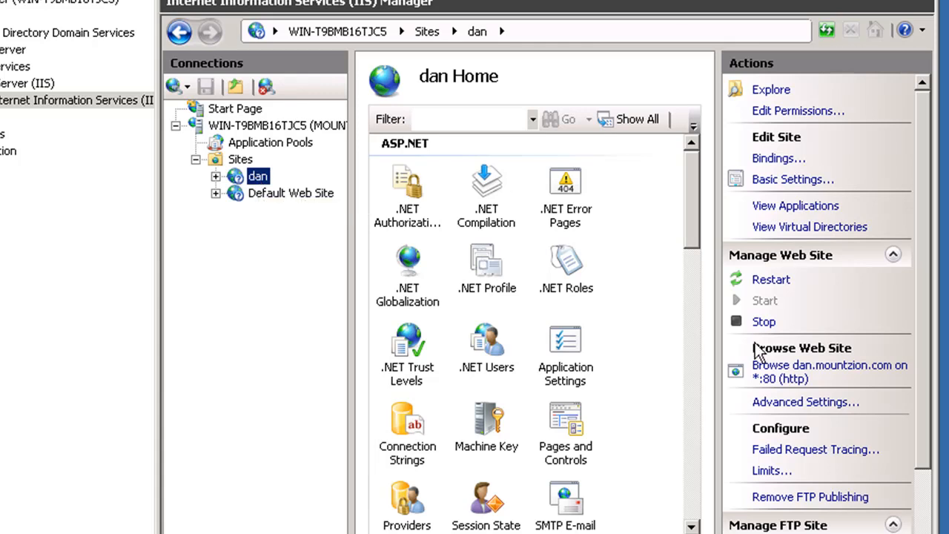
{"action": "scroll", "scroll_direction": "down", "scroll_amount": 3}
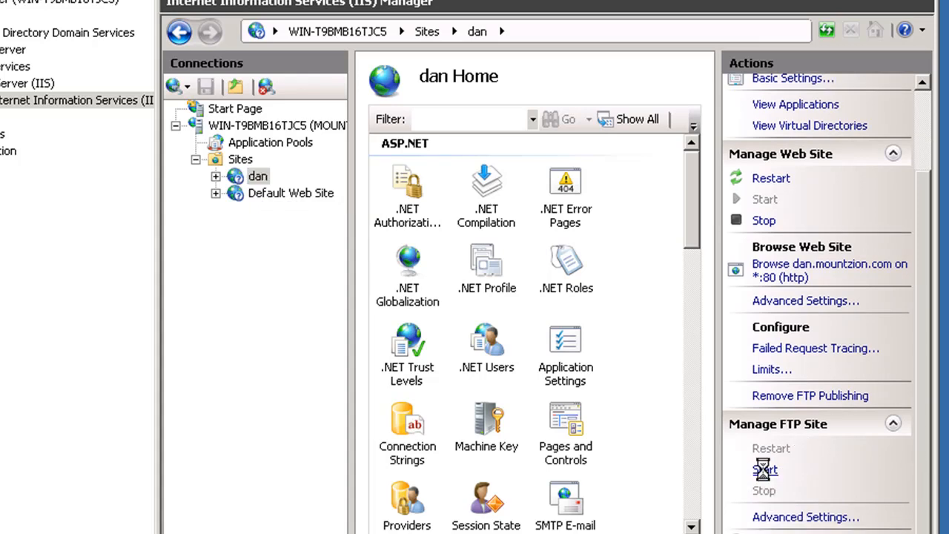
{"action": "left_click", "coordinate": [765, 469]}
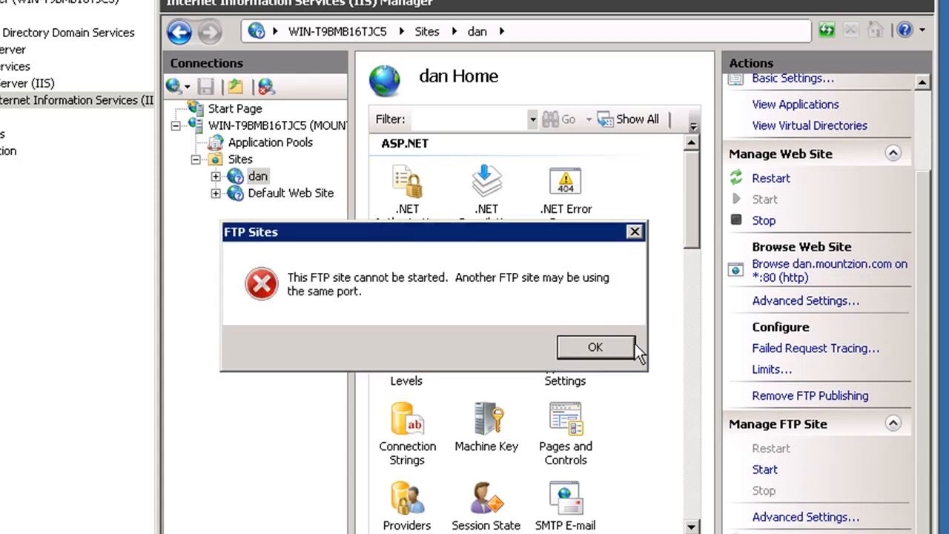
{"action": "left_click", "coordinate": [594, 347]}
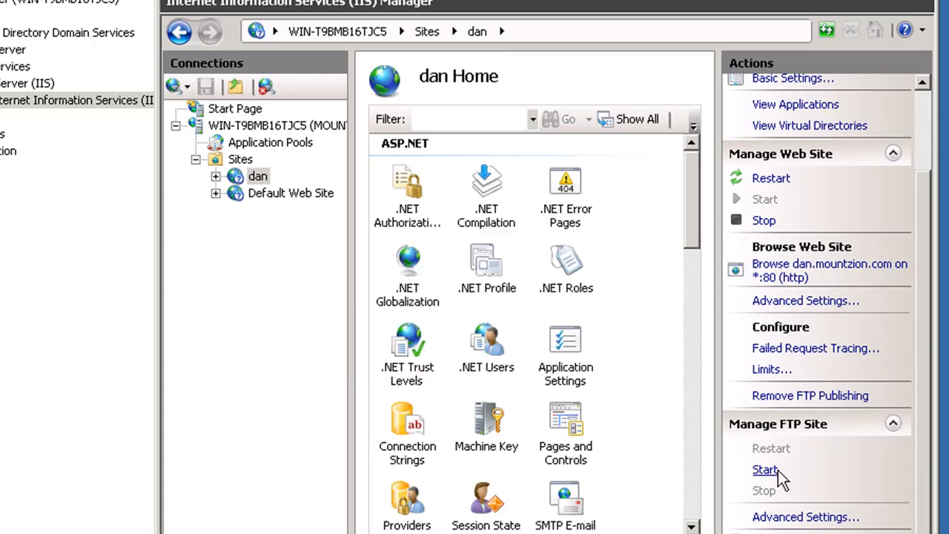
{"action": "mouse_move", "coordinate": [764, 489]}
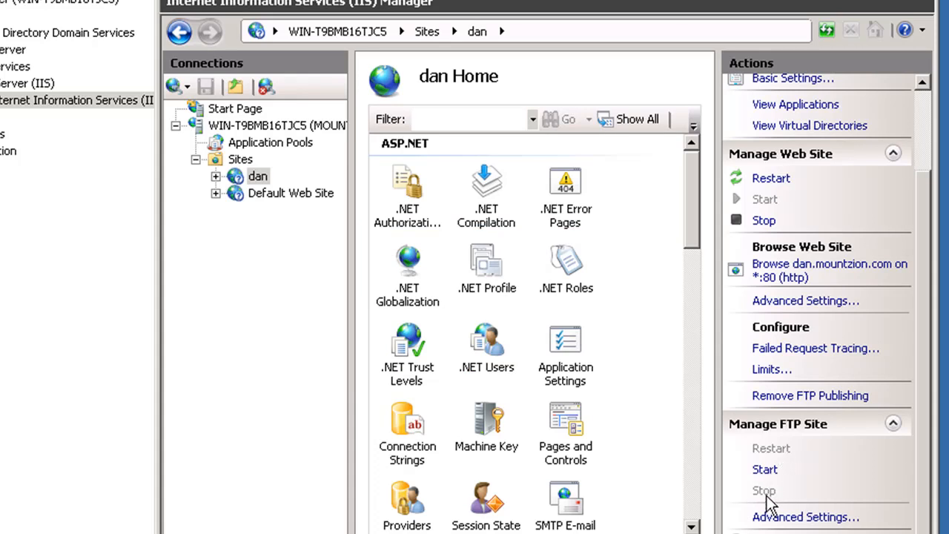
{"action": "mouse_move", "coordinate": [743, 335]}
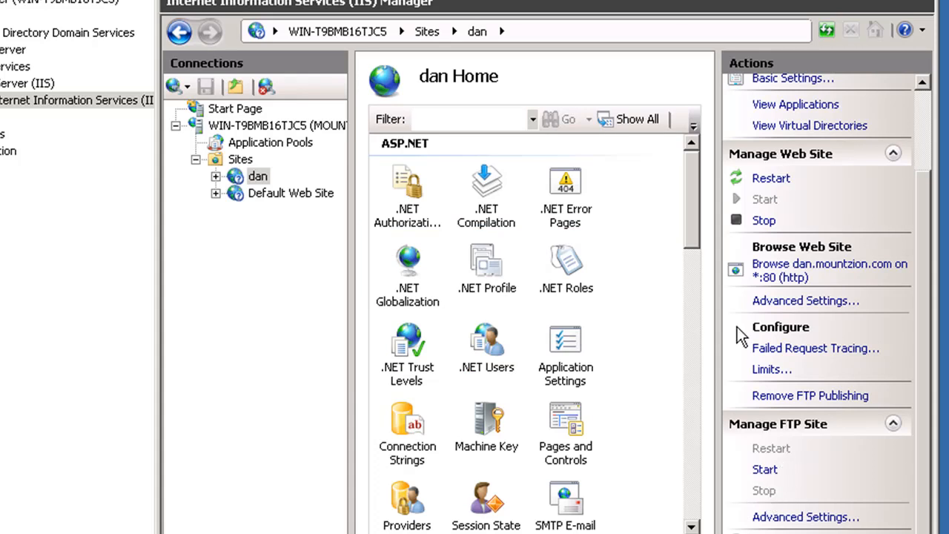
{"action": "mouse_move", "coordinate": [694, 219]}
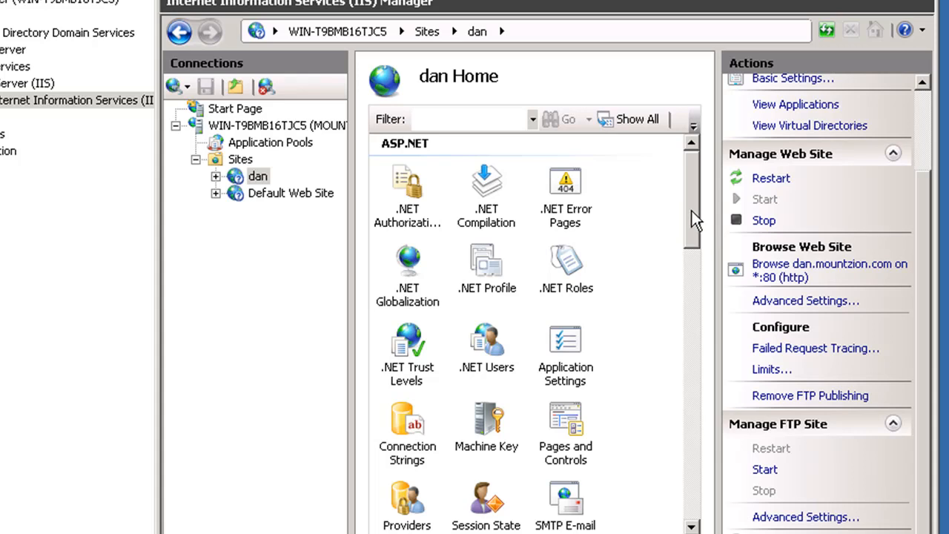
{"action": "mouse_move", "coordinate": [753, 245]}
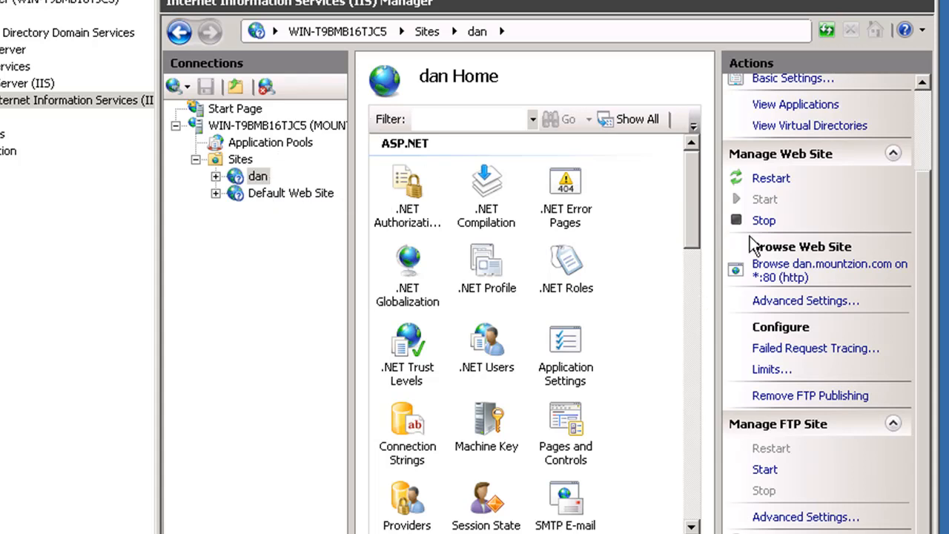
{"action": "scroll", "scroll_direction": "down", "scroll_amount": 3}
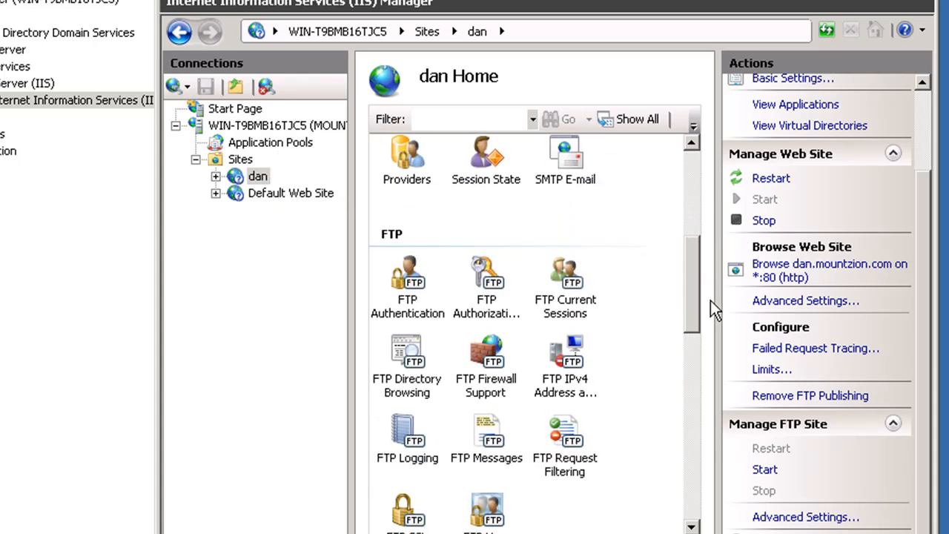
Set Basic Authentication's default domain to dan.mountzion.com in FTP Authentication.
{"action": "double_click", "coordinate": [407, 279]}
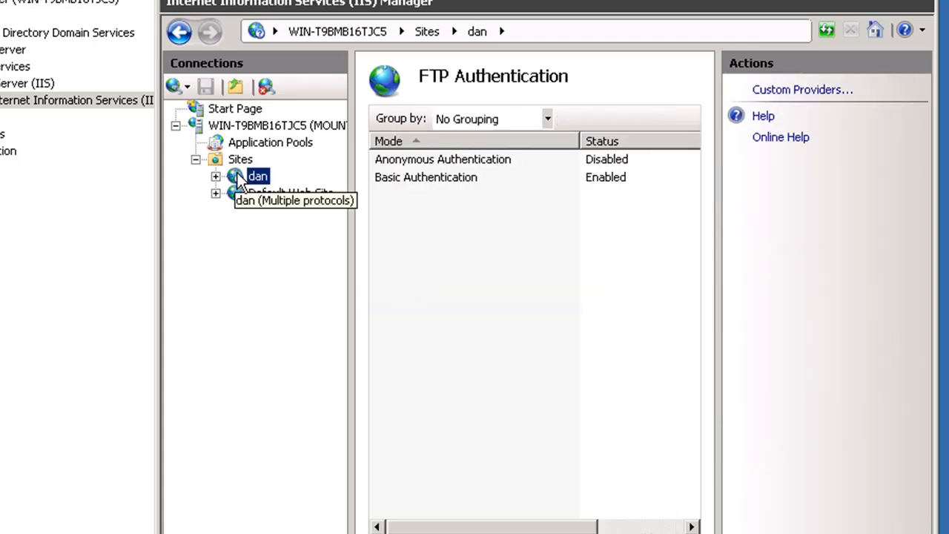
{"action": "mouse_move", "coordinate": [441, 185]}
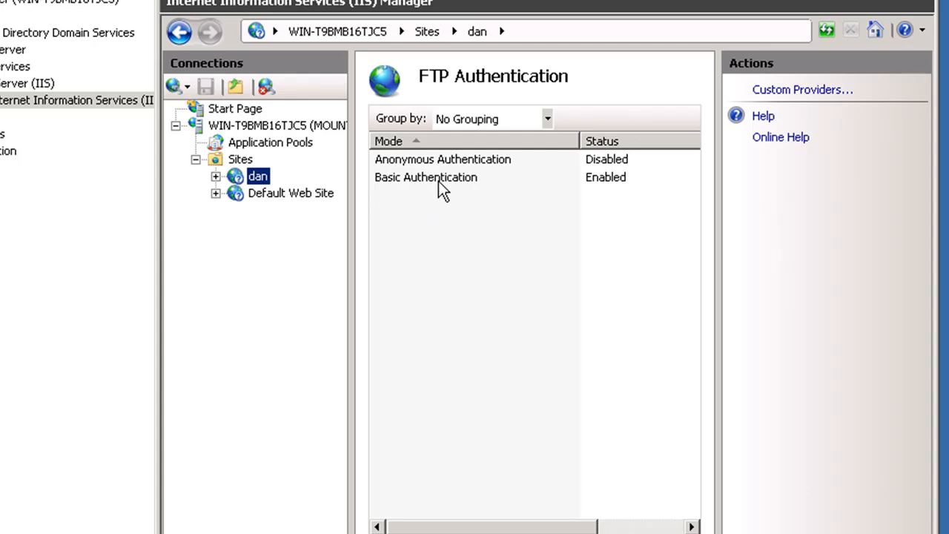
{"action": "left_click", "coordinate": [425, 177]}
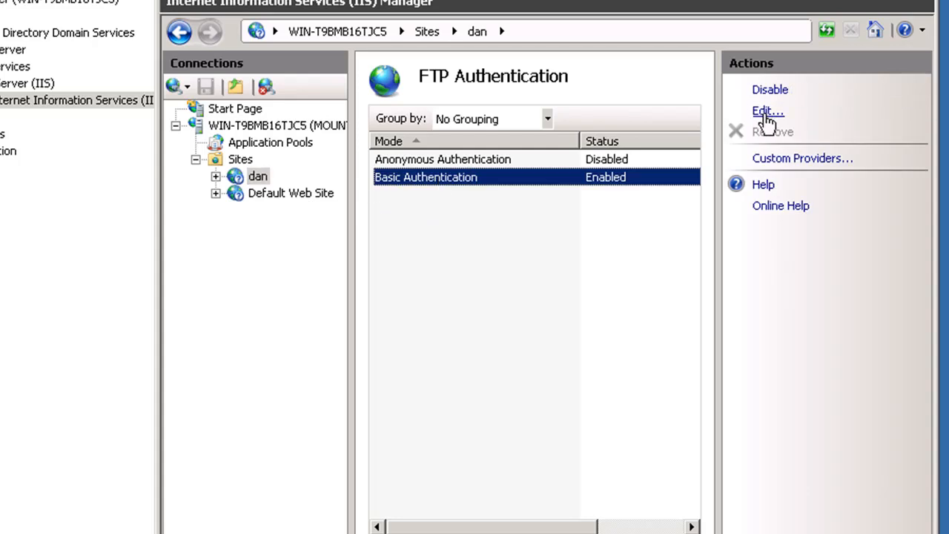
{"action": "left_click", "coordinate": [765, 110]}
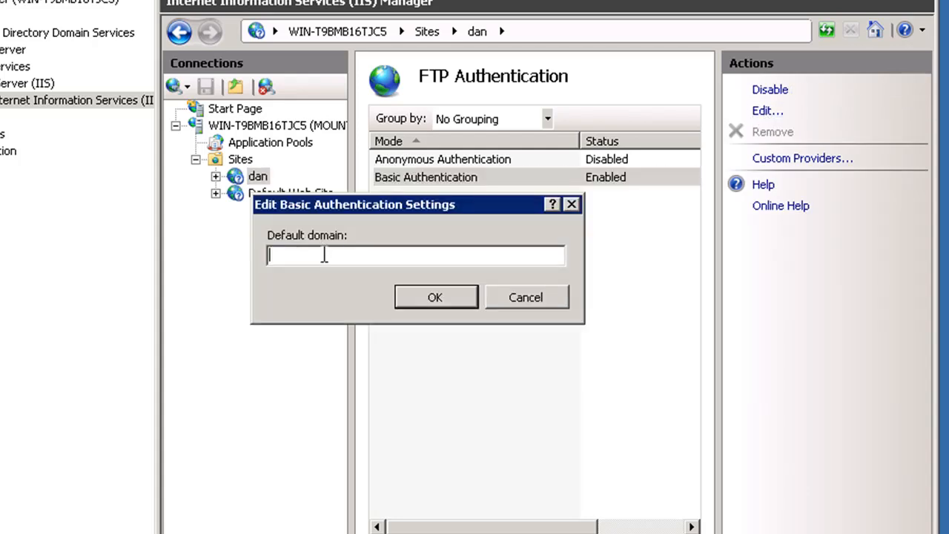
{"action": "type", "text": "dan."}
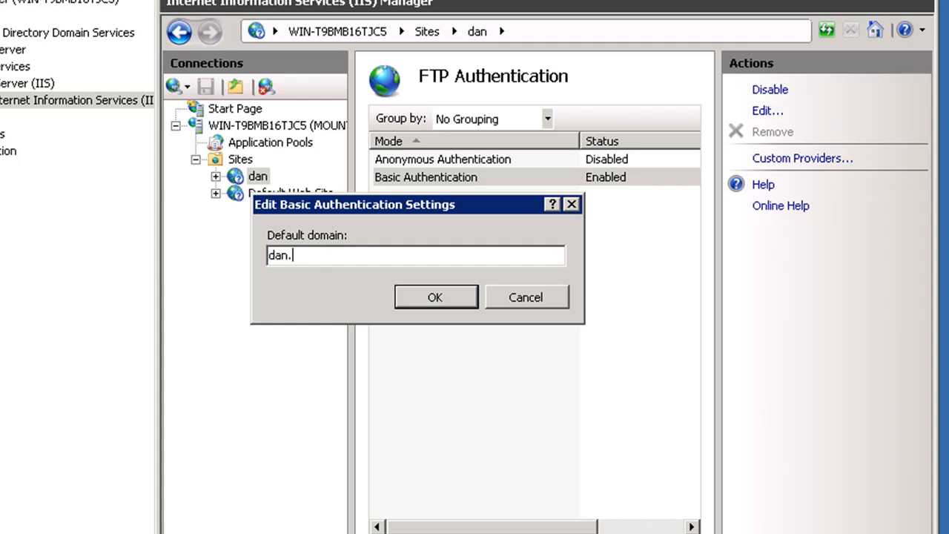
{"action": "type", "text": "moun"}
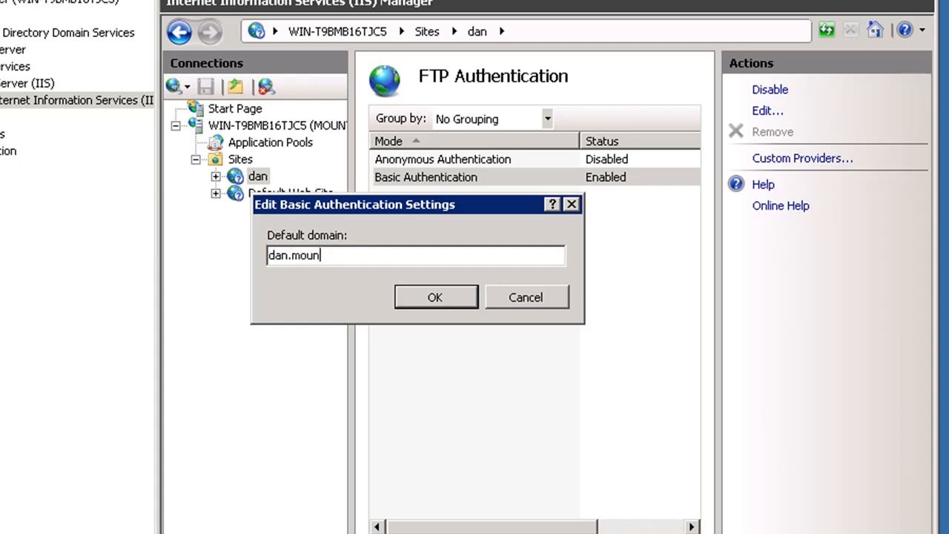
{"action": "type", "text": "tzion.com"}
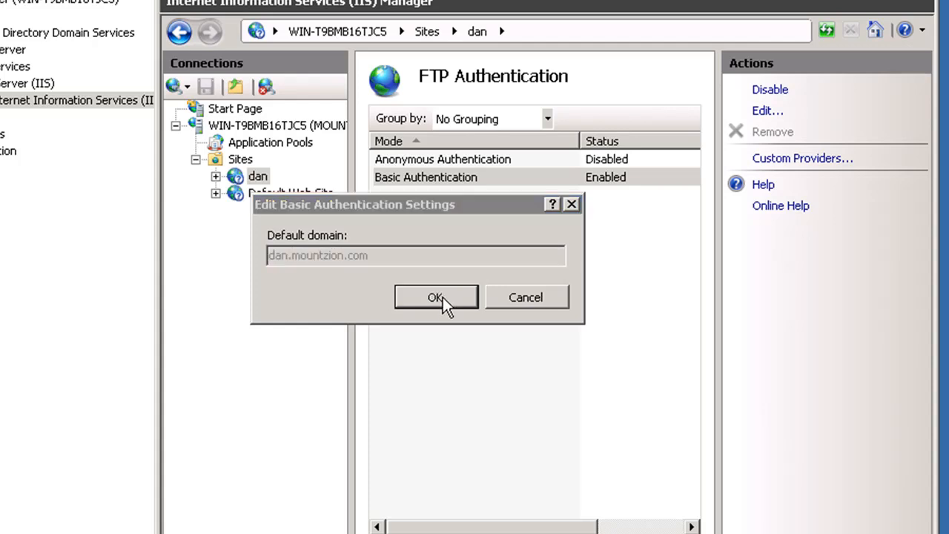
{"action": "left_click", "coordinate": [436, 296]}
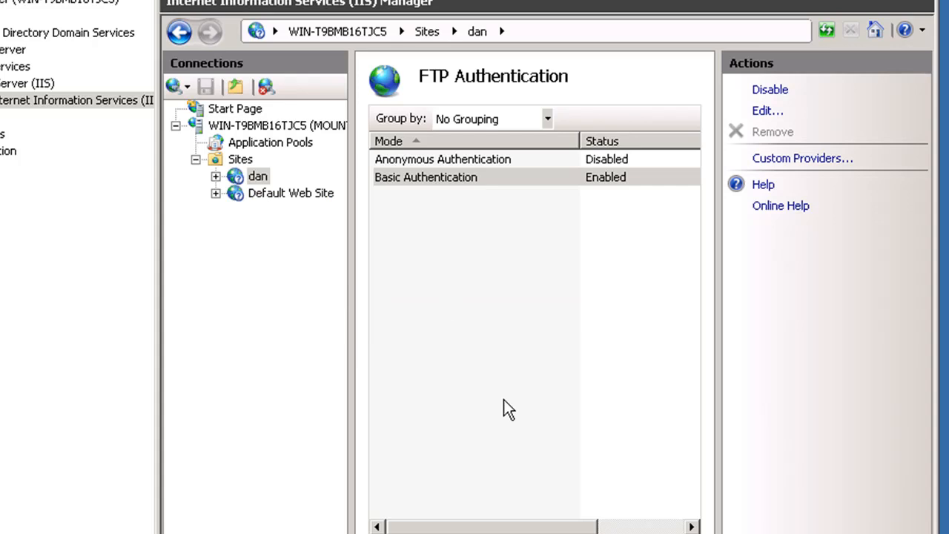
{"action": "mouse_move", "coordinate": [362, 161]}
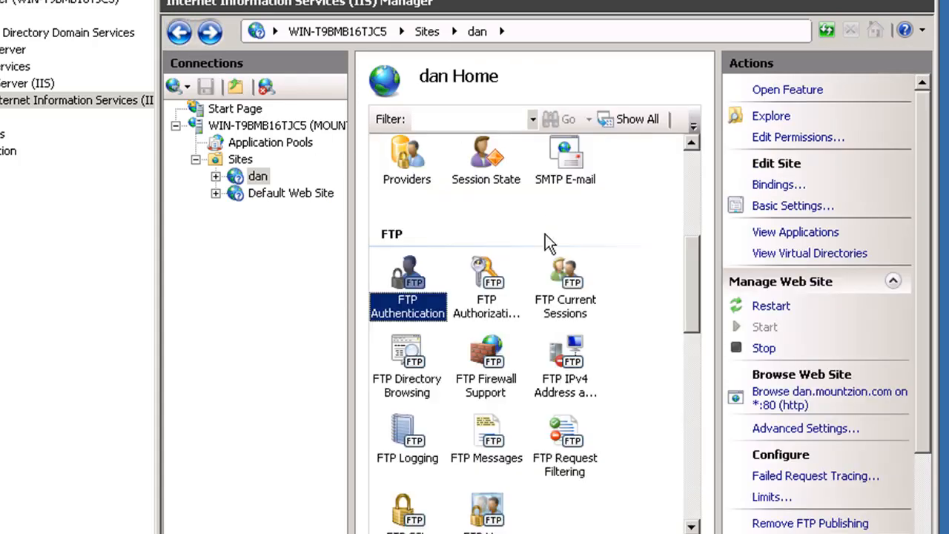
{"action": "double_click", "coordinate": [486, 285]}
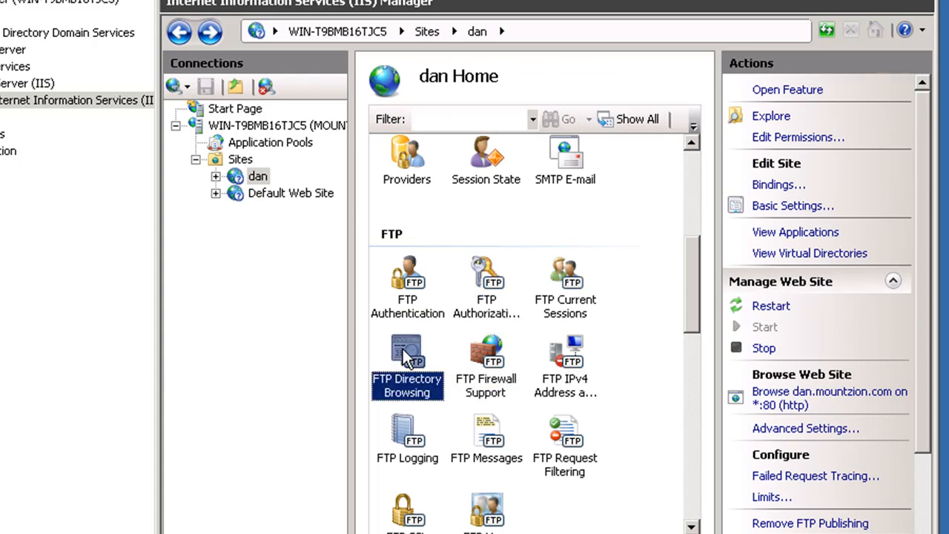
{"action": "mouse_move", "coordinate": [406, 353]}
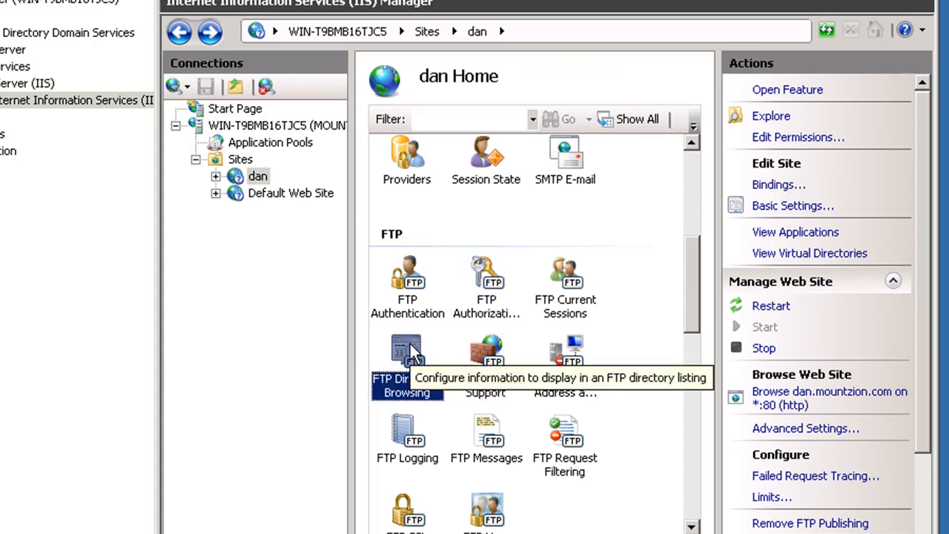
{"action": "double_click", "coordinate": [406, 353]}
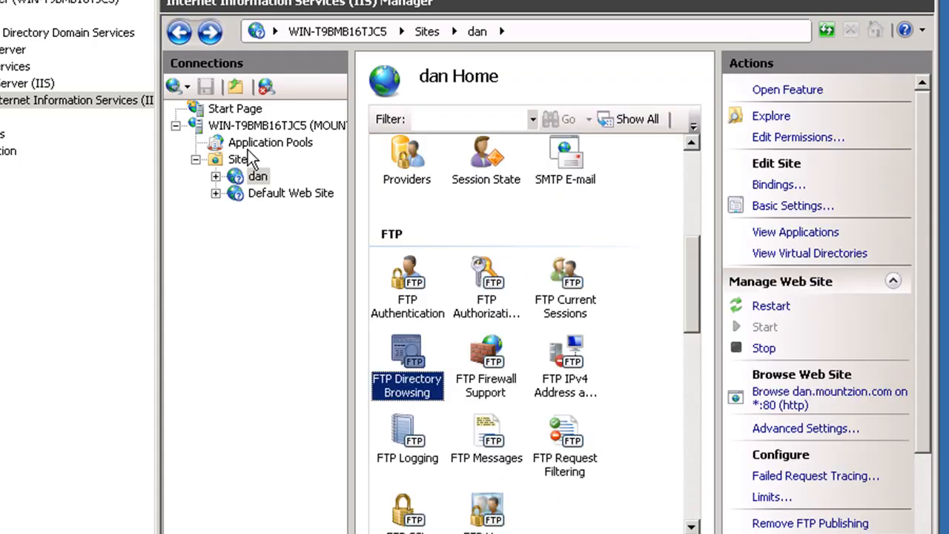
Apply external firewall IP 192.168.41.190 in FTP Firewall Support and acknowledge the notice.
{"action": "double_click", "coordinate": [486, 356]}
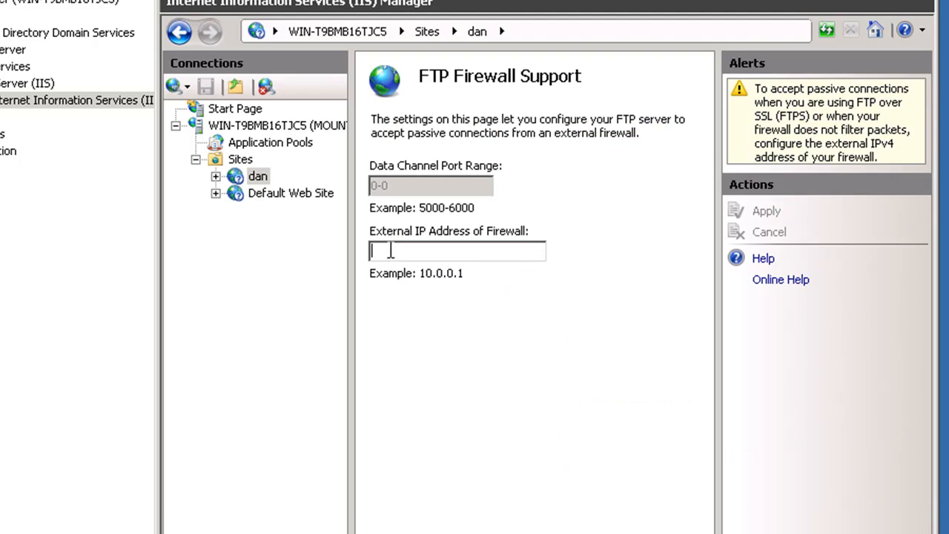
{"action": "type", "text": "192.168.41"}
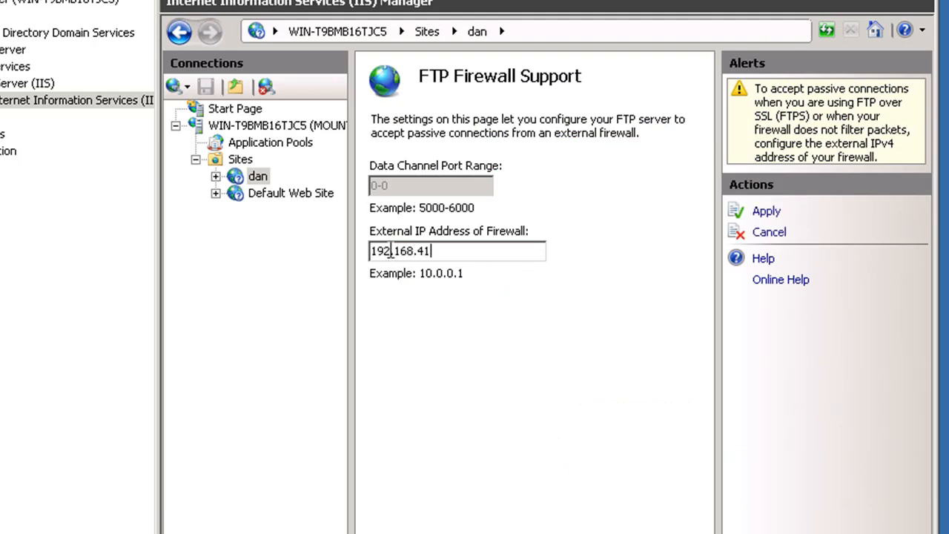
{"action": "mouse_move", "coordinate": [462, 251]}
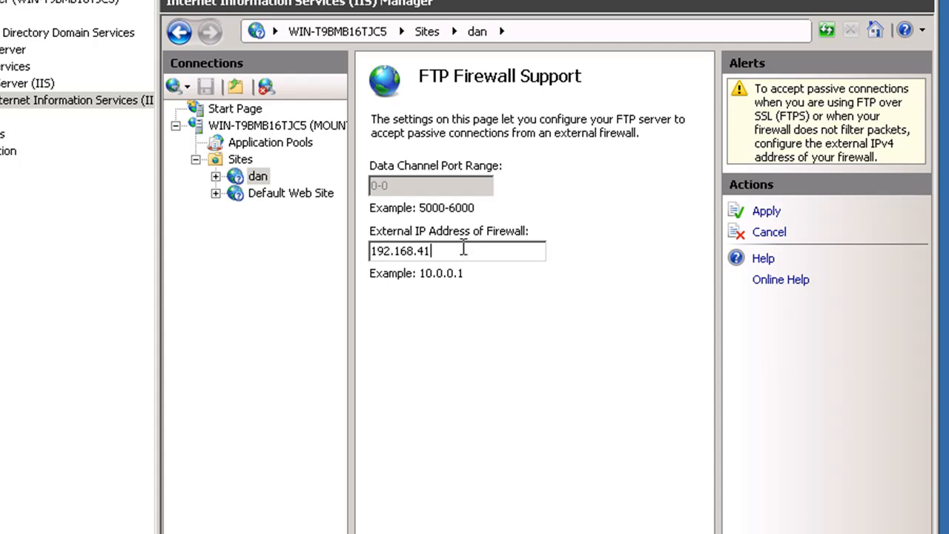
{"action": "type", "text": "1"}
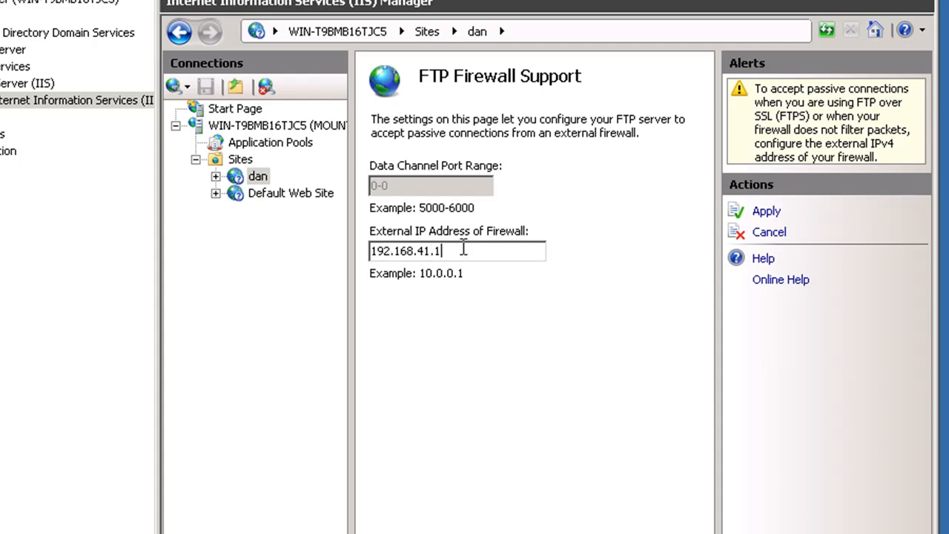
{"action": "type", "text": "90"}
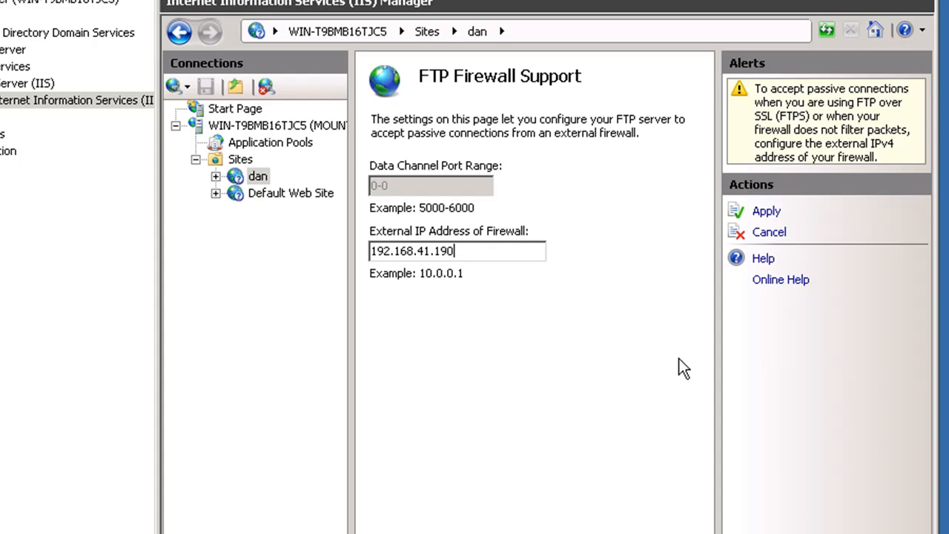
{"action": "left_click", "coordinate": [765, 211]}
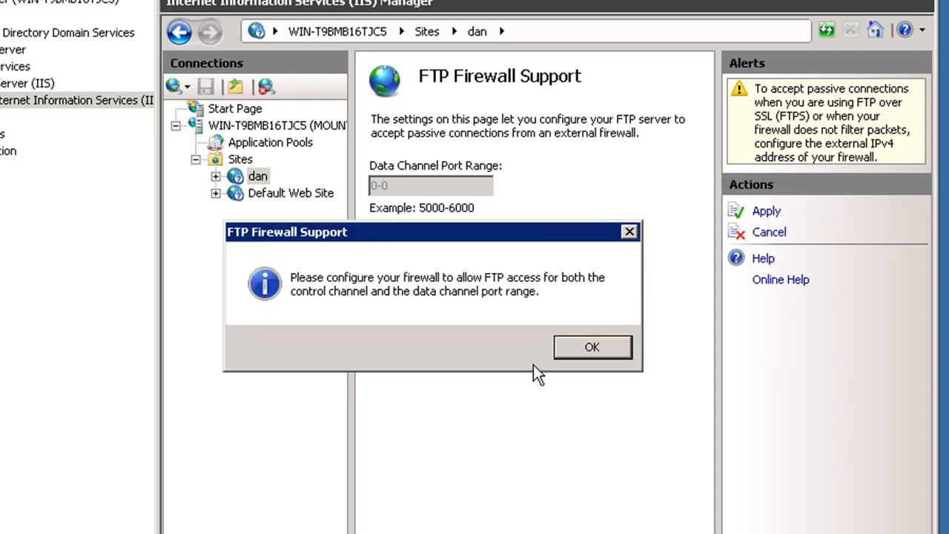
{"action": "left_click", "coordinate": [592, 347]}
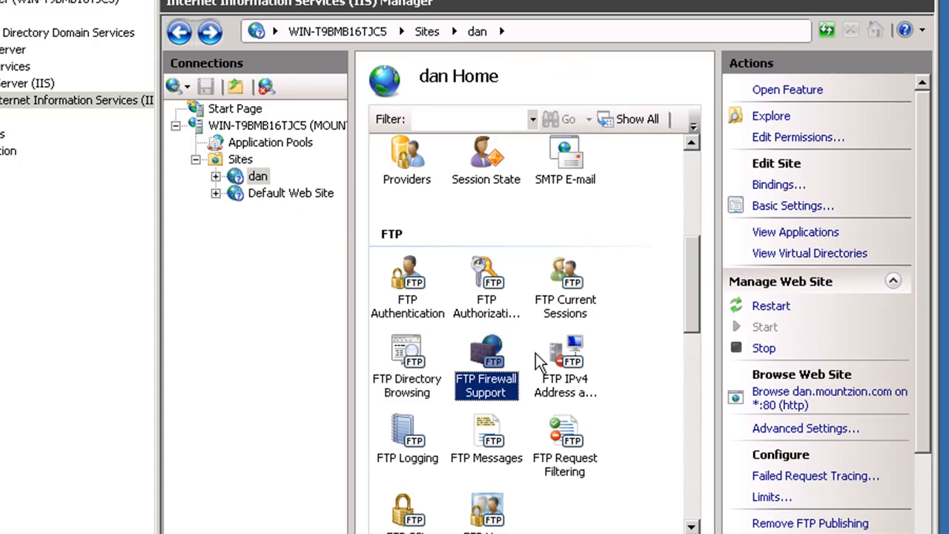
Save the FTP banner message 'Hello Dans FTP' in FTP Messages.
{"action": "scroll", "scroll_direction": "down", "scroll_amount": 3}
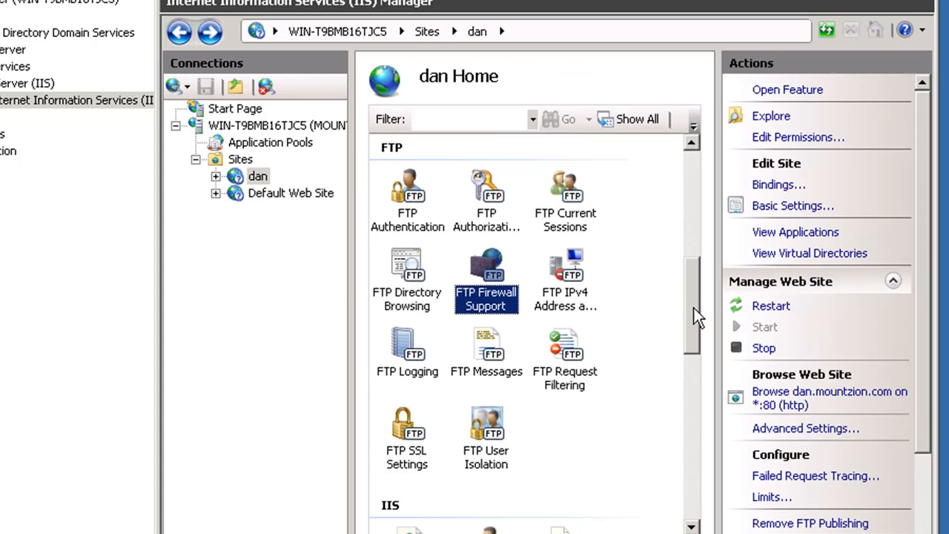
{"action": "double_click", "coordinate": [486, 348]}
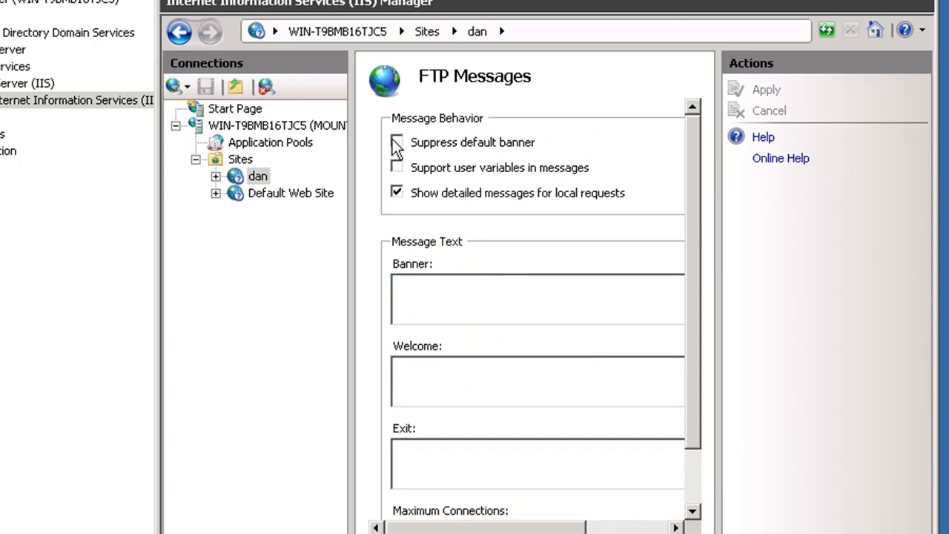
{"action": "left_click", "coordinate": [373, 143]}
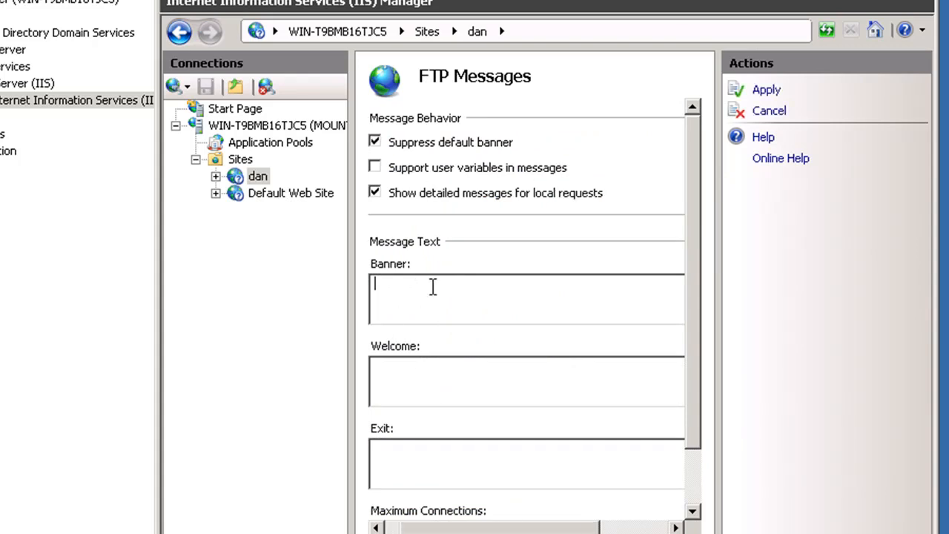
{"action": "type", "text": "Hello"}
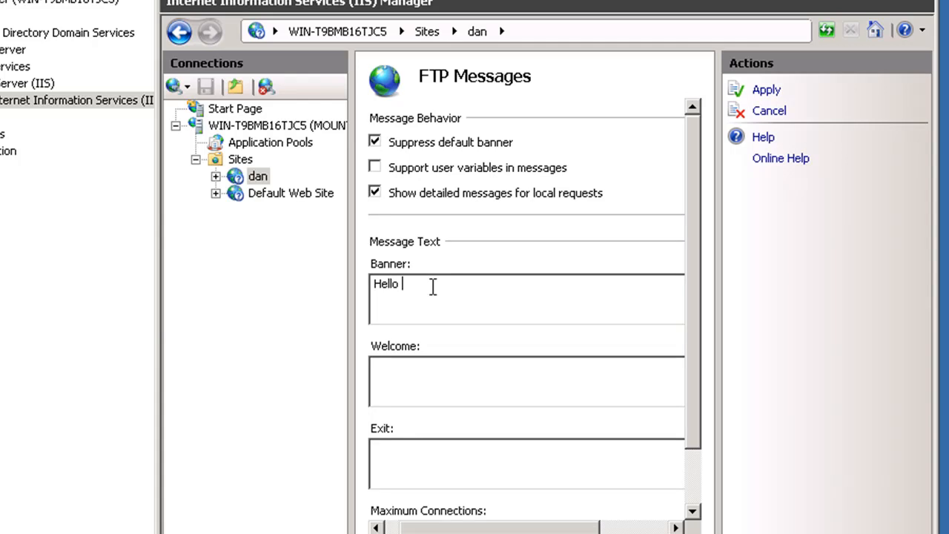
{"action": "type", "text": "Dans"}
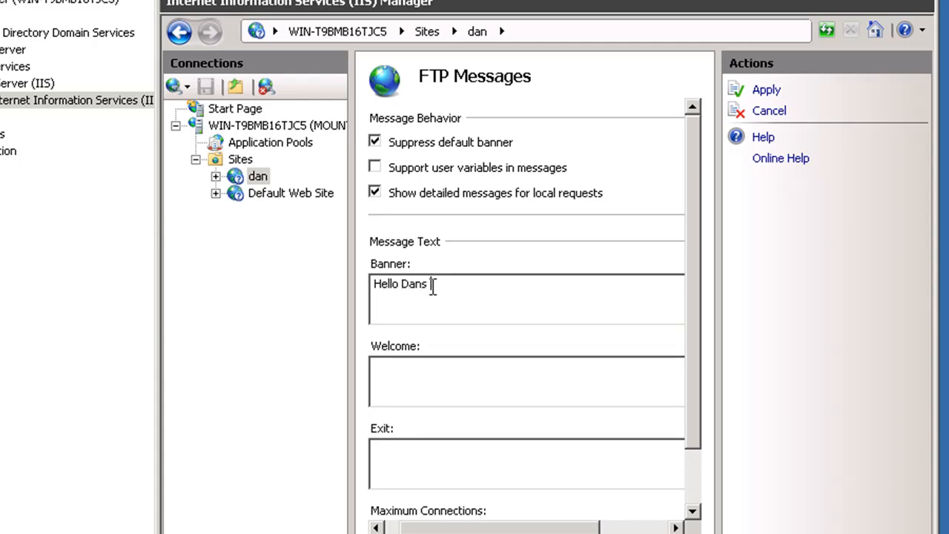
{"action": "type", "text": "FTP"}
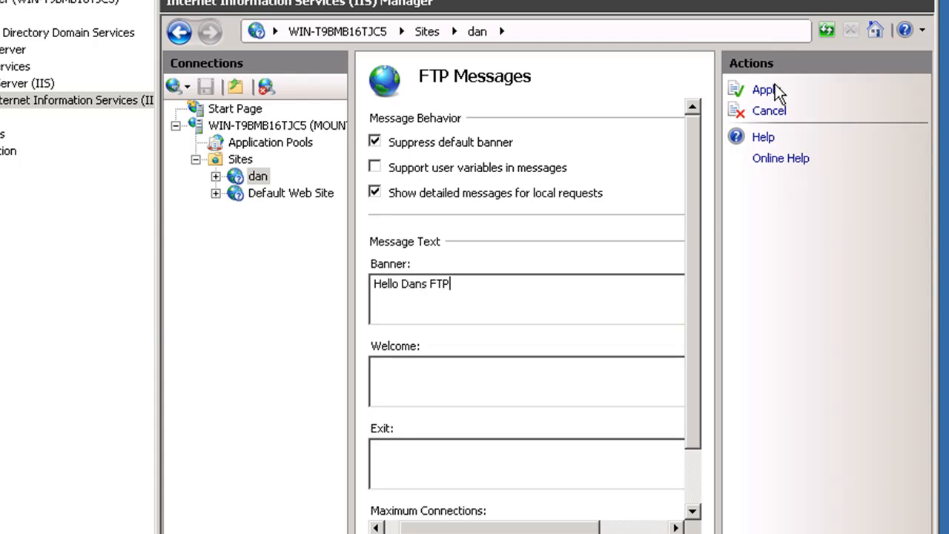
{"action": "left_click", "coordinate": [765, 89]}
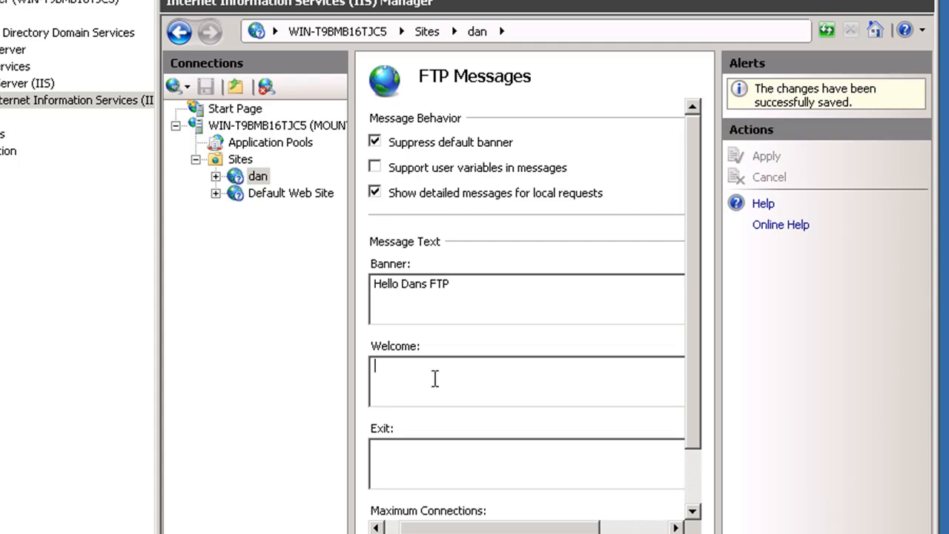
Save welcome message 'Howdy!', enter exit message 'Bye' and return to dan's home page.
{"action": "type", "text": "Howdy!"}
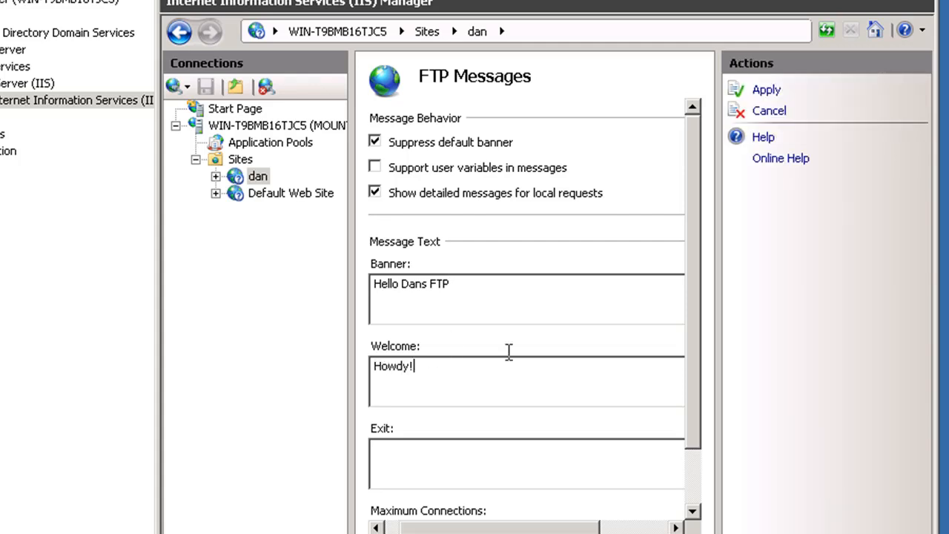
{"action": "left_click", "coordinate": [765, 89]}
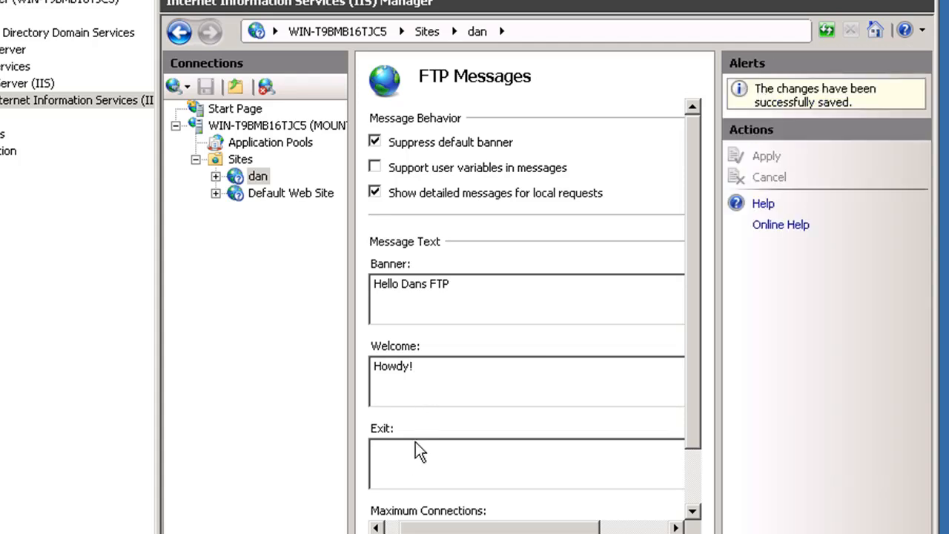
{"action": "type", "text": "Bye"}
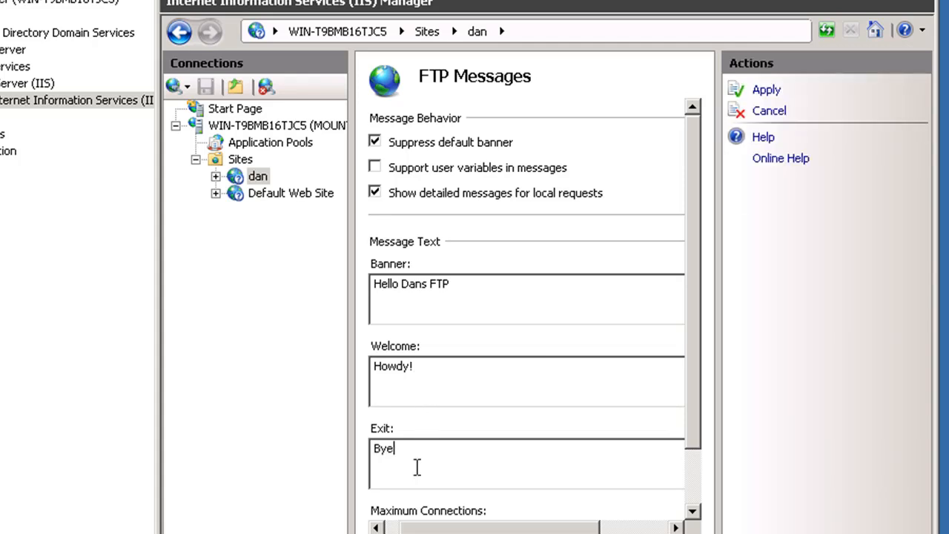
{"action": "left_click", "coordinate": [765, 89]}
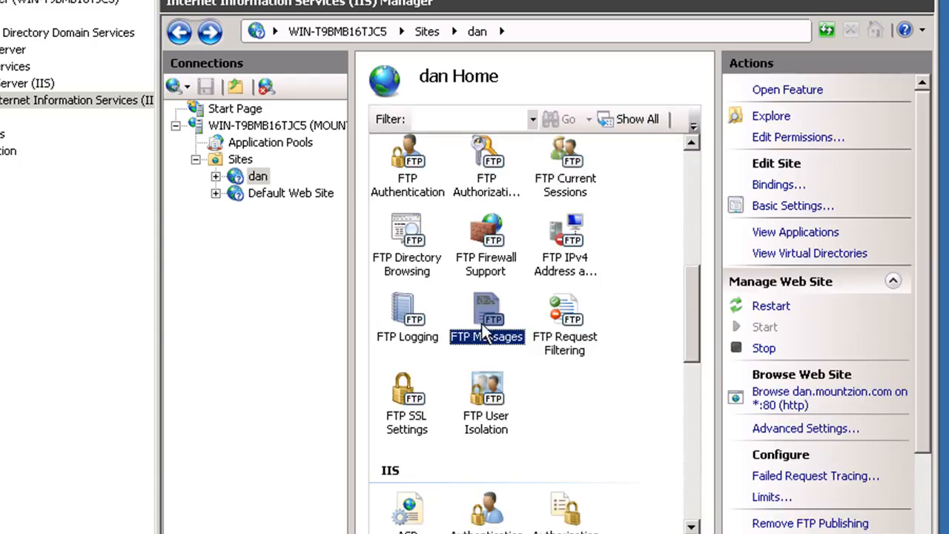
{"action": "left_click", "coordinate": [406, 389]}
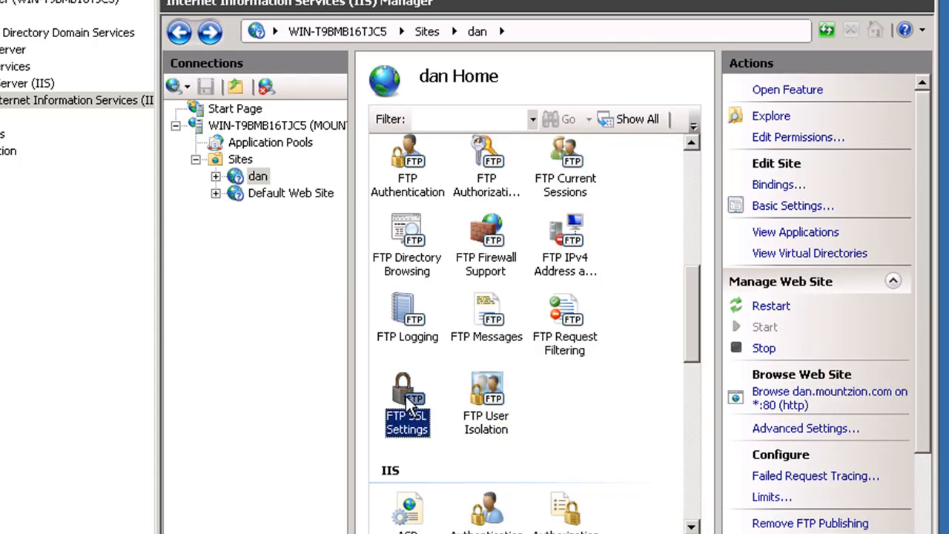
{"action": "double_click", "coordinate": [406, 398]}
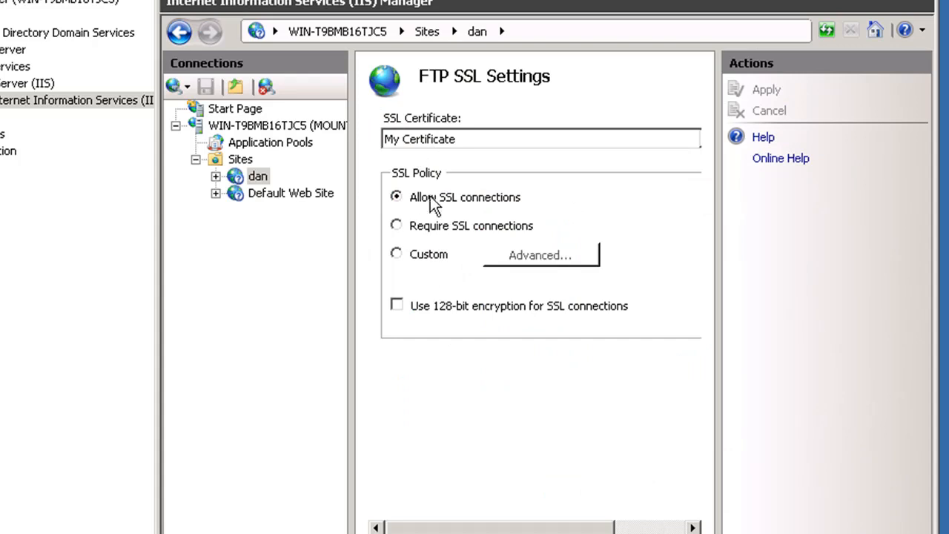
{"action": "mouse_move", "coordinate": [250, 215]}
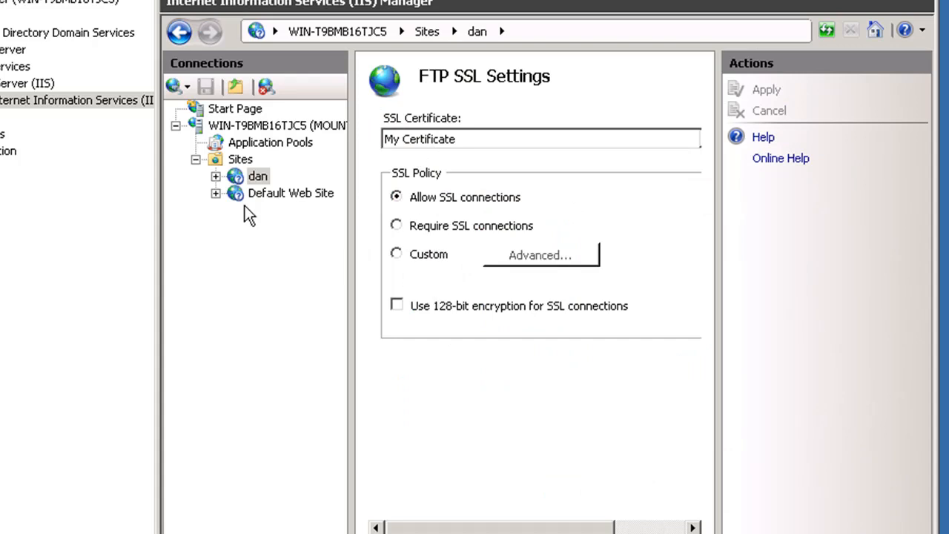
{"action": "mouse_move", "coordinate": [180, 32]}
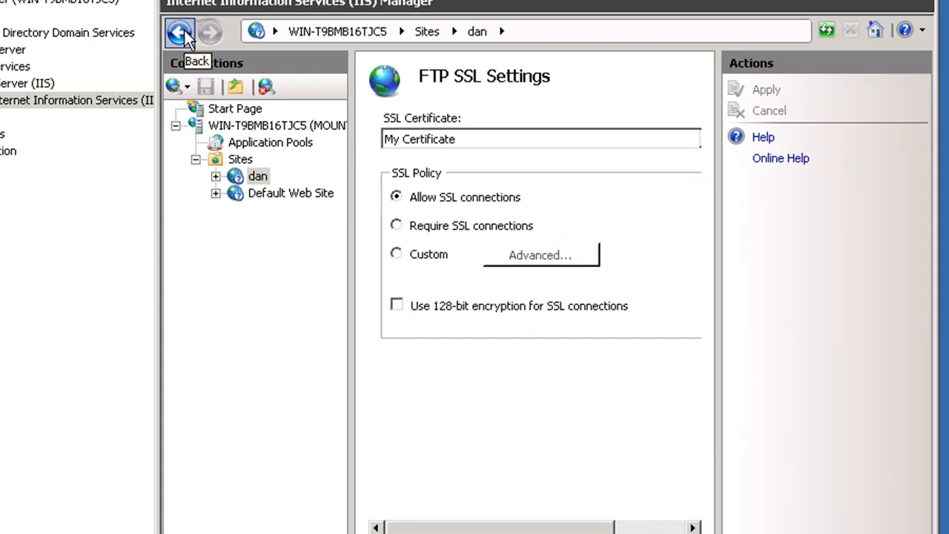
{"action": "left_click", "coordinate": [179, 31]}
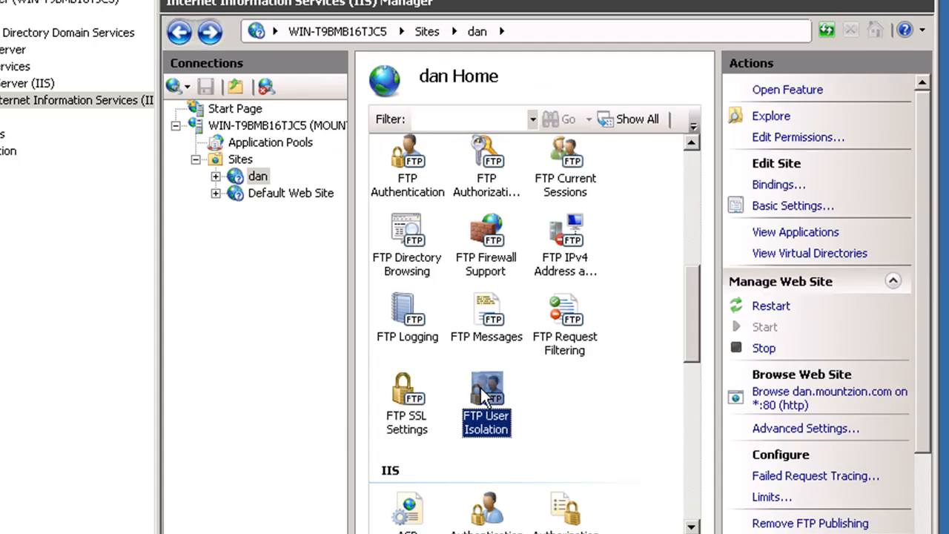
Set FTP User Isolation to 'User name physical directory', apply it, and go back to the site home.
{"action": "double_click", "coordinate": [487, 398]}
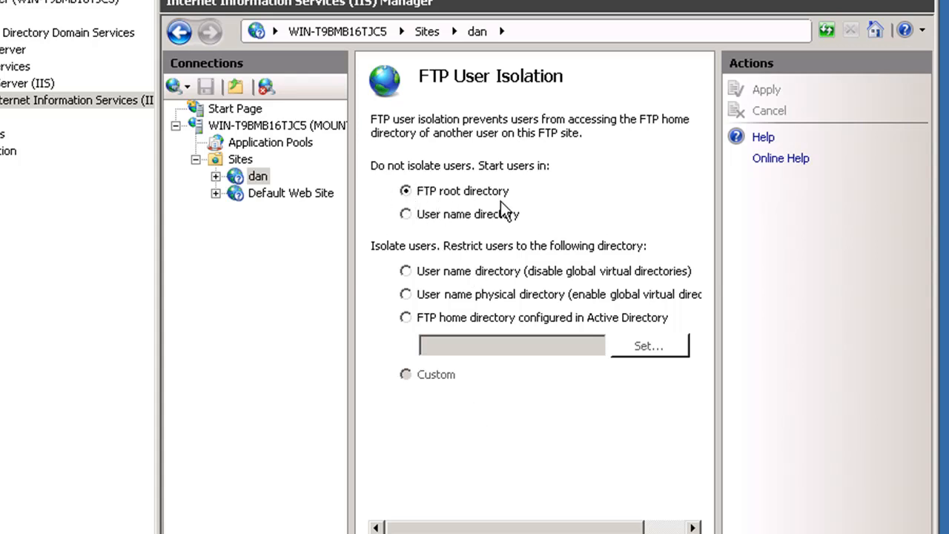
{"action": "left_click", "coordinate": [374, 294]}
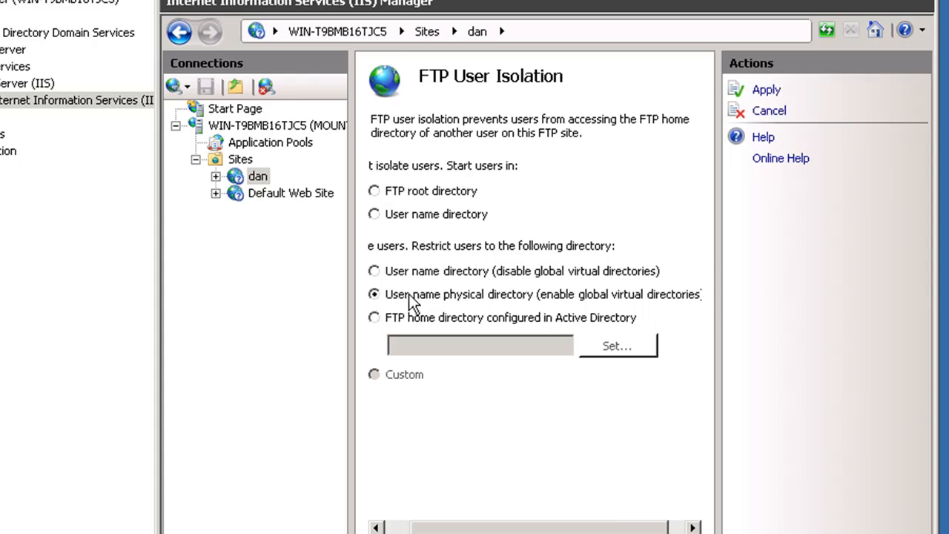
{"action": "mouse_move", "coordinate": [409, 307]}
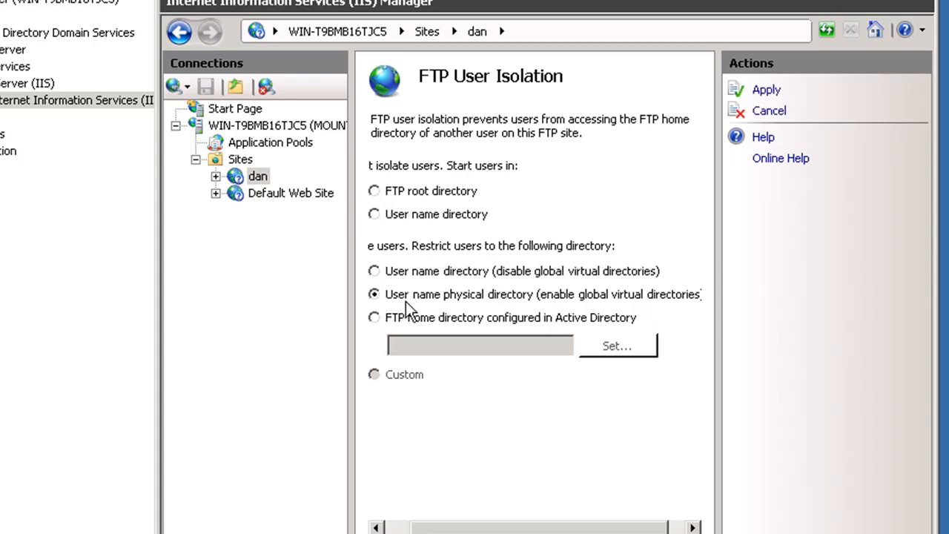
{"action": "mouse_move", "coordinate": [481, 312]}
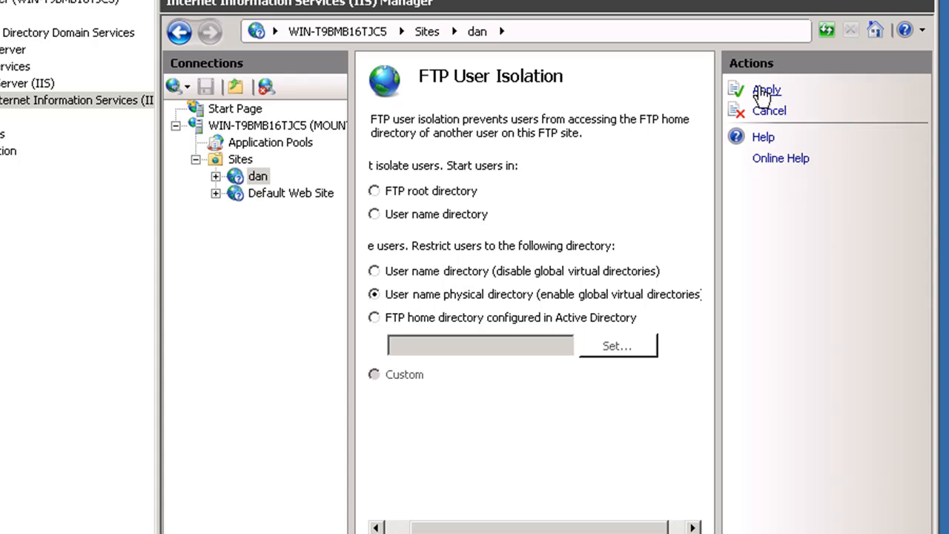
{"action": "left_click", "coordinate": [766, 91]}
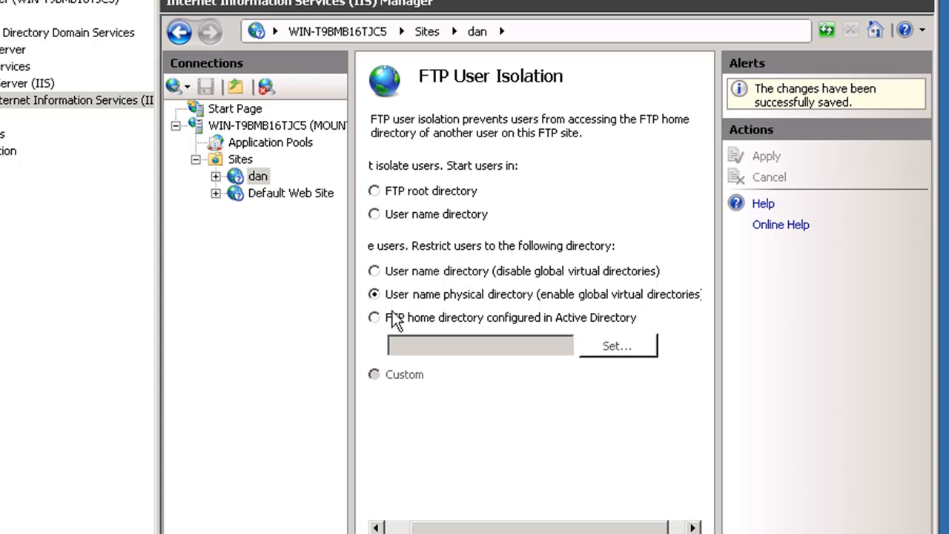
{"action": "mouse_move", "coordinate": [255, 200]}
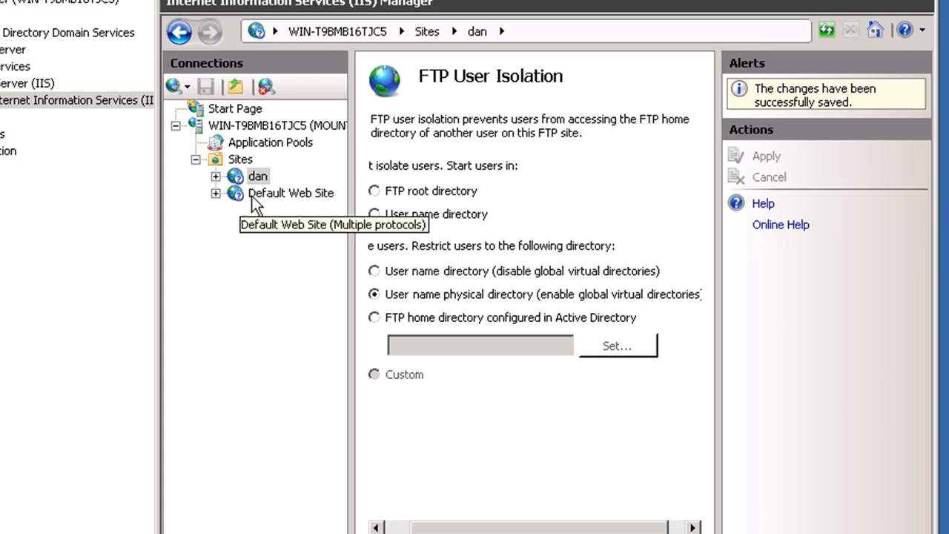
{"action": "left_click", "coordinate": [258, 175]}
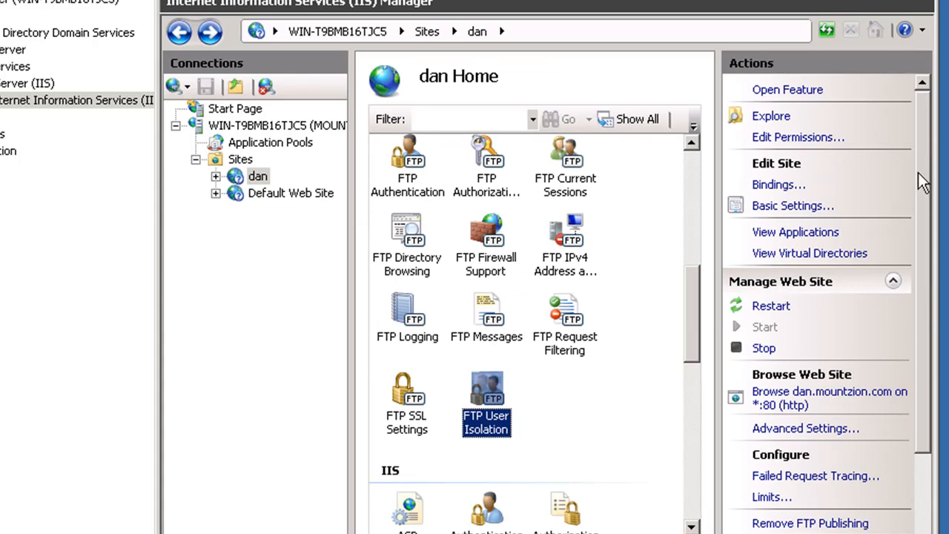
{"action": "mouse_move", "coordinate": [754, 210]}
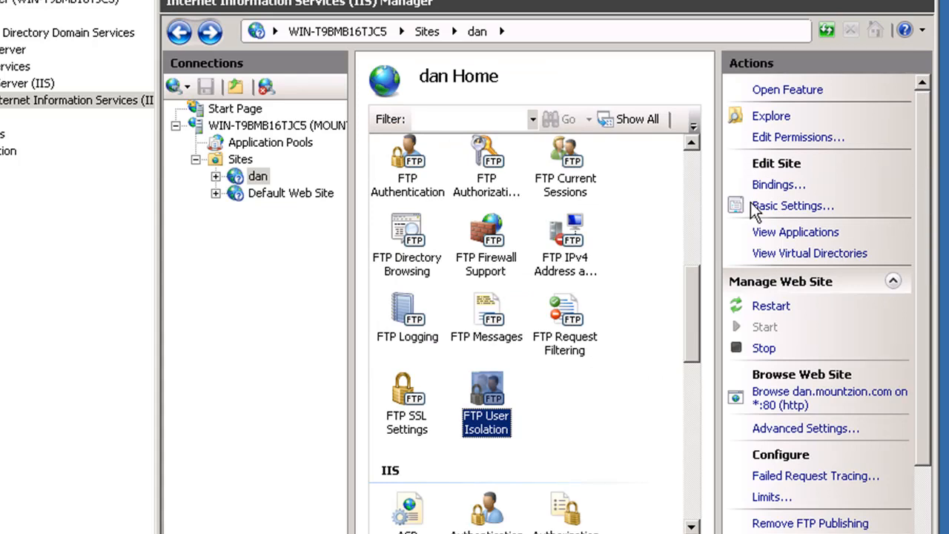
{"action": "mouse_move", "coordinate": [778, 184]}
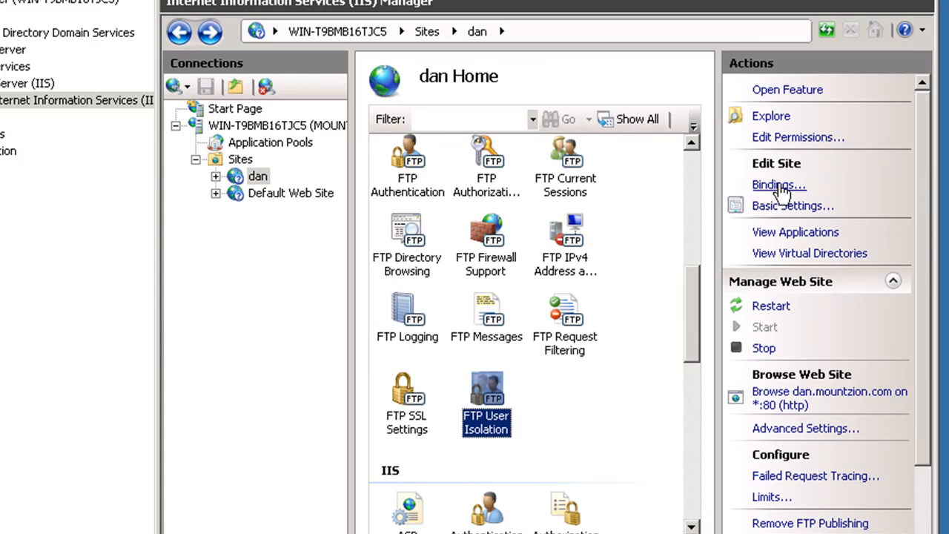
{"action": "mouse_move", "coordinate": [649, 155]}
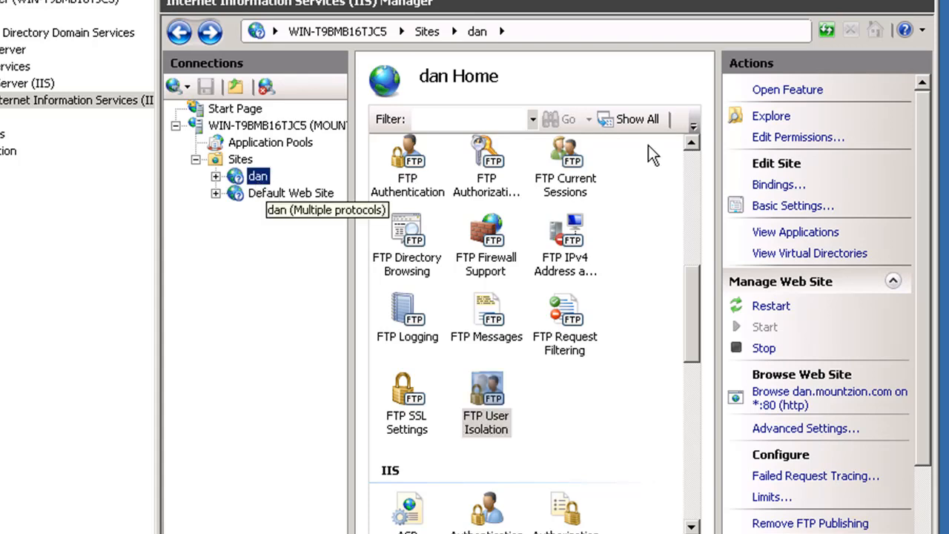
Select the dan site's ftp binding in Site Bindings and bring it up for editing.
{"action": "left_click", "coordinate": [779, 184]}
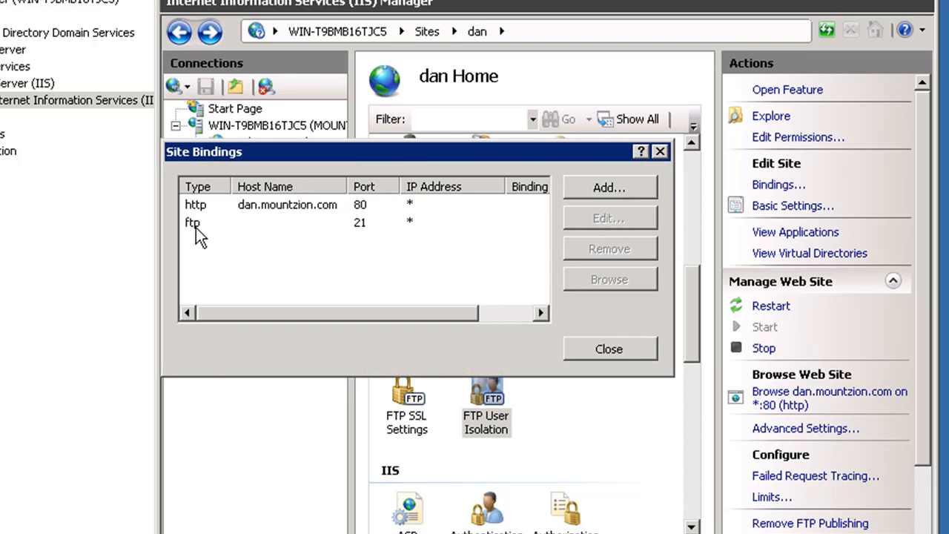
{"action": "left_click", "coordinate": [222, 222]}
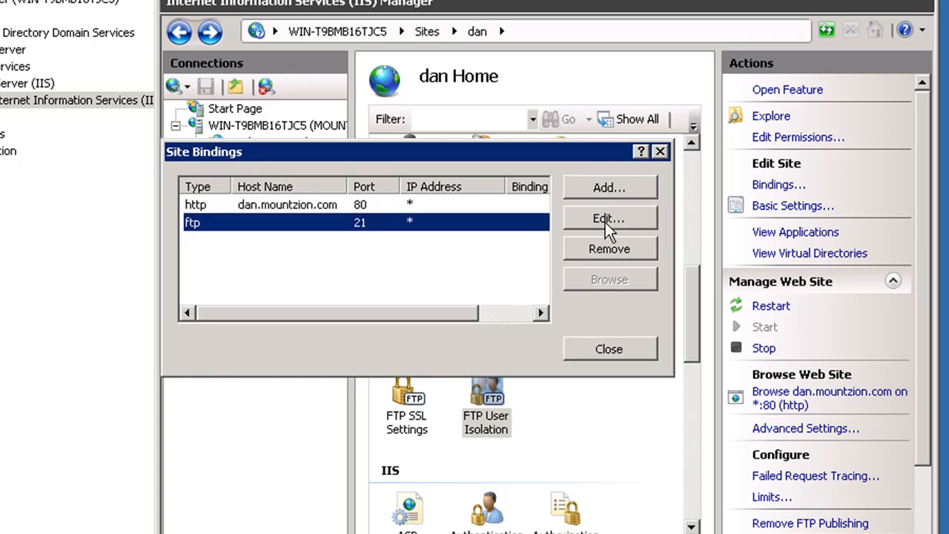
{"action": "left_click", "coordinate": [608, 218]}
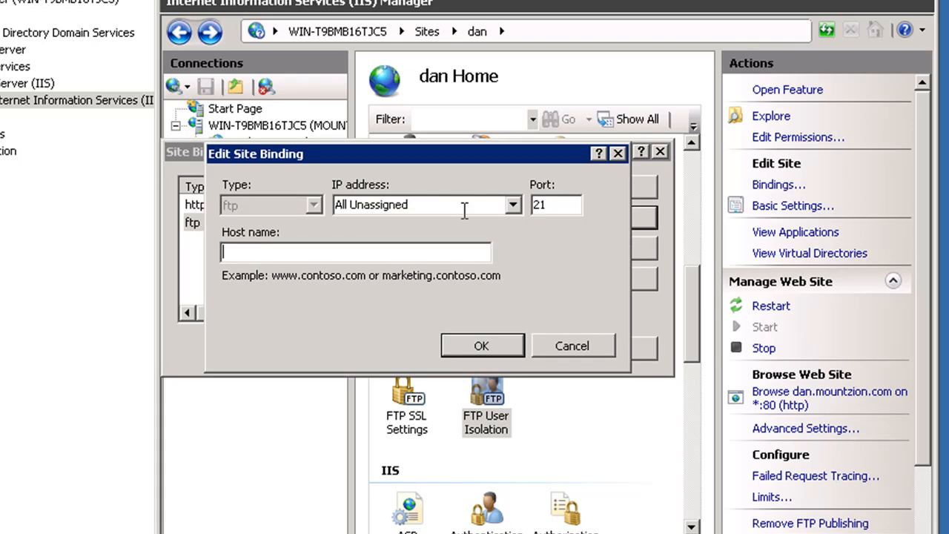
{"action": "mouse_move", "coordinate": [537, 225]}
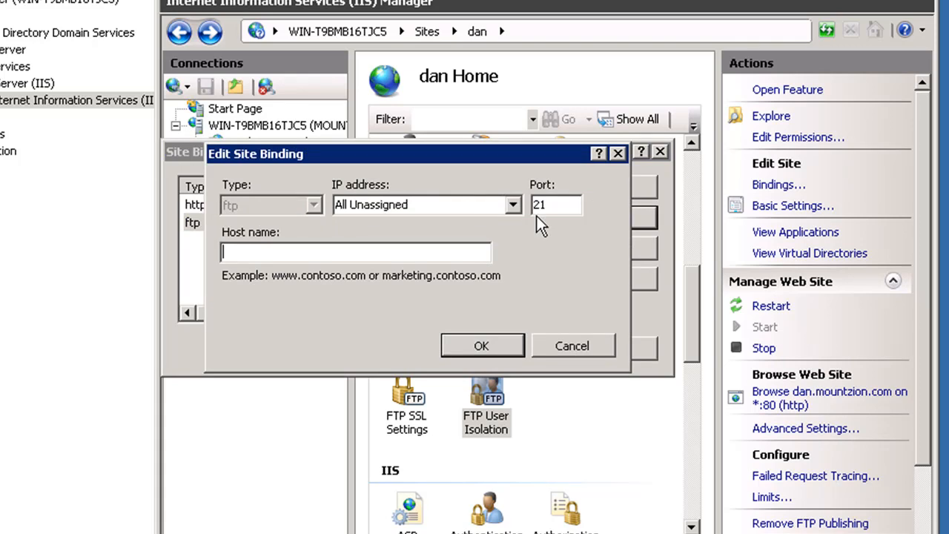
Give the ftp binding the host name dan.mountzion.com and confirm the bindings list.
{"action": "type", "text": "da"}
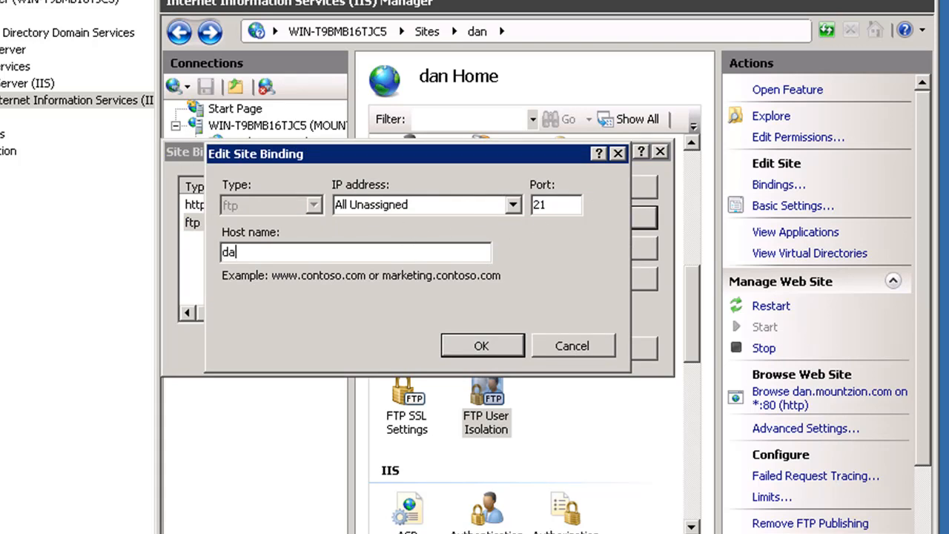
{"action": "type", "text": "n.mo"}
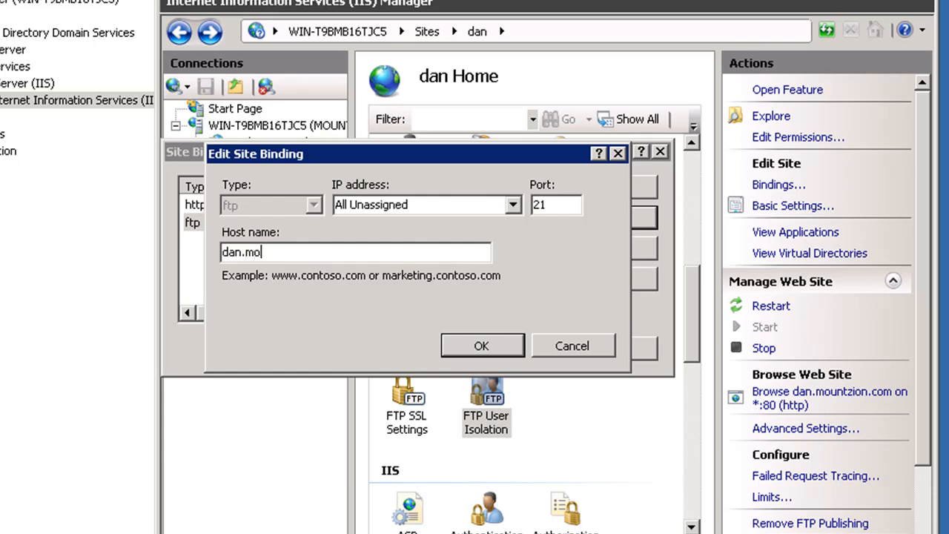
{"action": "type", "text": "untzion"}
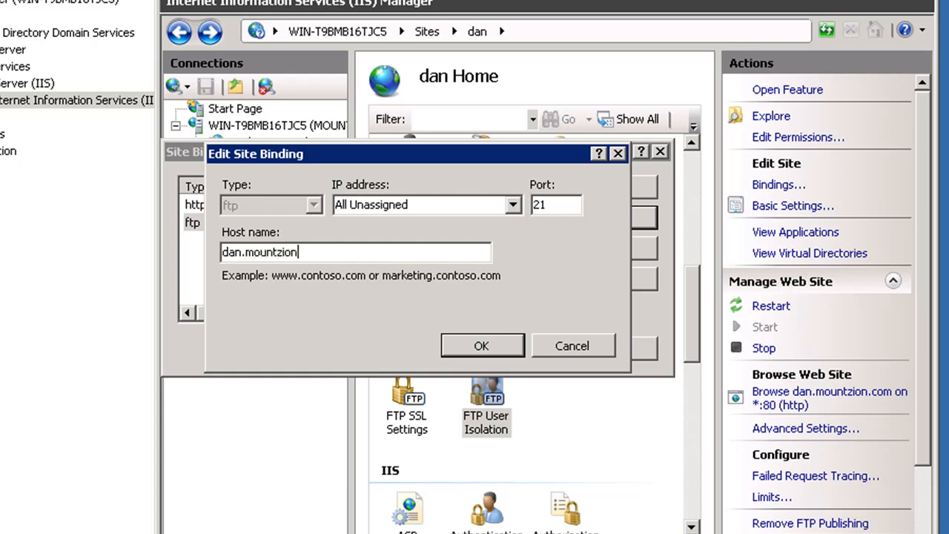
{"action": "type", "text": ".com"}
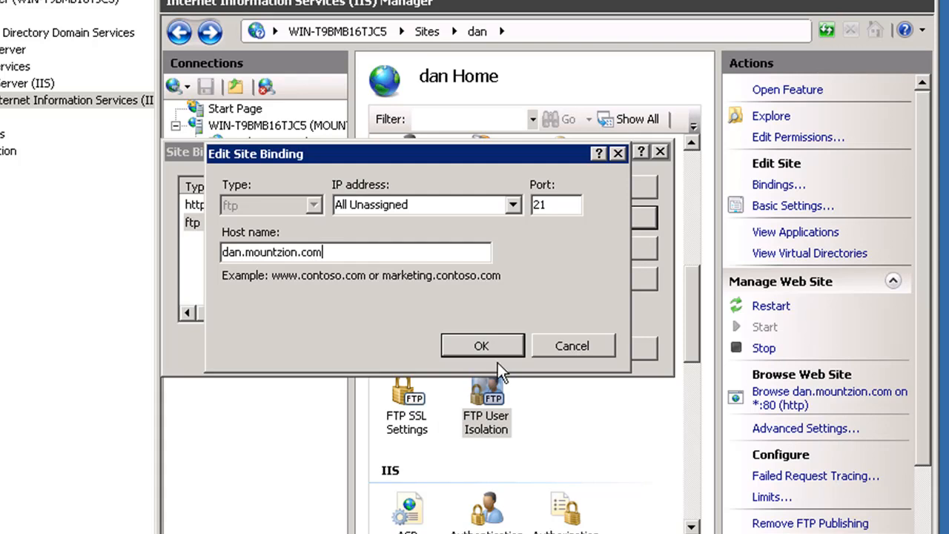
{"action": "left_click", "coordinate": [481, 346]}
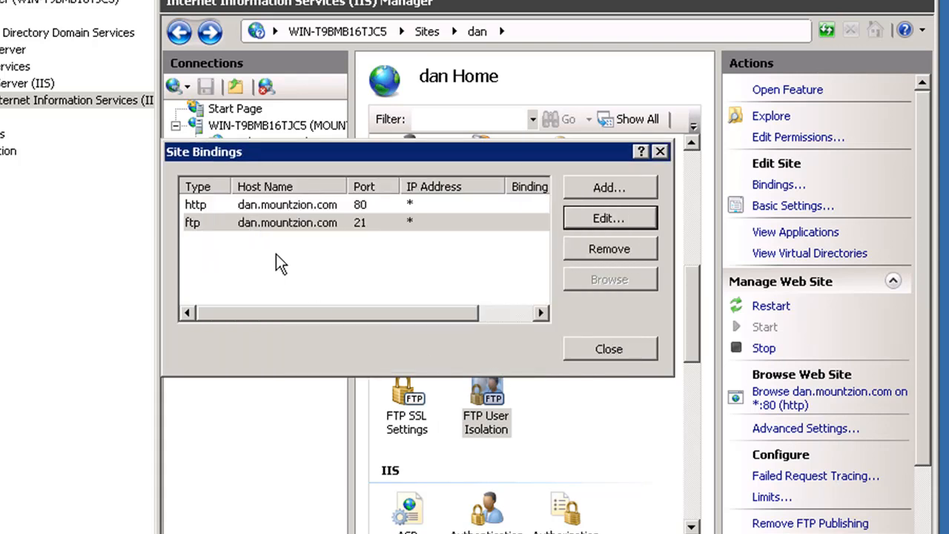
{"action": "left_click", "coordinate": [608, 348]}
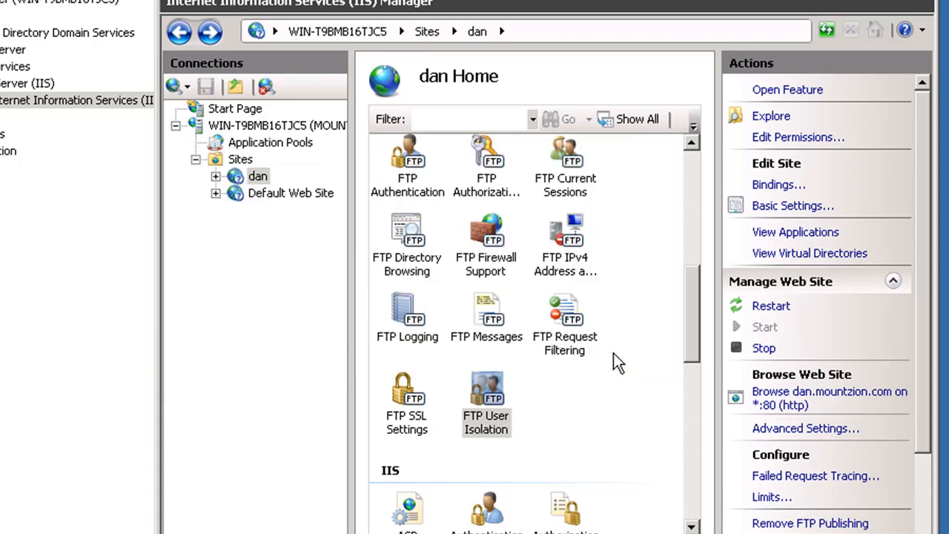
{"action": "mouse_move", "coordinate": [852, 289]}
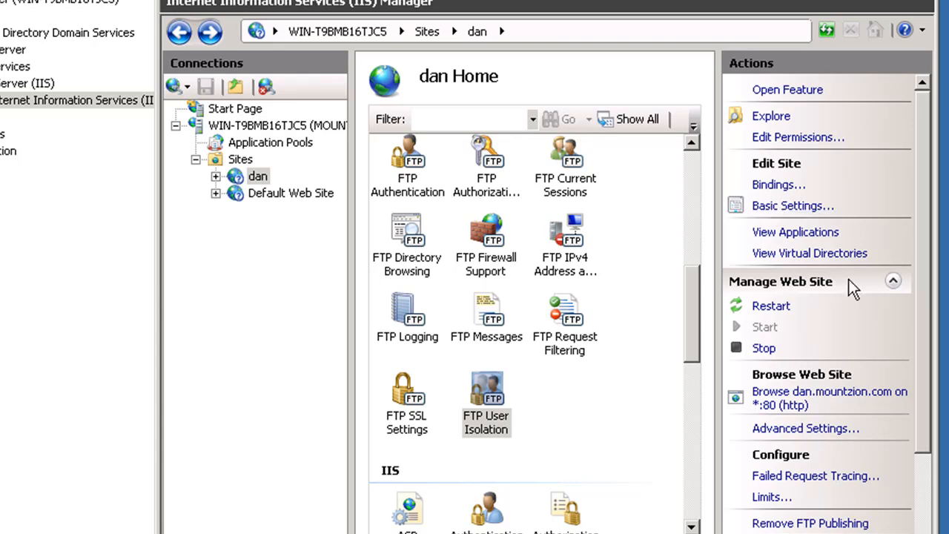
{"action": "mouse_move", "coordinate": [930, 163]}
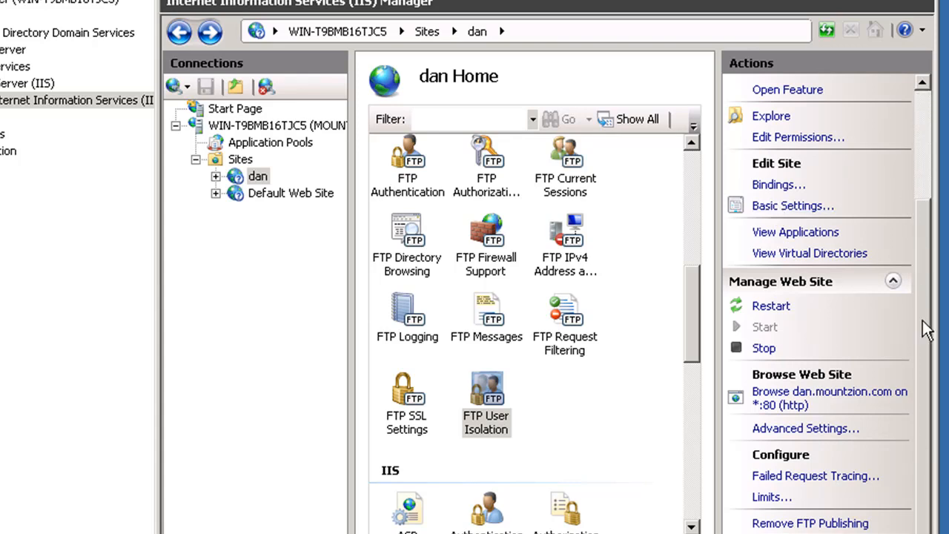
{"action": "scroll", "scroll_direction": "down", "scroll_amount": 3}
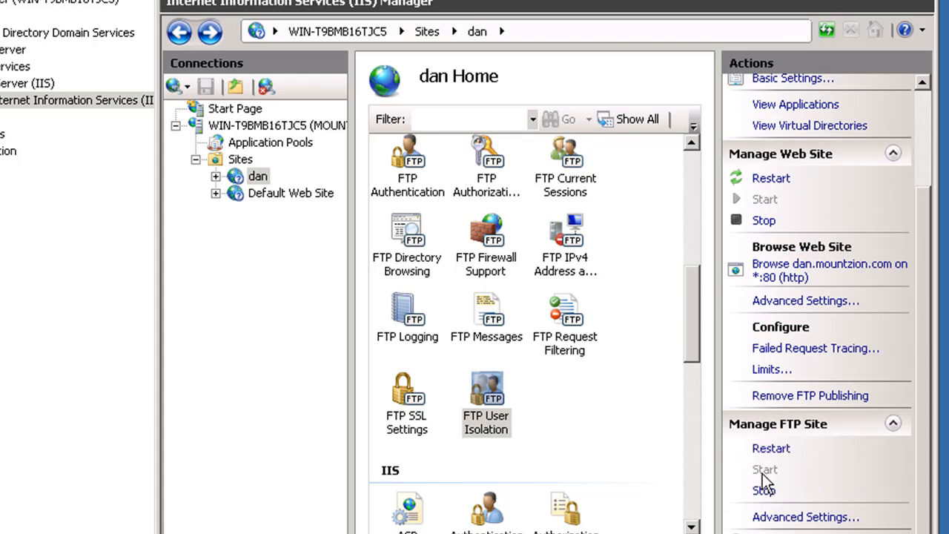
{"action": "mouse_move", "coordinate": [797, 474]}
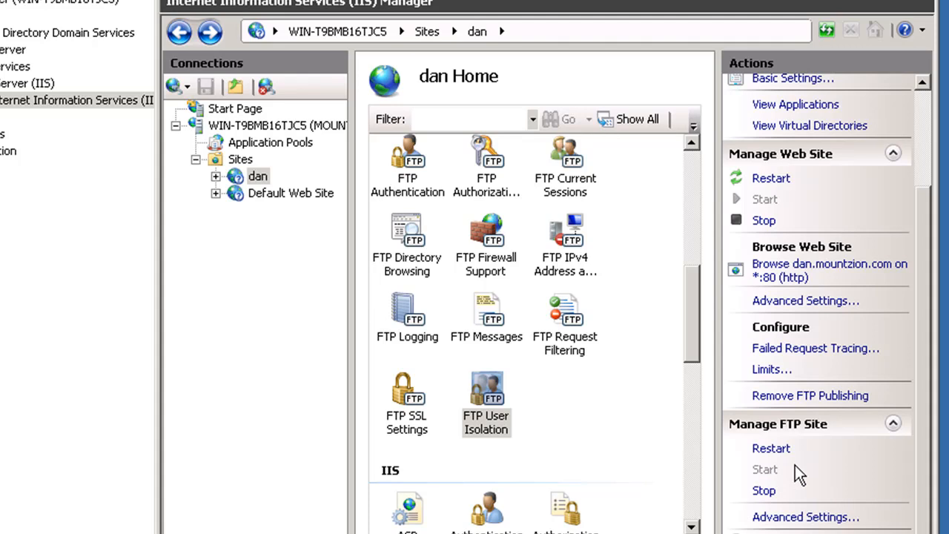
{"action": "mouse_move", "coordinate": [929, 424]}
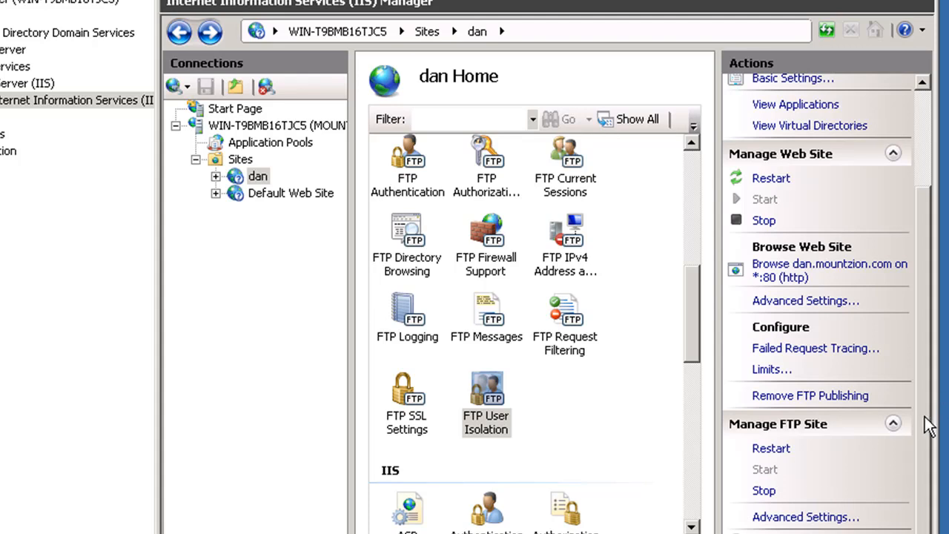
{"action": "scroll", "scroll_direction": "up", "scroll_amount": 3}
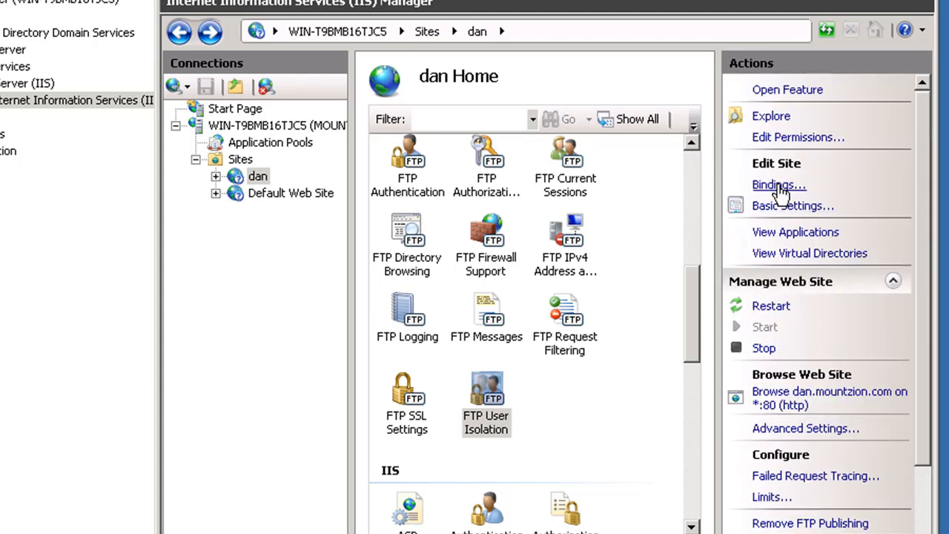
{"action": "left_click", "coordinate": [778, 184]}
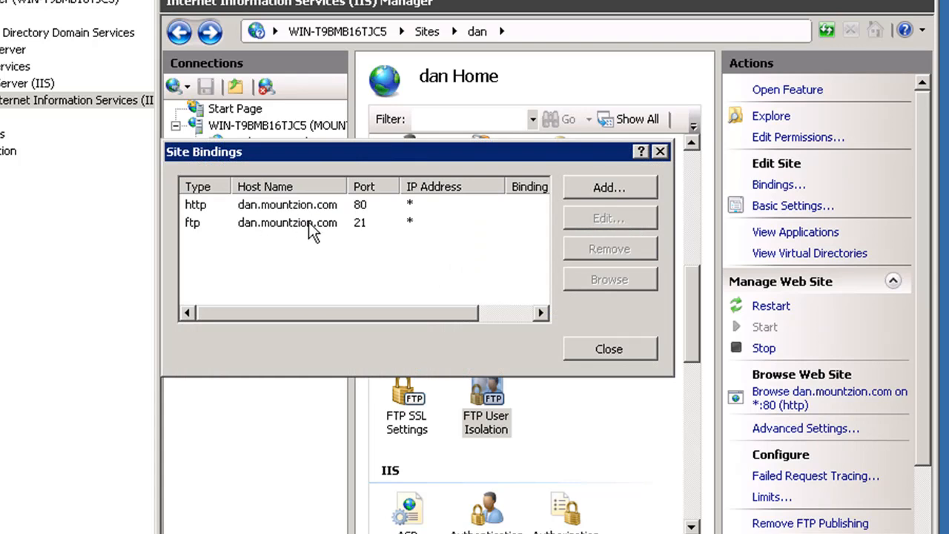
{"action": "mouse_move", "coordinate": [329, 236]}
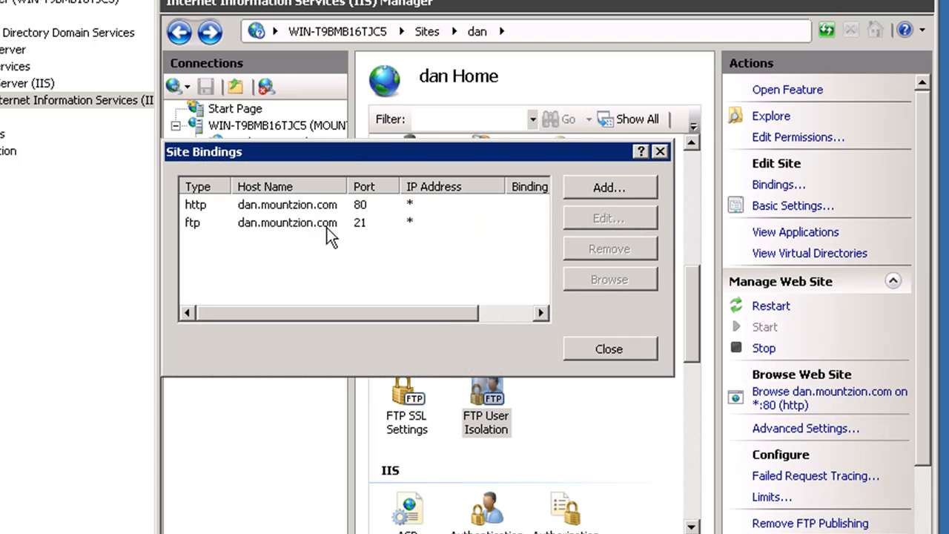
{"action": "mouse_move", "coordinate": [309, 240]}
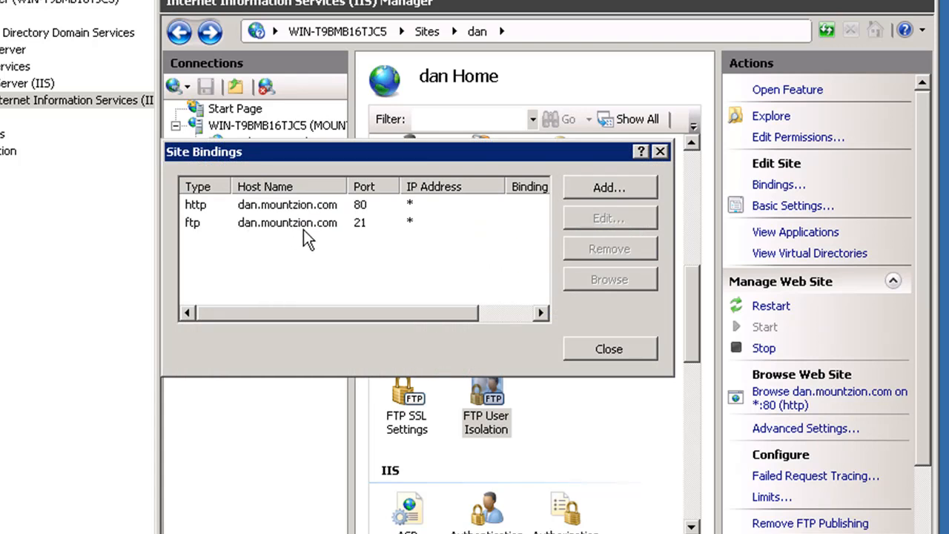
{"action": "mouse_move", "coordinate": [374, 259]}
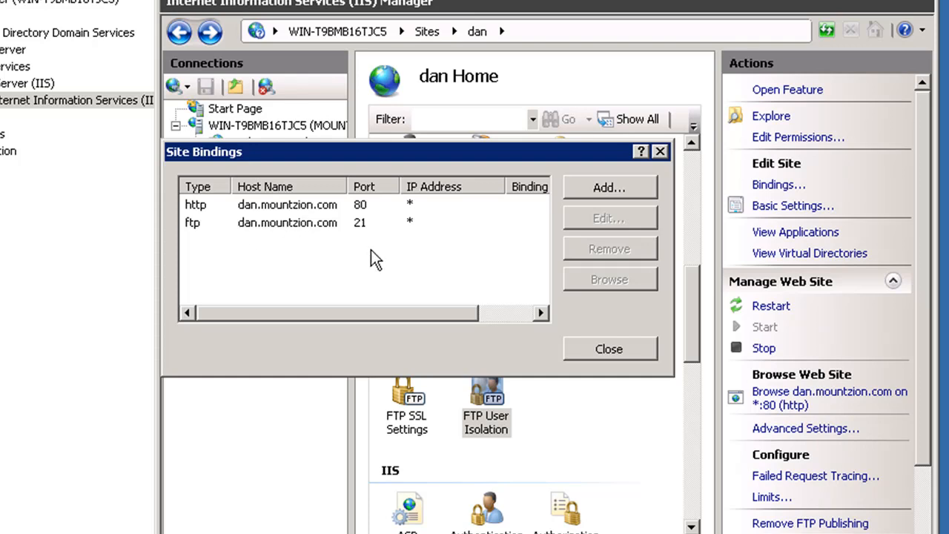
{"action": "mouse_move", "coordinate": [361, 255]}
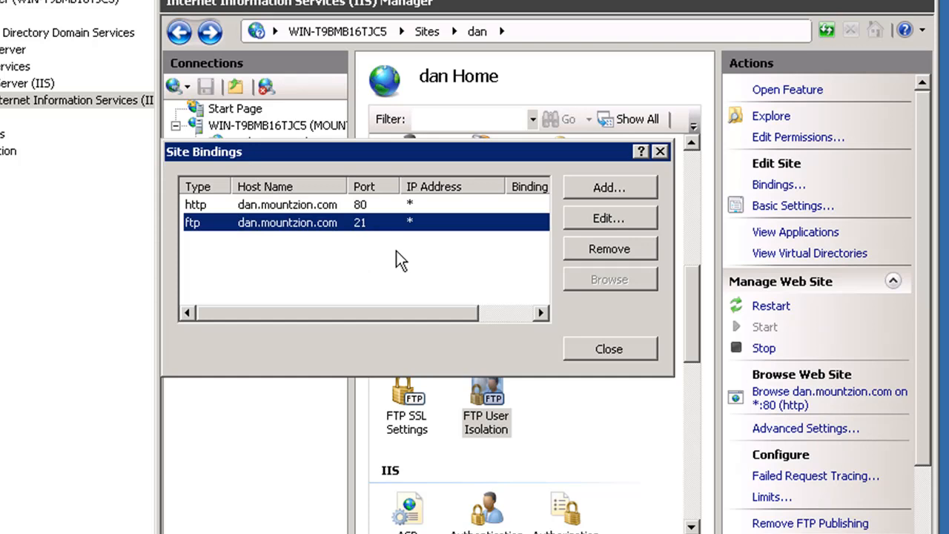
{"action": "mouse_move", "coordinate": [310, 230]}
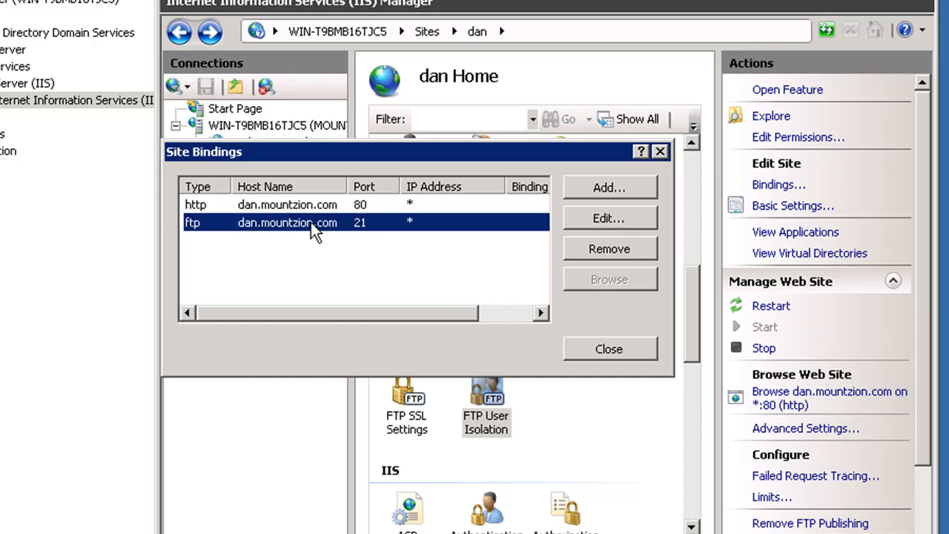
{"action": "mouse_move", "coordinate": [378, 225]}
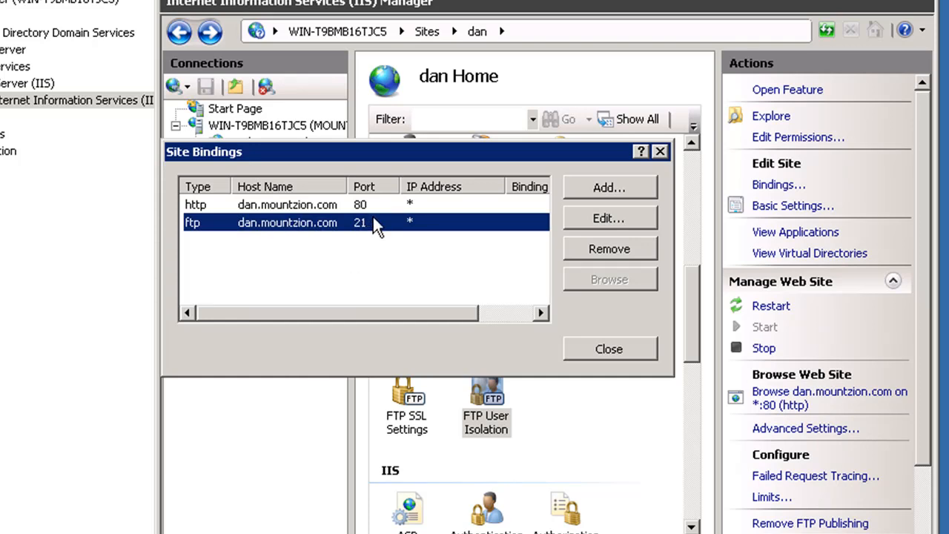
{"action": "left_click", "coordinate": [608, 348]}
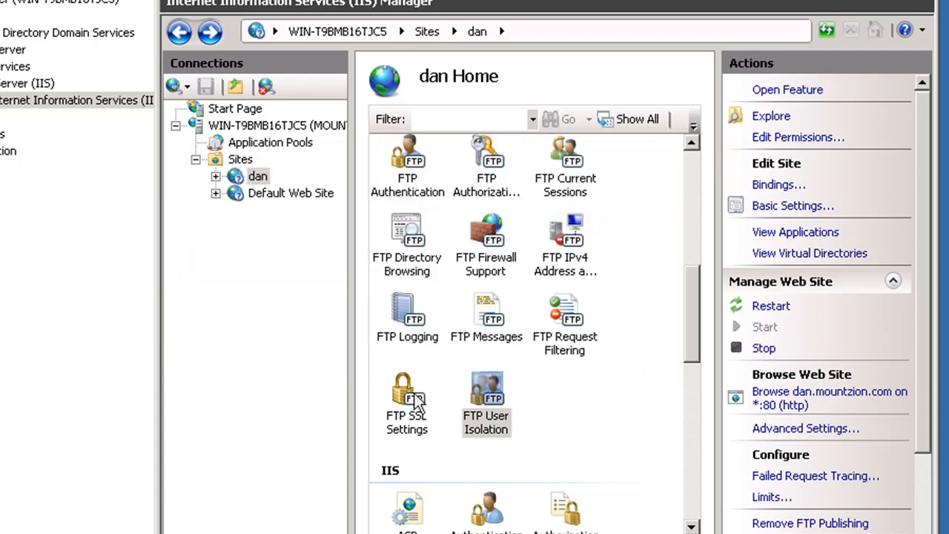
{"action": "scroll", "scroll_direction": "down", "scroll_amount": 3}
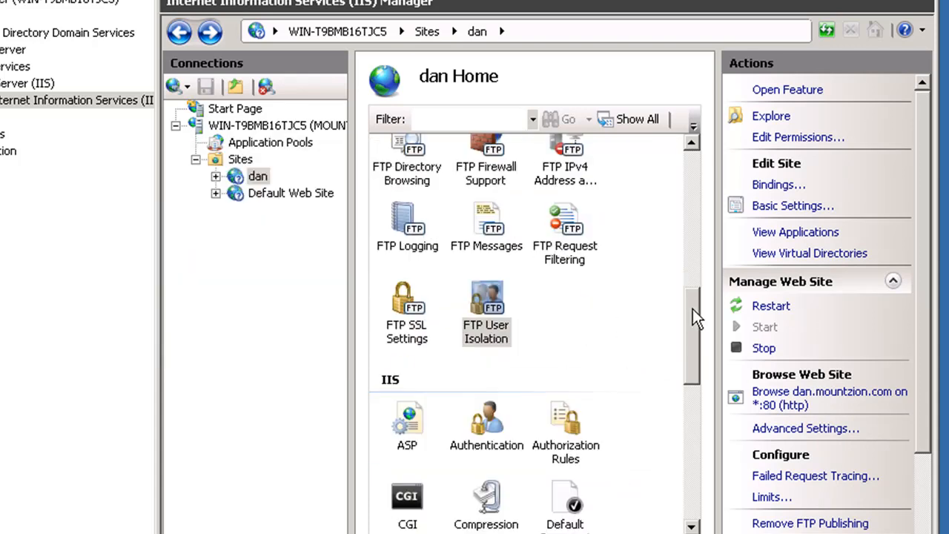
{"action": "scroll", "scroll_direction": "up", "scroll_amount": 3}
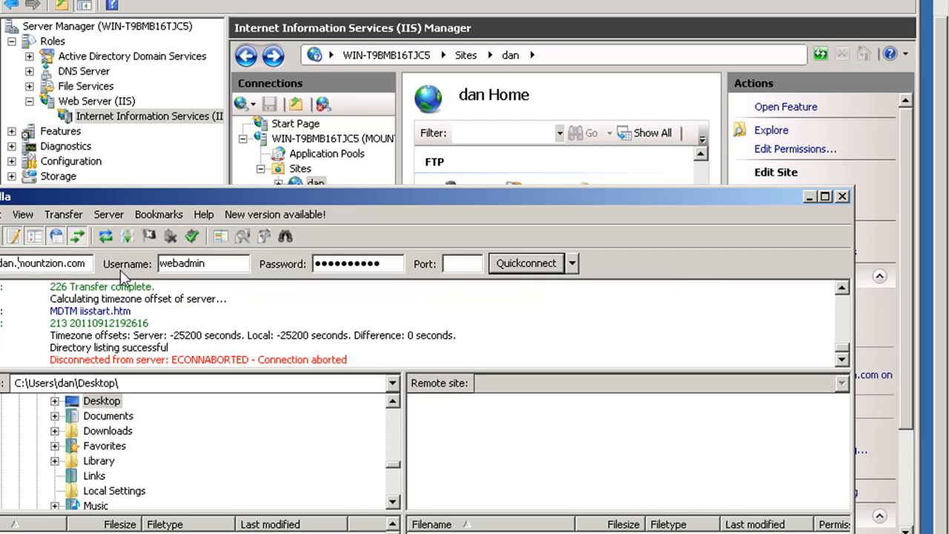
{"action": "mouse_move", "coordinate": [221, 261]}
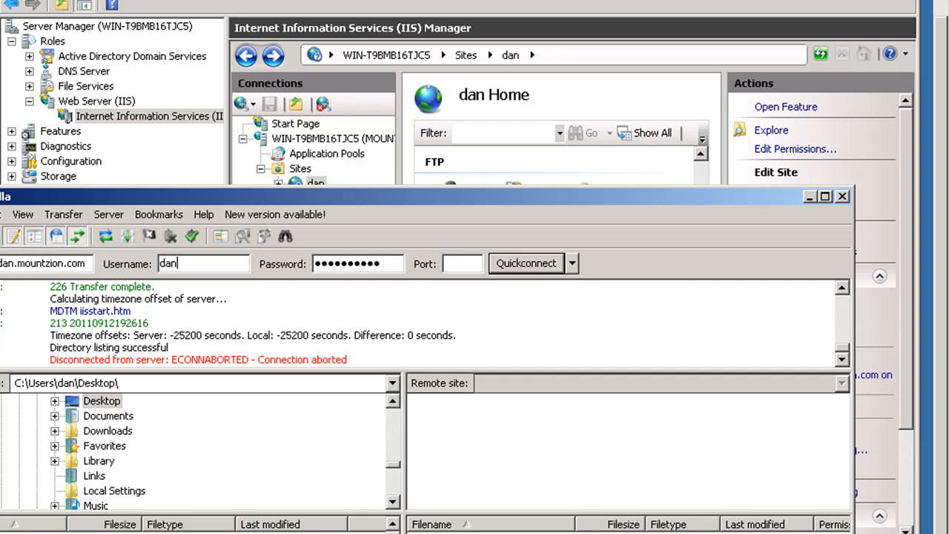
Quickconnect as user dan with a new password and view the 530 error in the log.
{"action": "triple_click", "coordinate": [359, 264]}
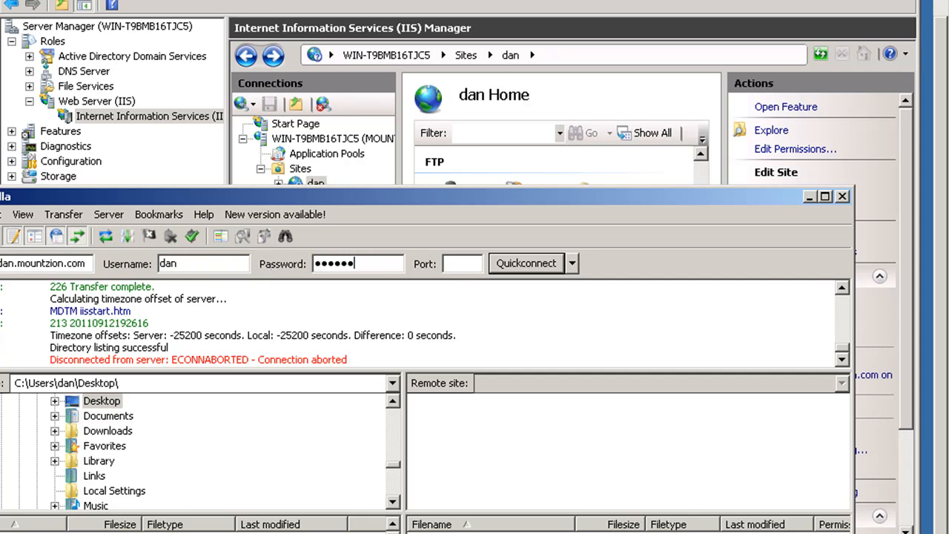
{"action": "type", "text": "••••"}
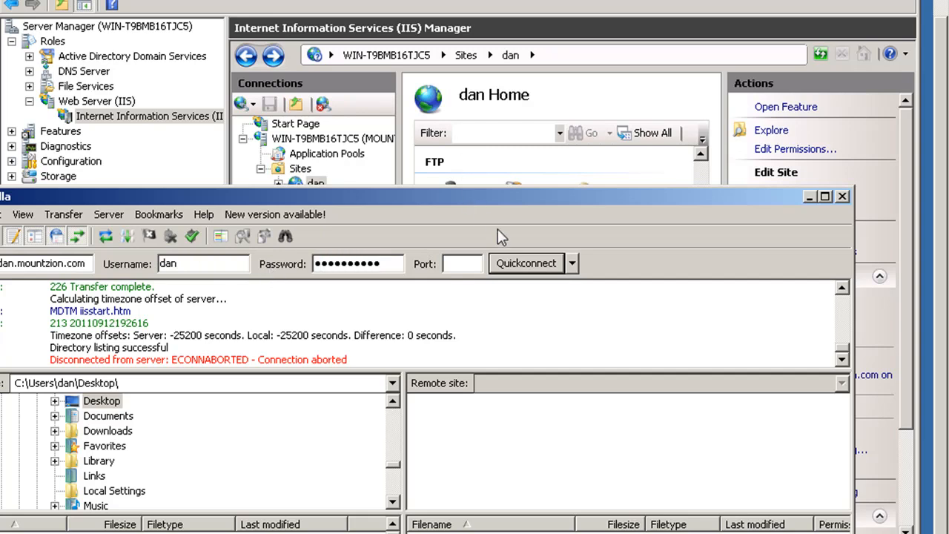
{"action": "left_click", "coordinate": [526, 264]}
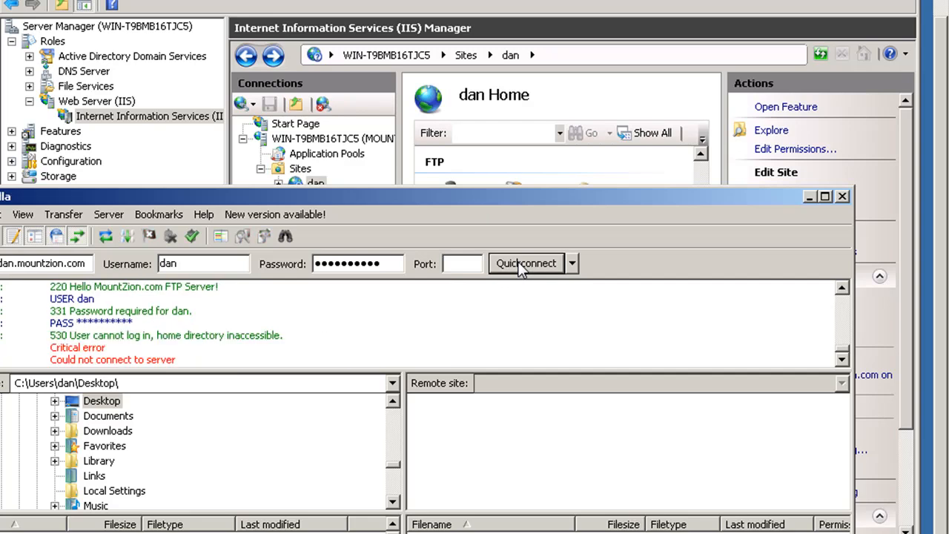
{"action": "left_click_drag", "start_coordinate": [427, 196], "coordinate": [475, 113]}
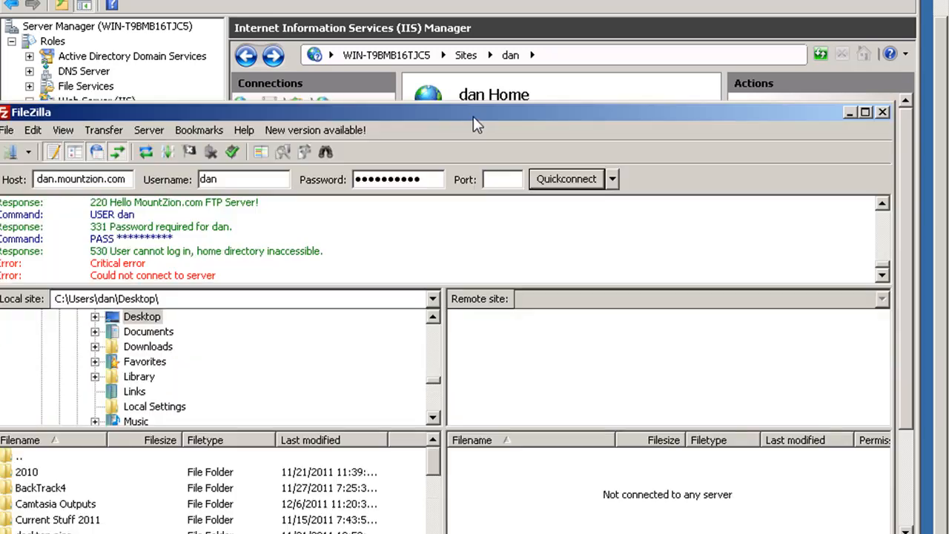
{"action": "mouse_move", "coordinate": [142, 239]}
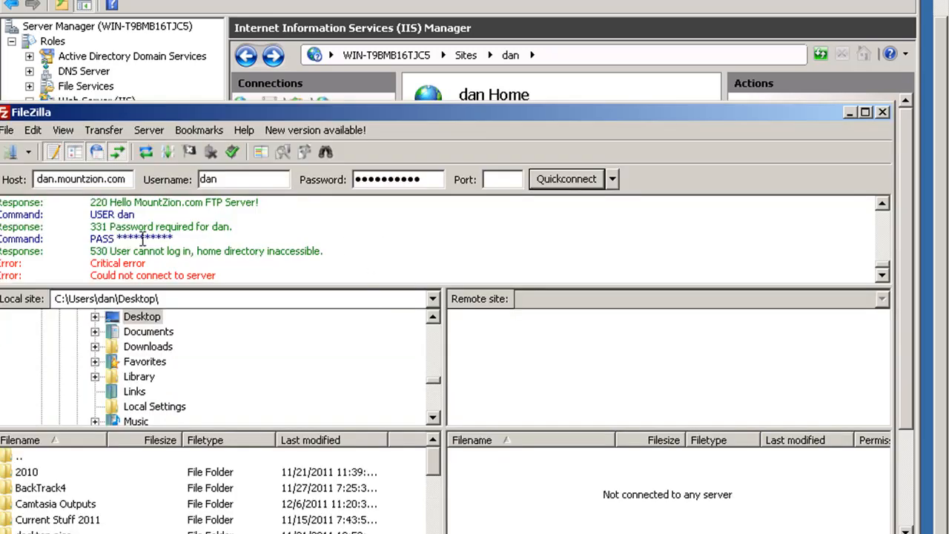
{"action": "mouse_move", "coordinate": [127, 249]}
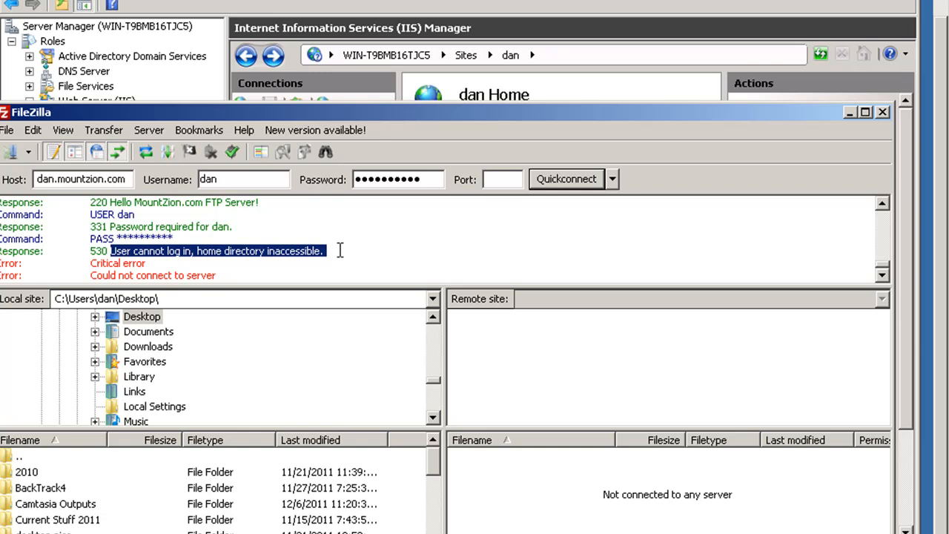
{"action": "mouse_move", "coordinate": [406, 92]}
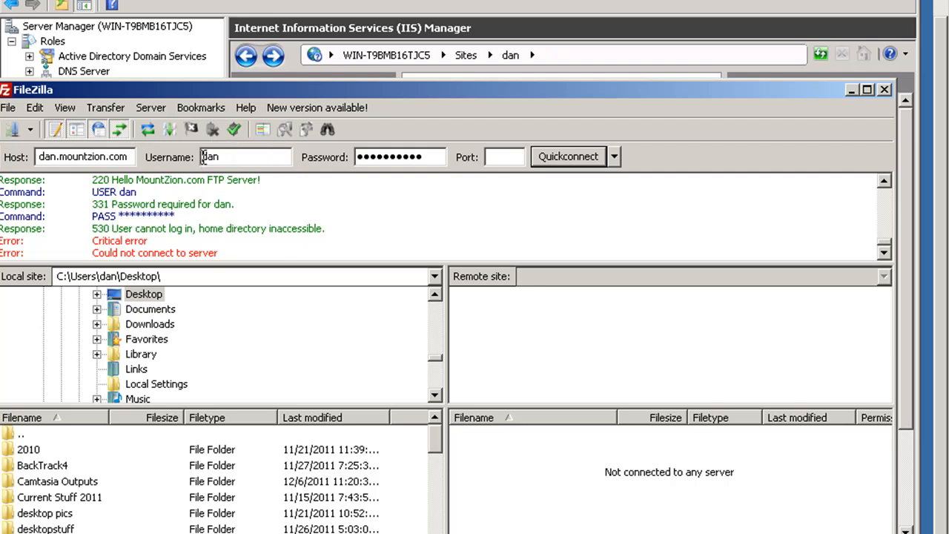
{"action": "mouse_move", "coordinate": [265, 217]}
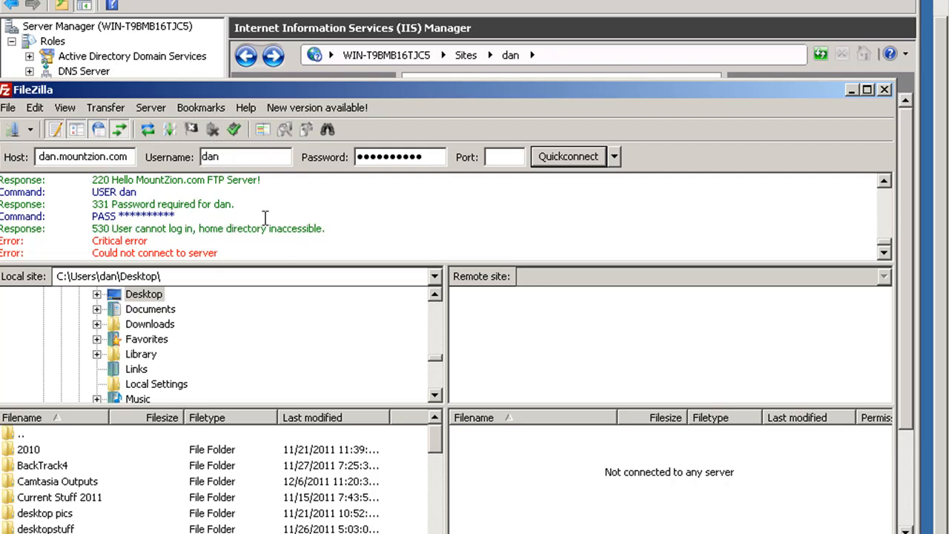
Retry Quickconnect with user name dan.mountzion.com|dan and get the 530 rejection again.
{"action": "type", "text": ".dan"}
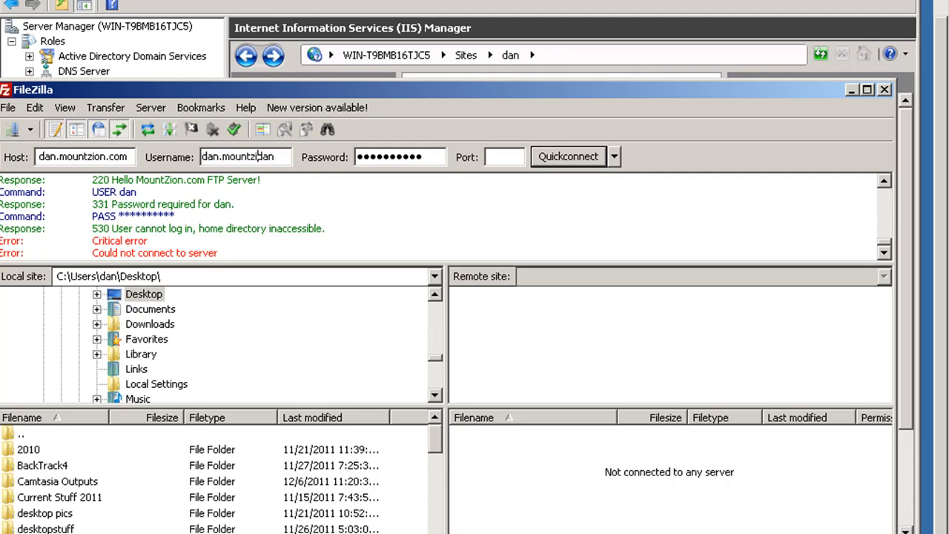
{"action": "type", "text": ".com|"}
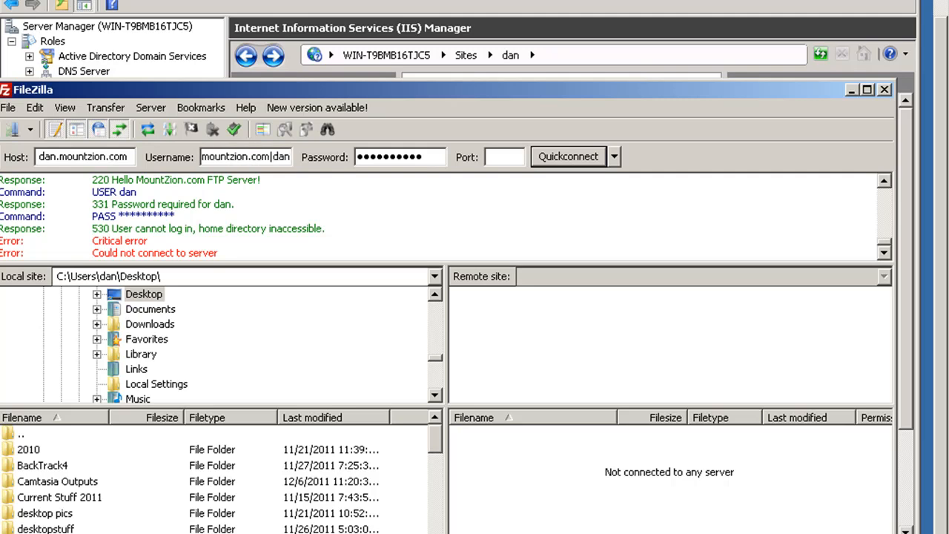
{"action": "mouse_move", "coordinate": [546, 169]}
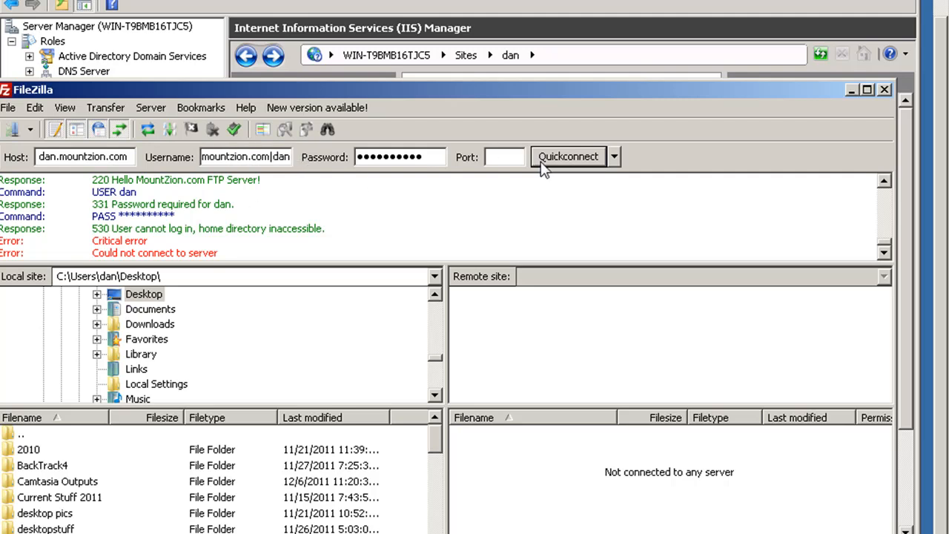
{"action": "left_click", "coordinate": [568, 157]}
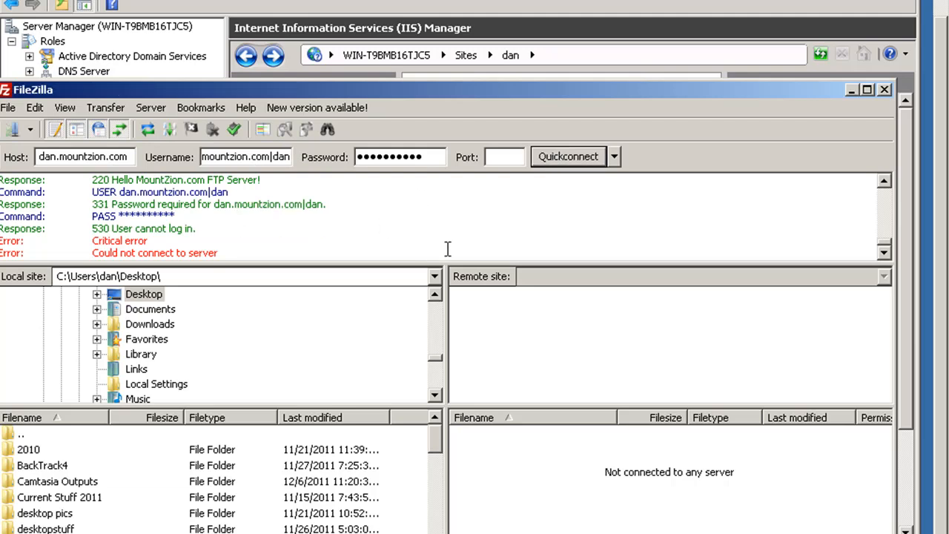
{"action": "mouse_move", "coordinate": [552, 176]}
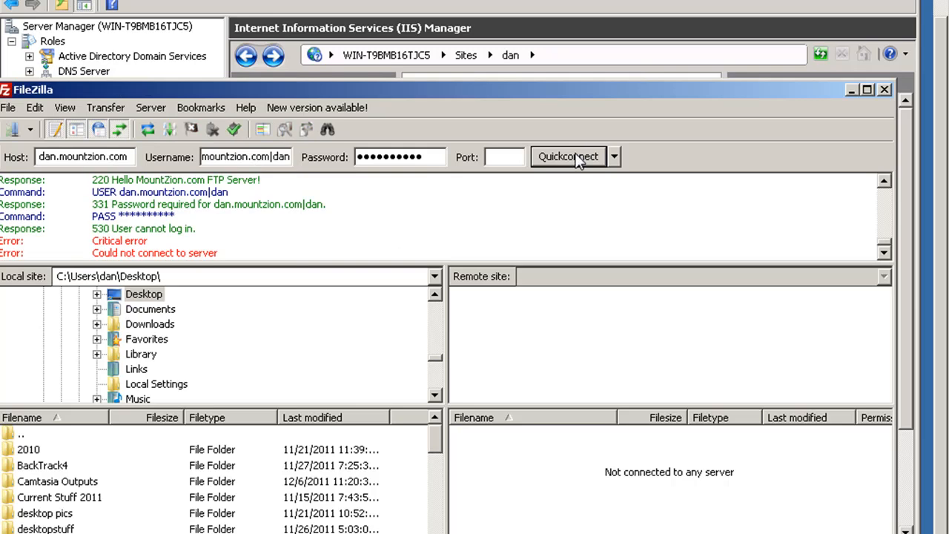
{"action": "mouse_move", "coordinate": [237, 240]}
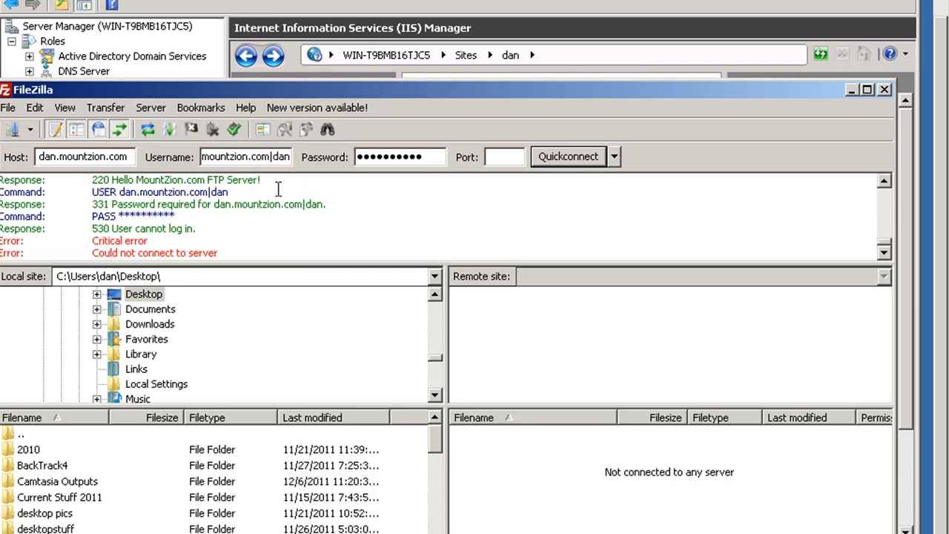
{"action": "left_click", "coordinate": [567, 157]}
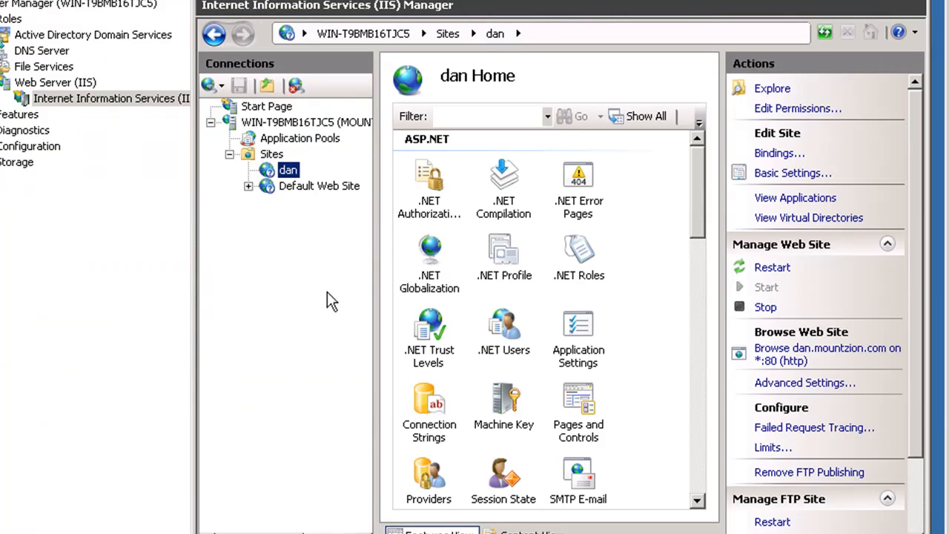
{"action": "mouse_move", "coordinate": [270, 177]}
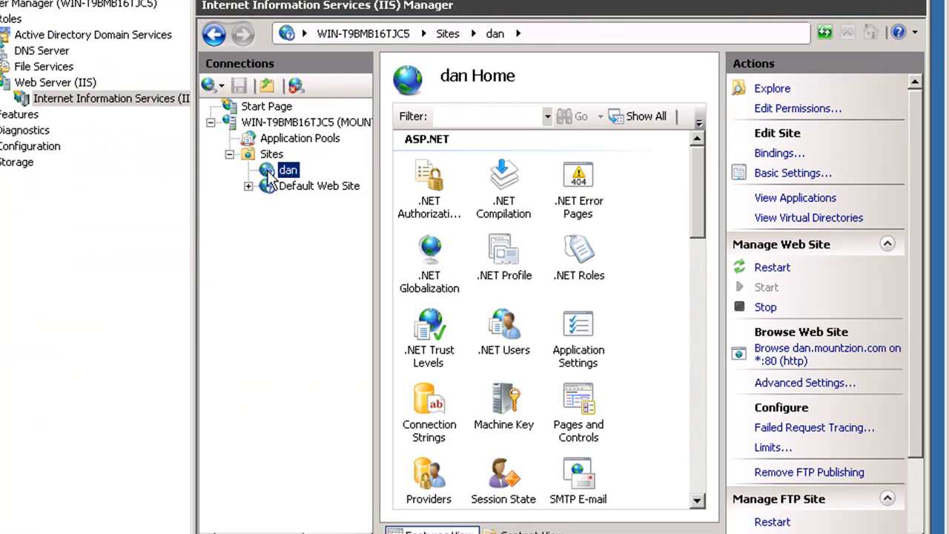
{"action": "mouse_move", "coordinate": [287, 169]}
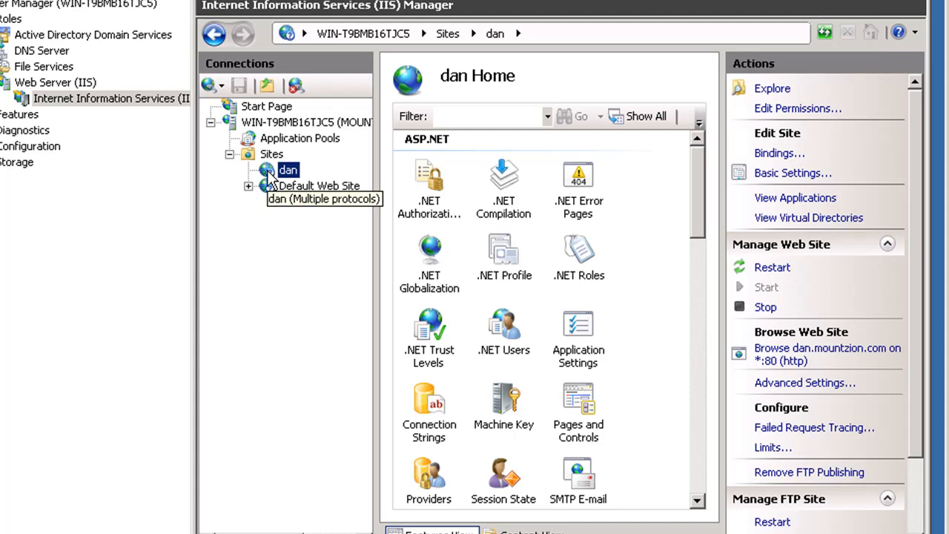
{"action": "mouse_move", "coordinate": [658, 228]}
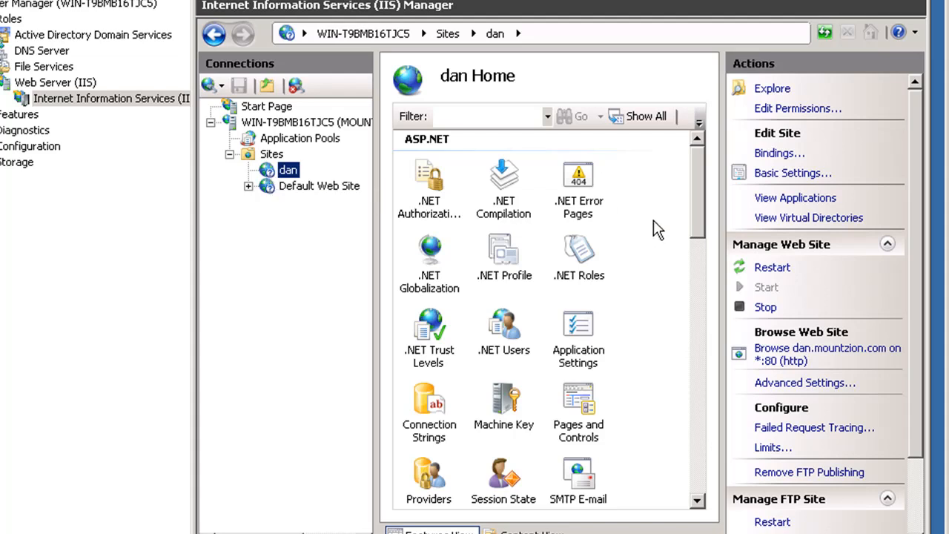
{"action": "mouse_move", "coordinate": [703, 217]}
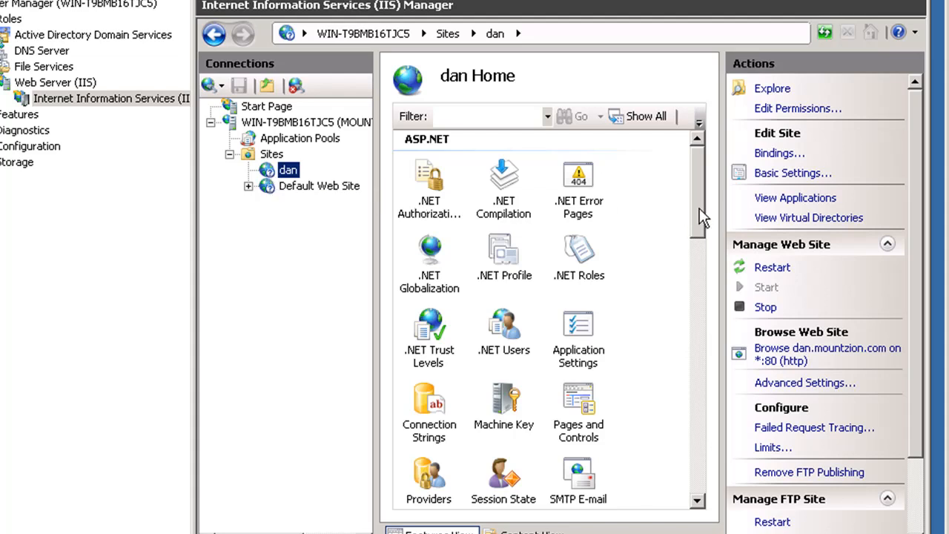
Scroll the dan site's features view down to the FTP feature icons.
{"action": "scroll", "scroll_direction": "down", "scroll_amount": 3}
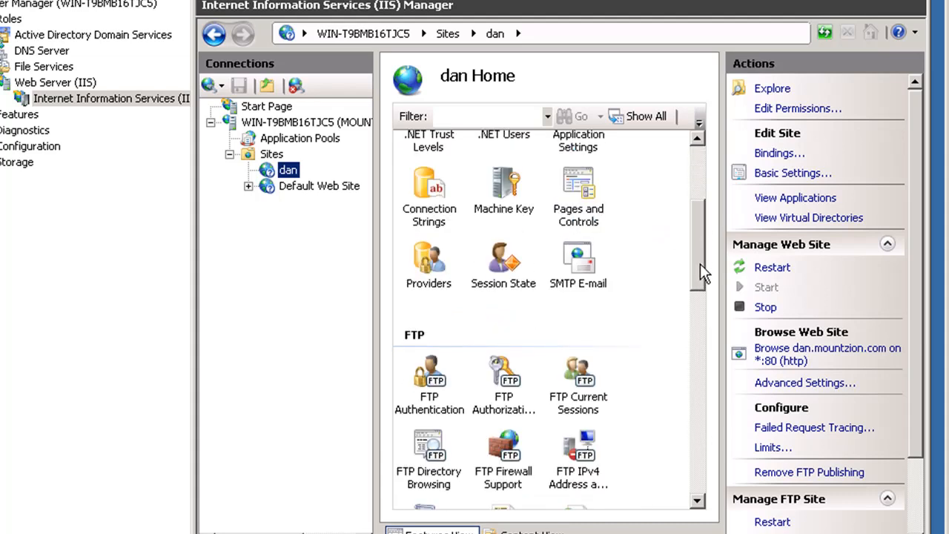
{"action": "scroll", "scroll_direction": "down", "scroll_amount": 3}
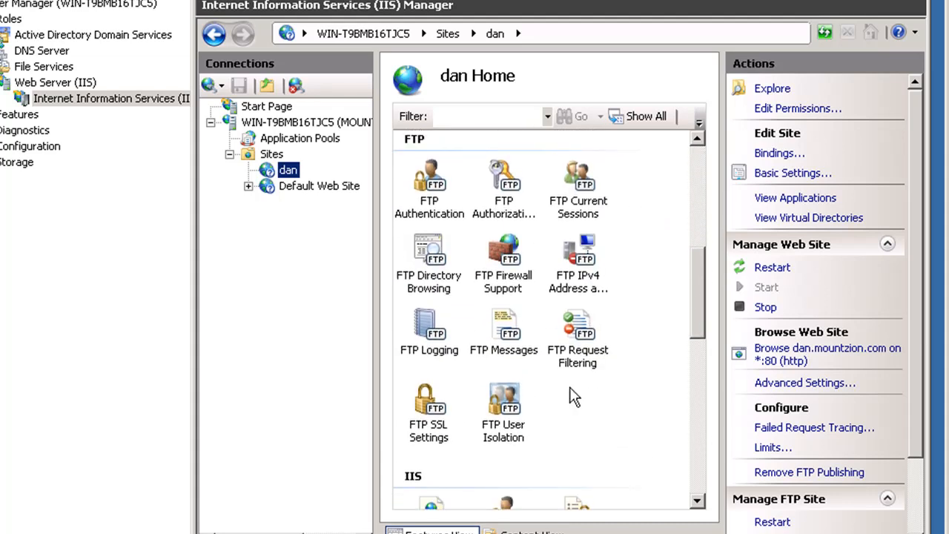
Set FTP User Isolation to 'FTP root directory', apply it, and confirm the warning.
{"action": "double_click", "coordinate": [503, 400]}
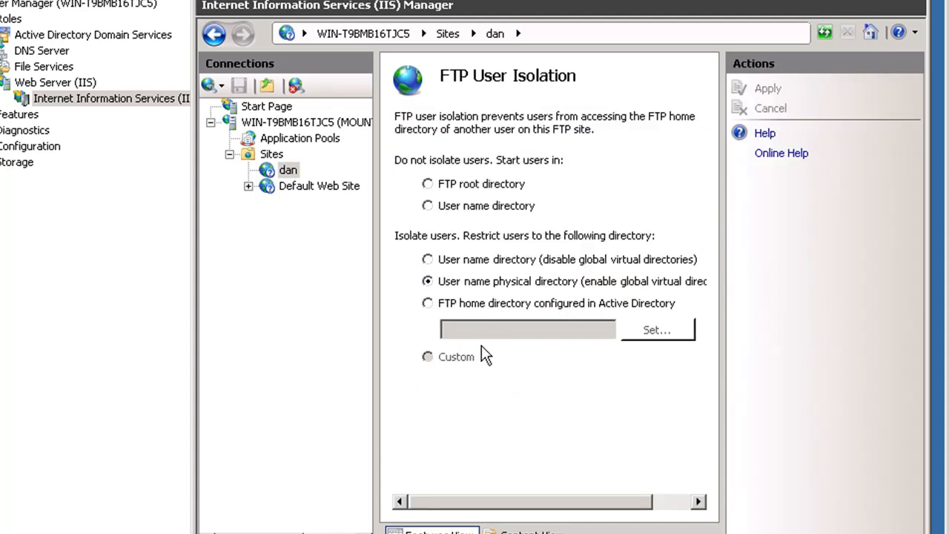
{"action": "mouse_move", "coordinate": [507, 304]}
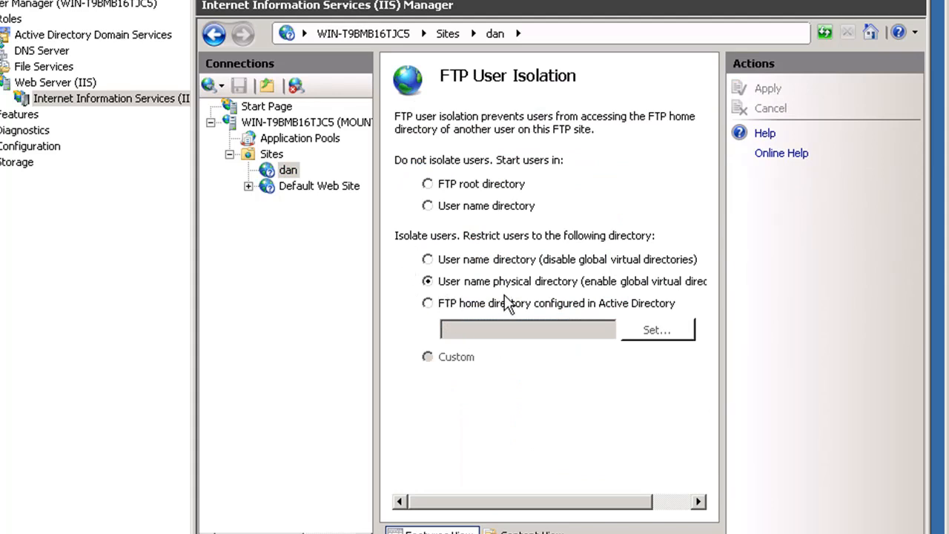
{"action": "mouse_move", "coordinate": [471, 196]}
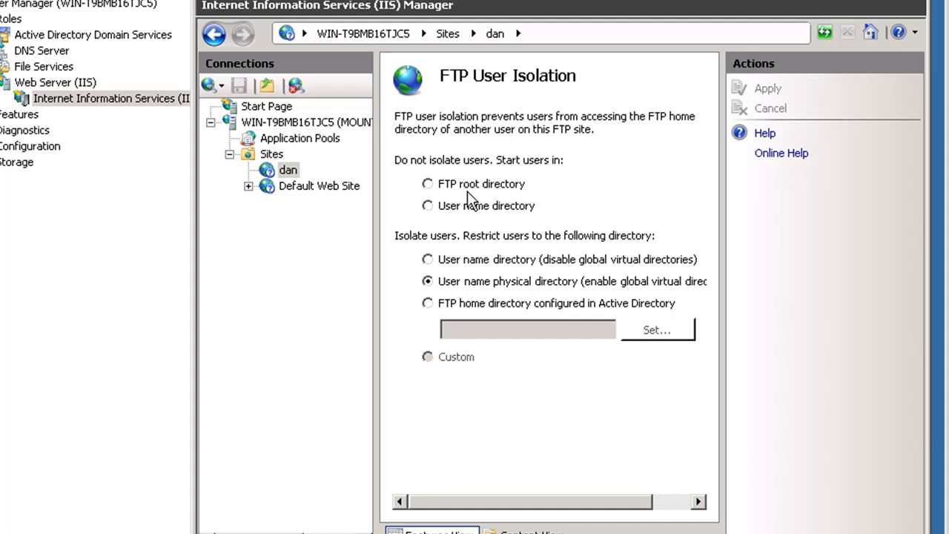
{"action": "left_click", "coordinate": [427, 183]}
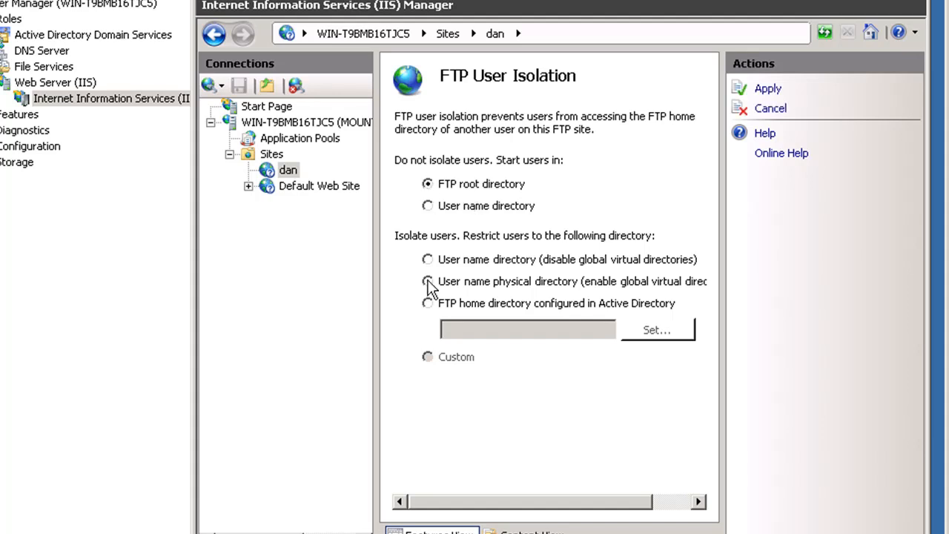
{"action": "mouse_move", "coordinate": [771, 98]}
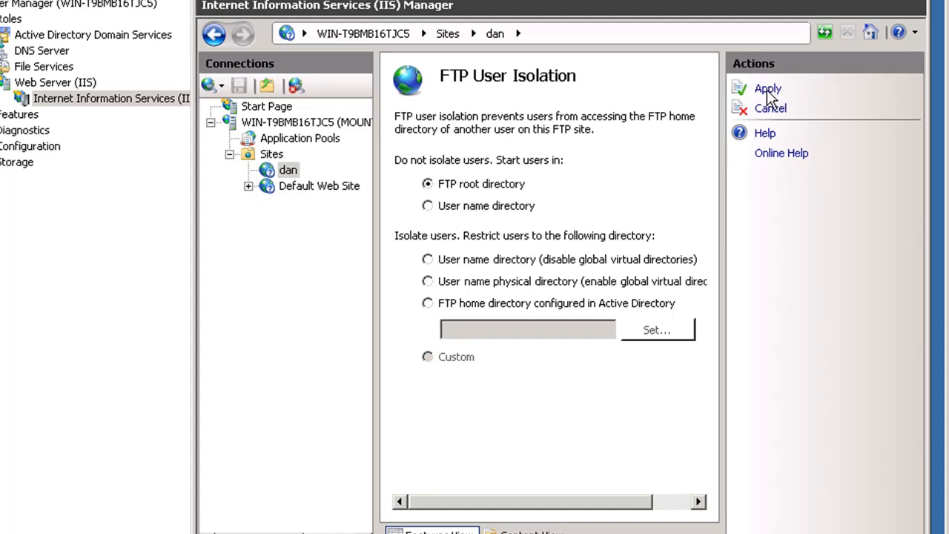
{"action": "left_click", "coordinate": [768, 89]}
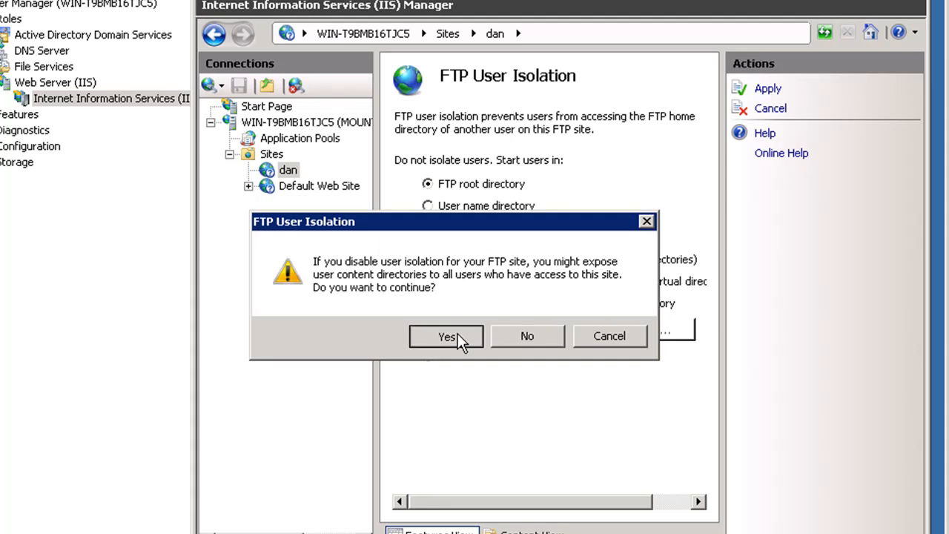
{"action": "left_click", "coordinate": [445, 335]}
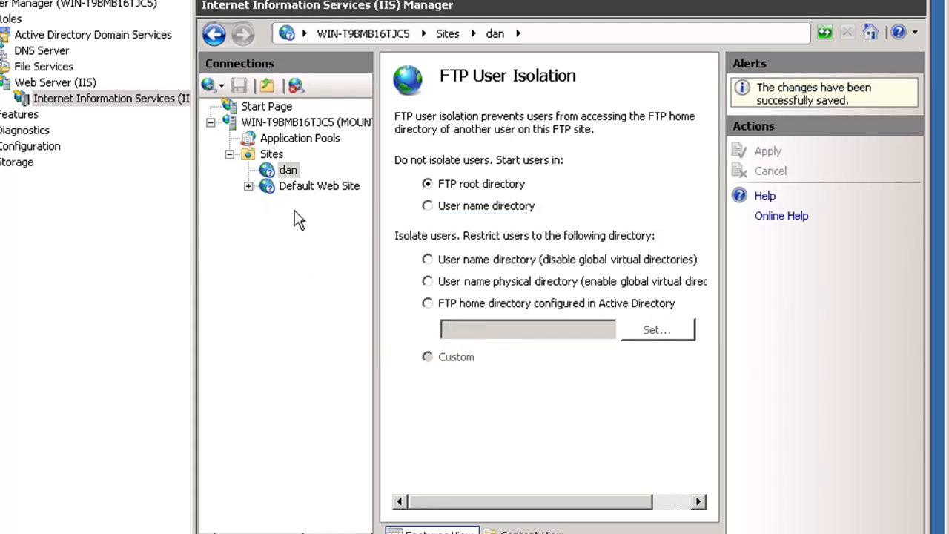
{"action": "mouse_move", "coordinate": [287, 169]}
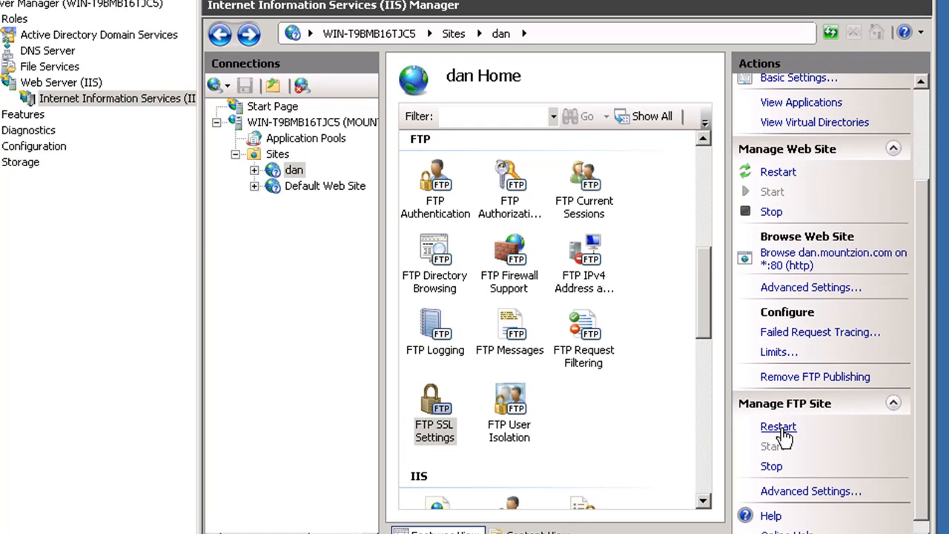
{"action": "mouse_move", "coordinate": [895, 462]}
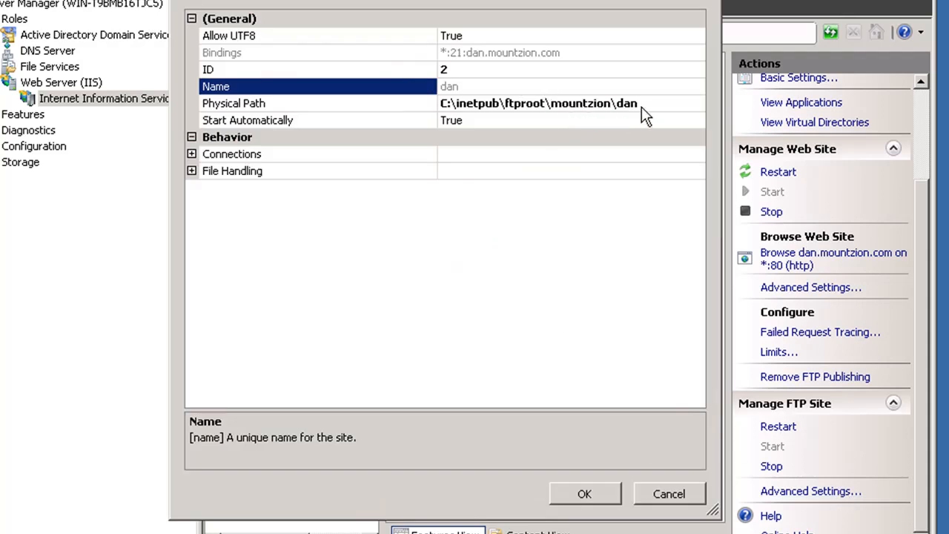
{"action": "mouse_move", "coordinate": [561, 521]}
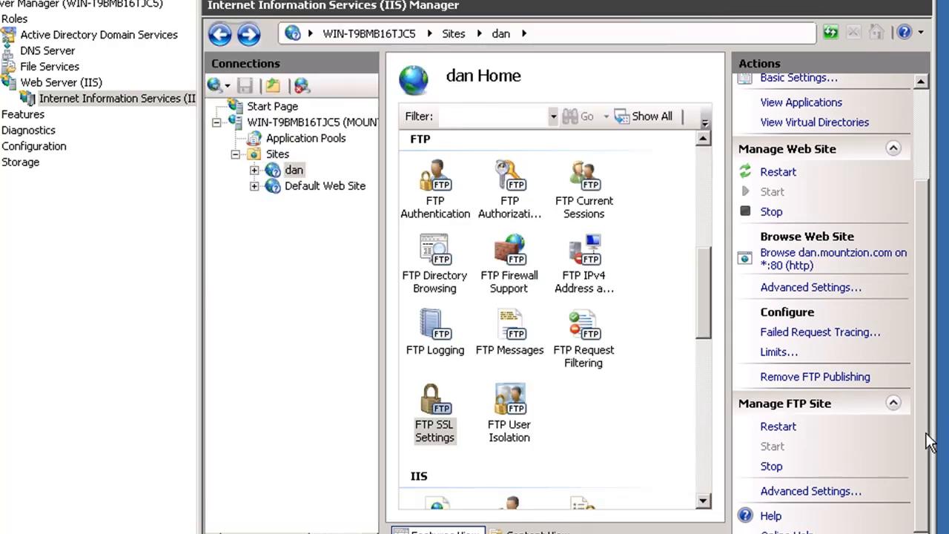
Show the dan site's bindings: http on port 80 and ftp on port 21.
{"action": "scroll", "scroll_direction": "up", "scroll_amount": 3}
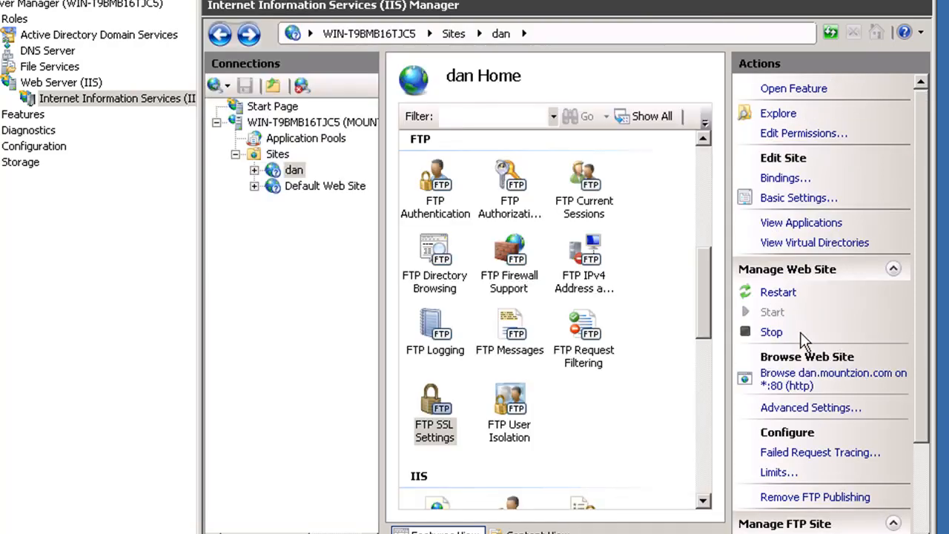
{"action": "left_click", "coordinate": [784, 178]}
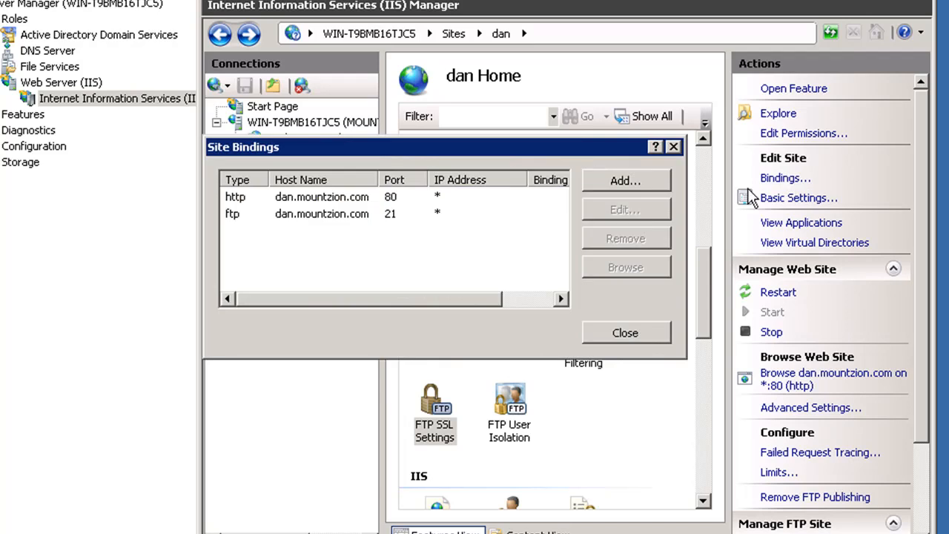
{"action": "mouse_move", "coordinate": [287, 231]}
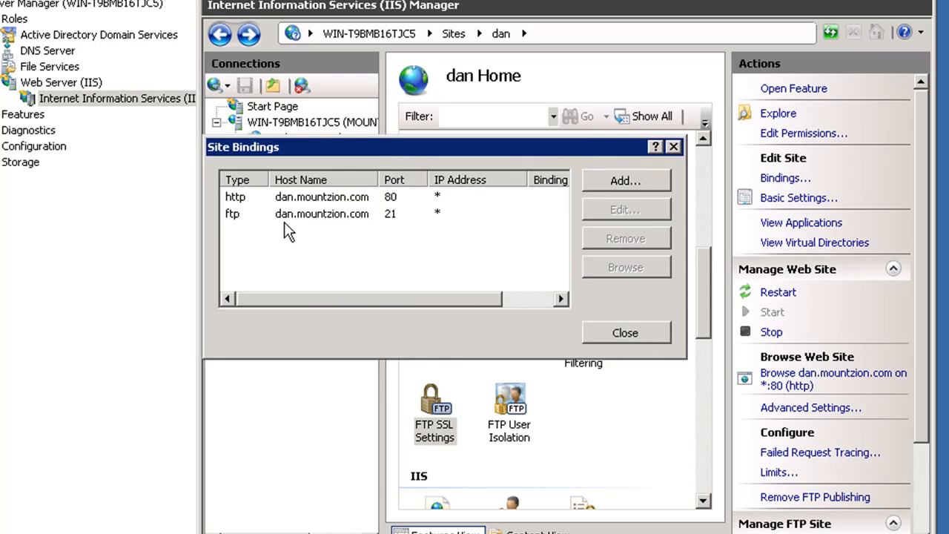
{"action": "mouse_move", "coordinate": [620, 347]}
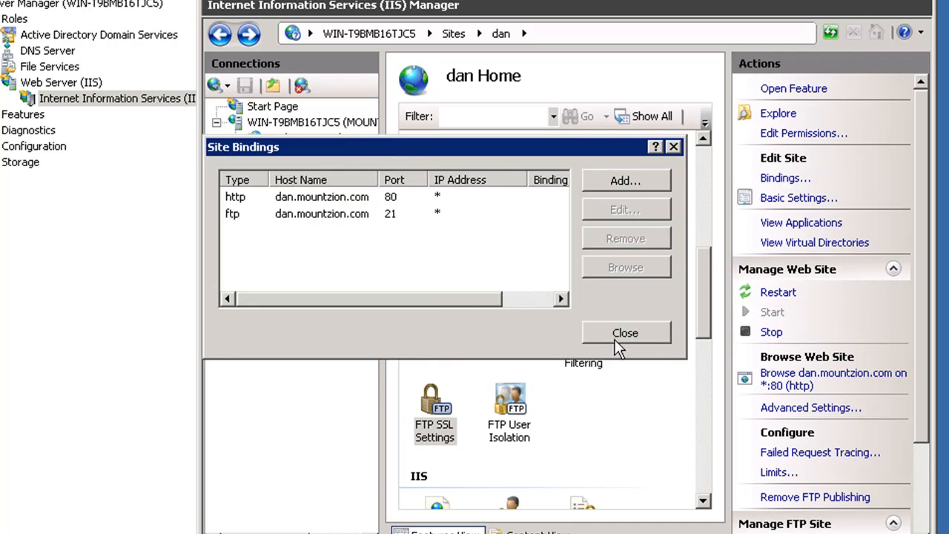